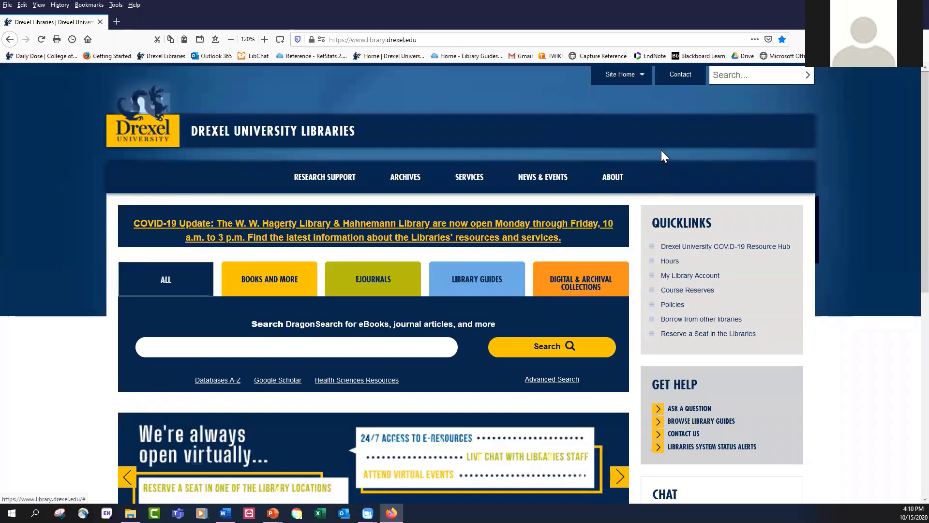
mouse_move(486, 101)
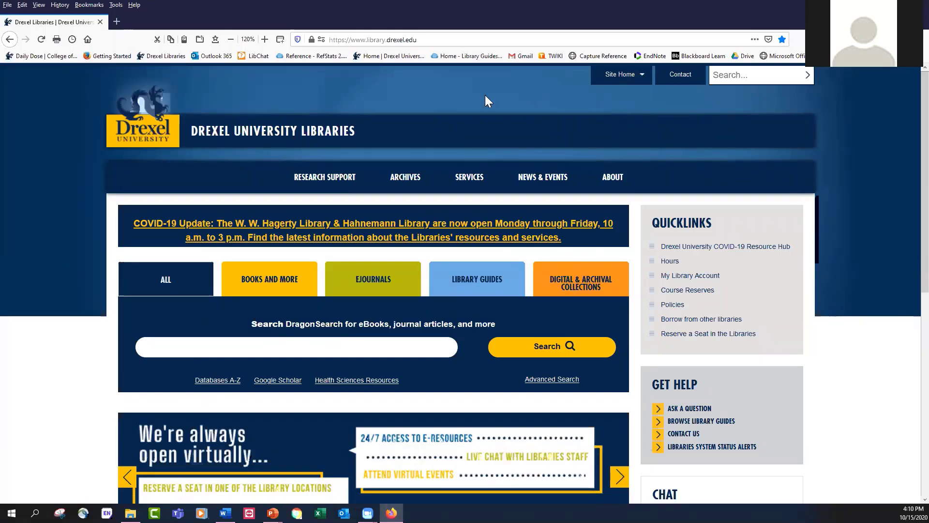
mouse_move(485, 95)
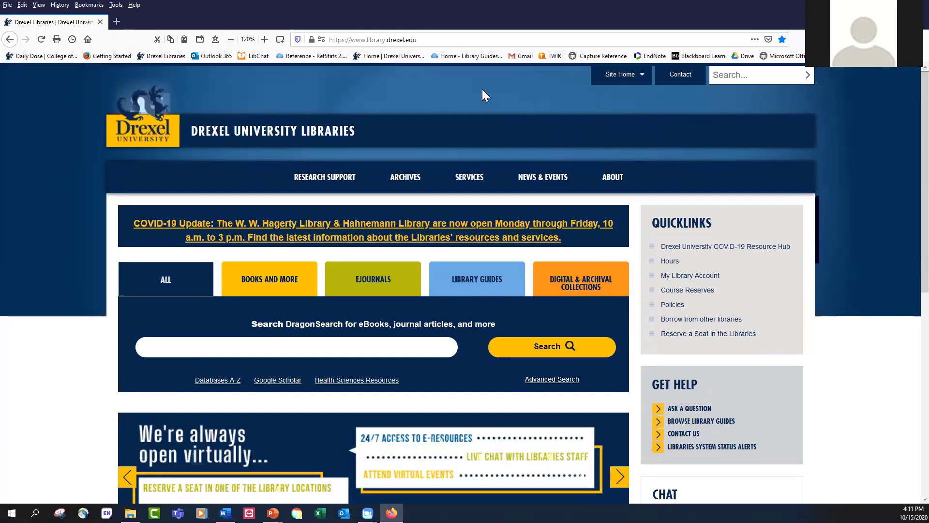
mouse_move(439, 83)
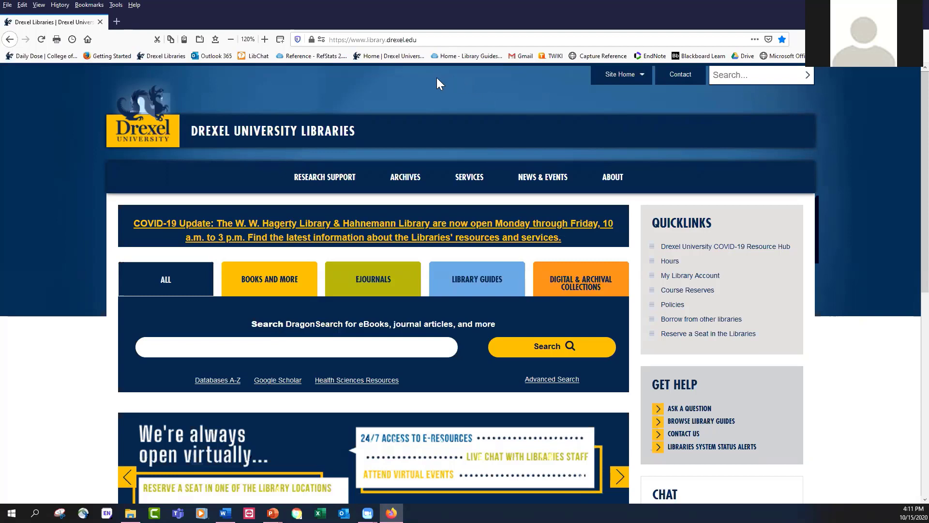
mouse_move(435, 100)
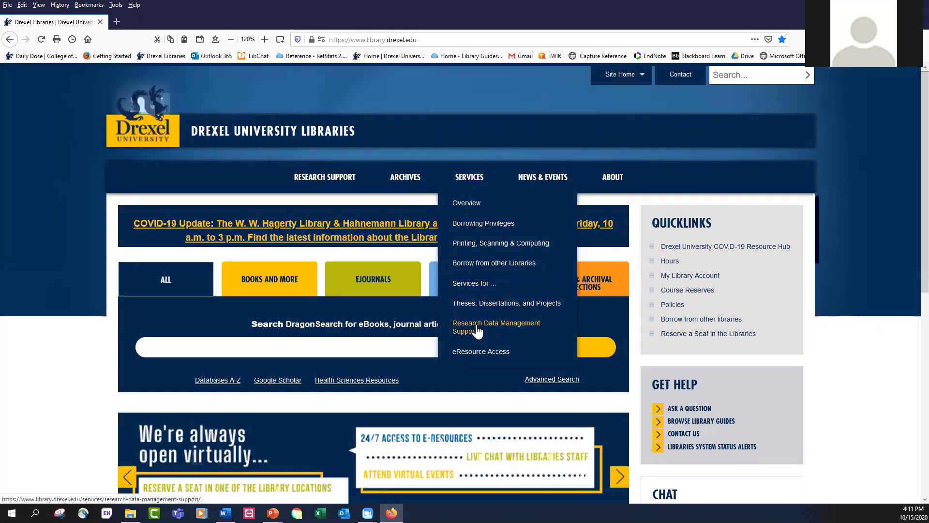
mouse_move(501, 332)
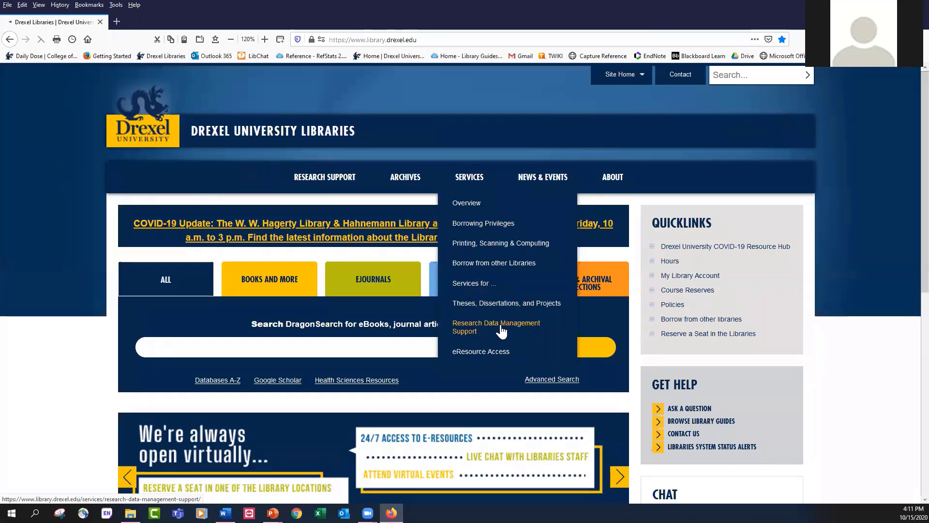
- Open Research Data Management Support from the Services menu and scroll through its resources
click(496, 326)
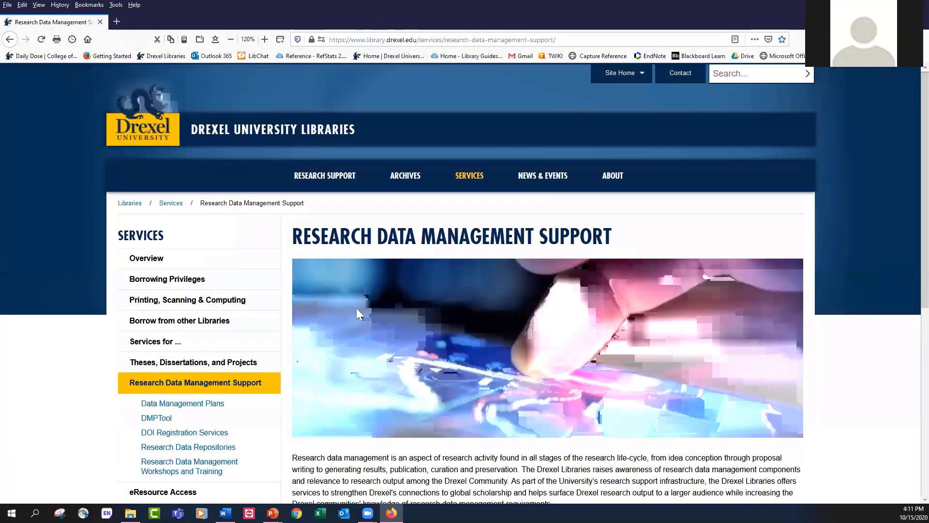
scroll(down, 3)
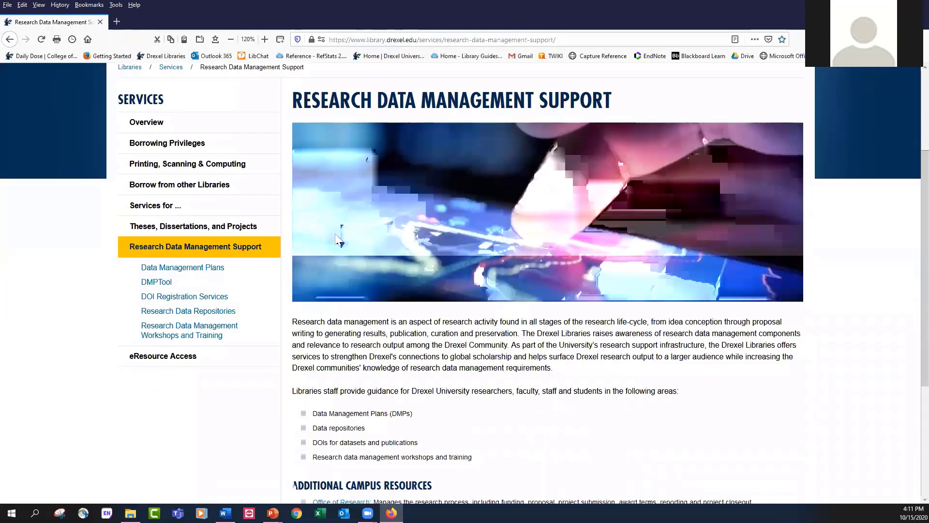
scroll(down, 3)
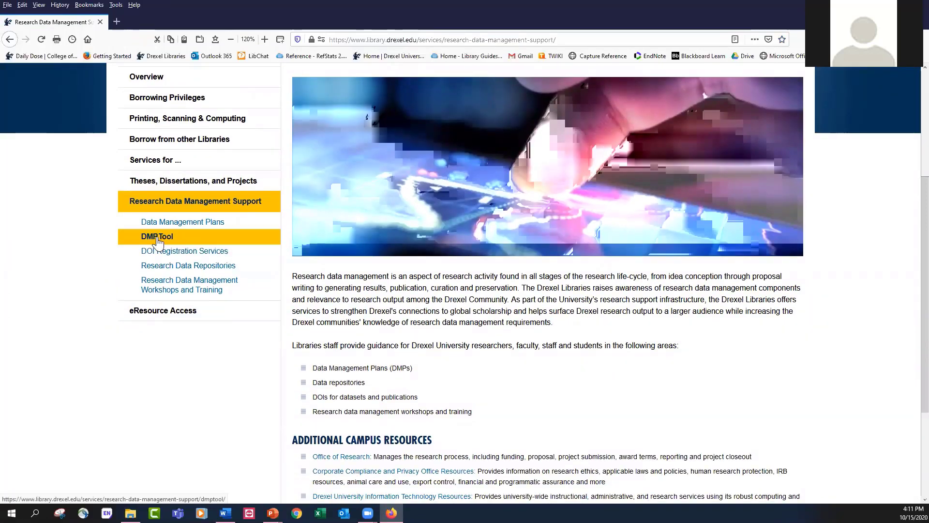
- Go to the library's DMPTool page and follow its DMPTool link to the sign-in options
click(157, 237)
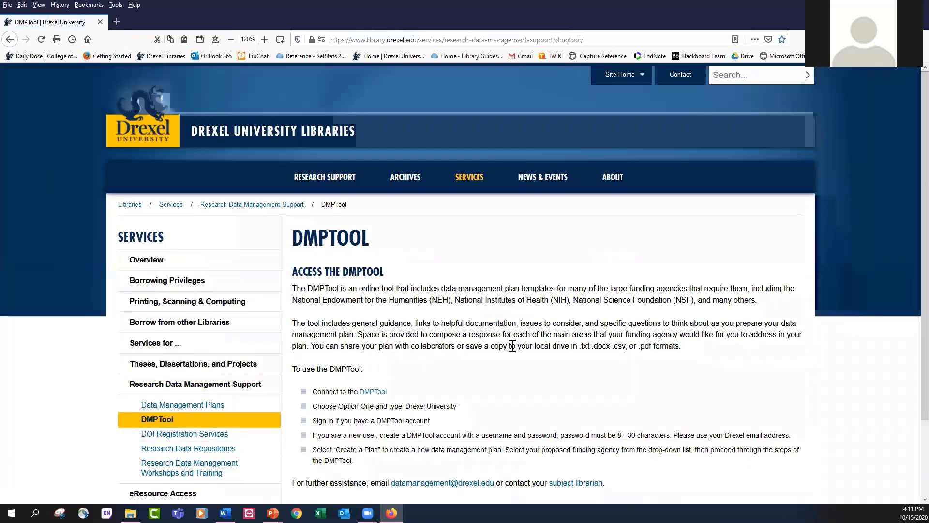
scroll(down, 3)
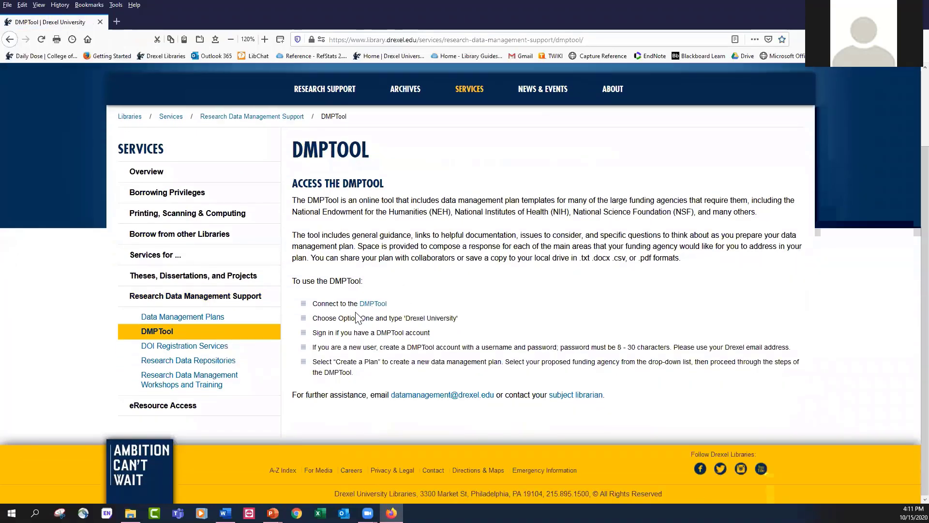
mouse_move(372, 303)
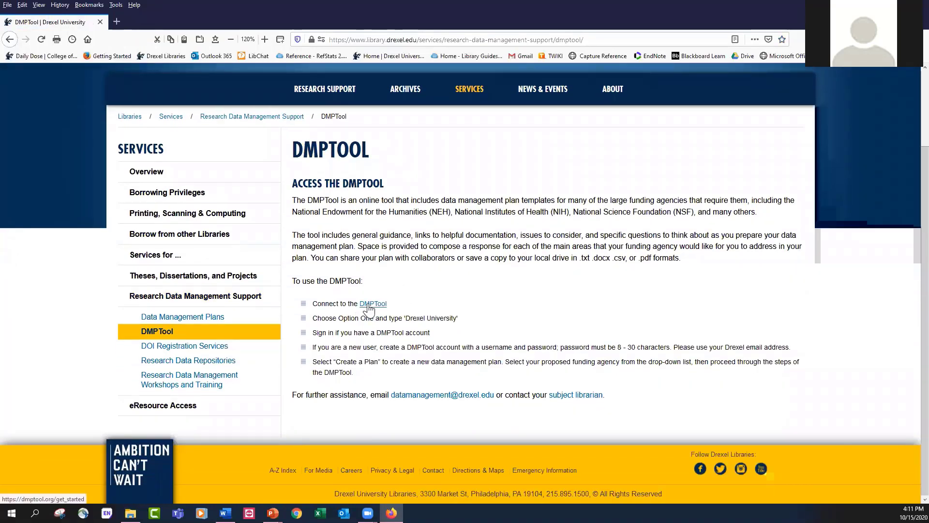
click(373, 303)
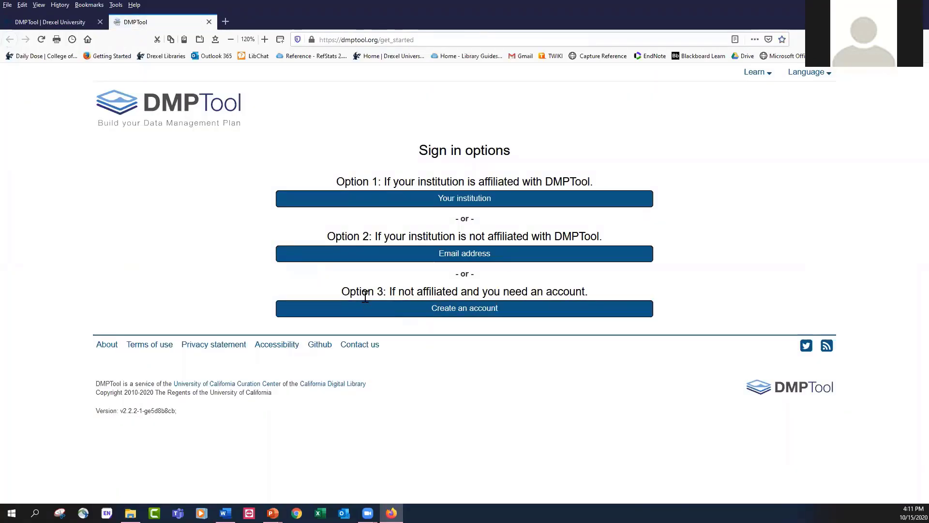
mouse_move(496, 231)
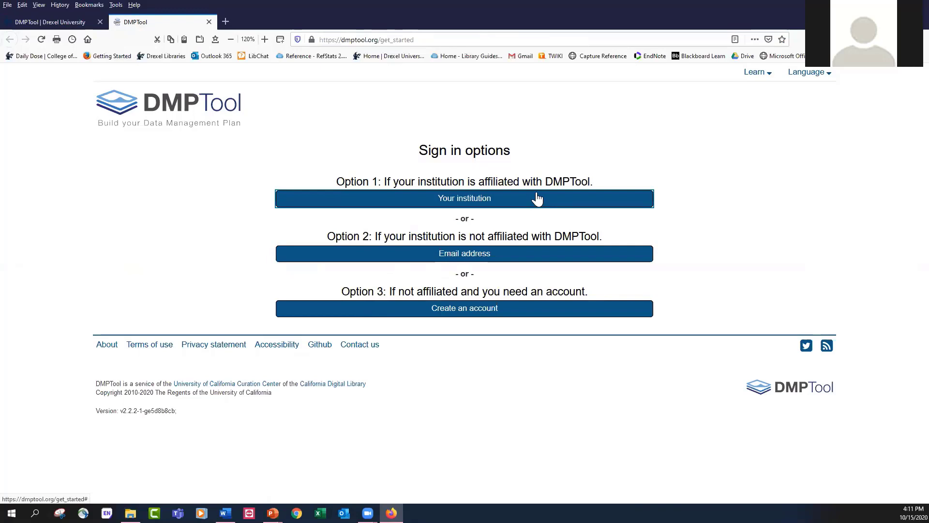
mouse_move(532, 201)
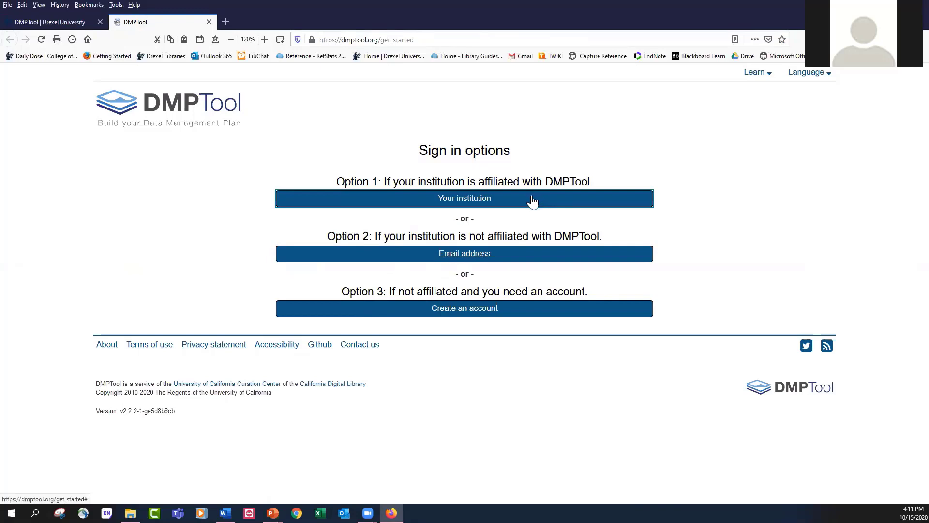
- Search 'dre' under Your institution and confirm Drexel University
click(464, 198)
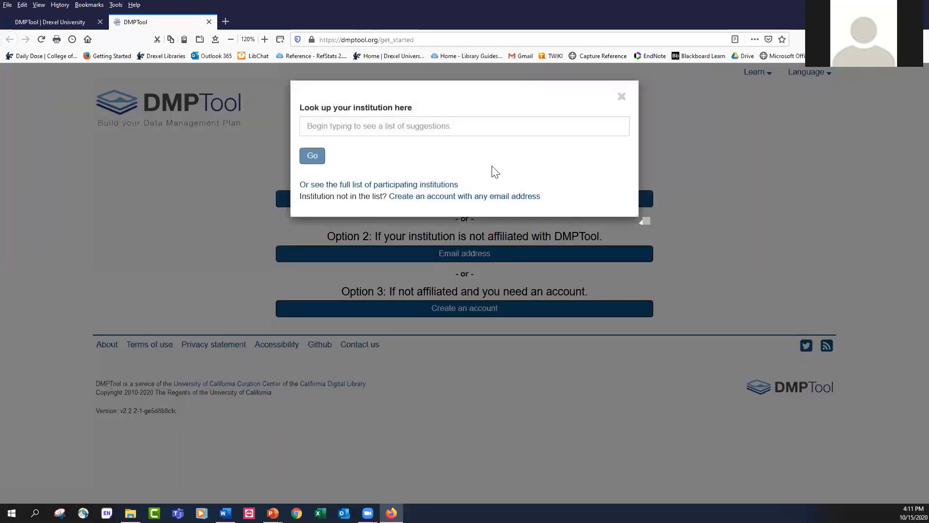
click(465, 126)
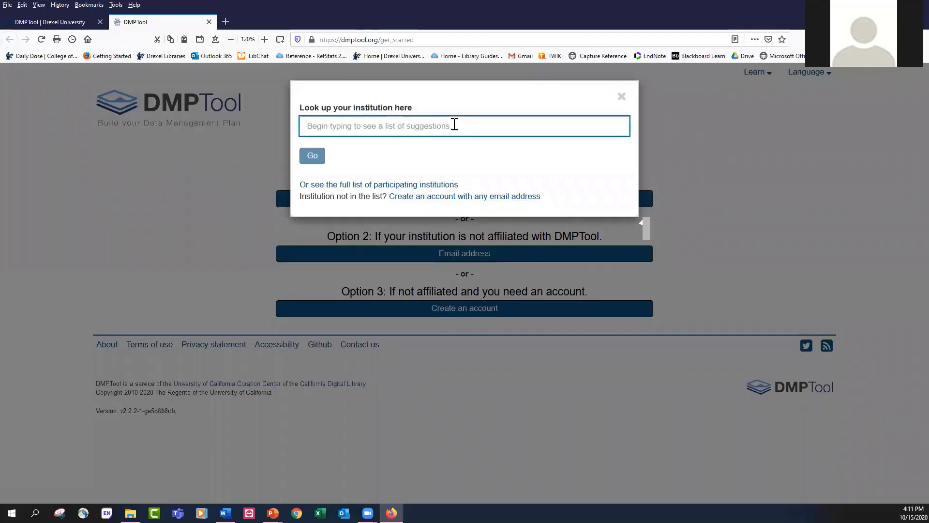
text(dre)
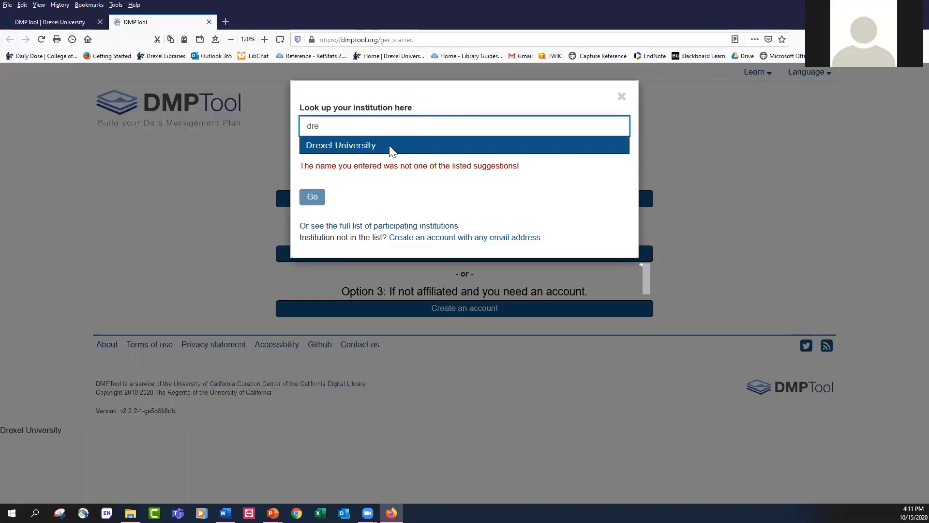
click(341, 145)
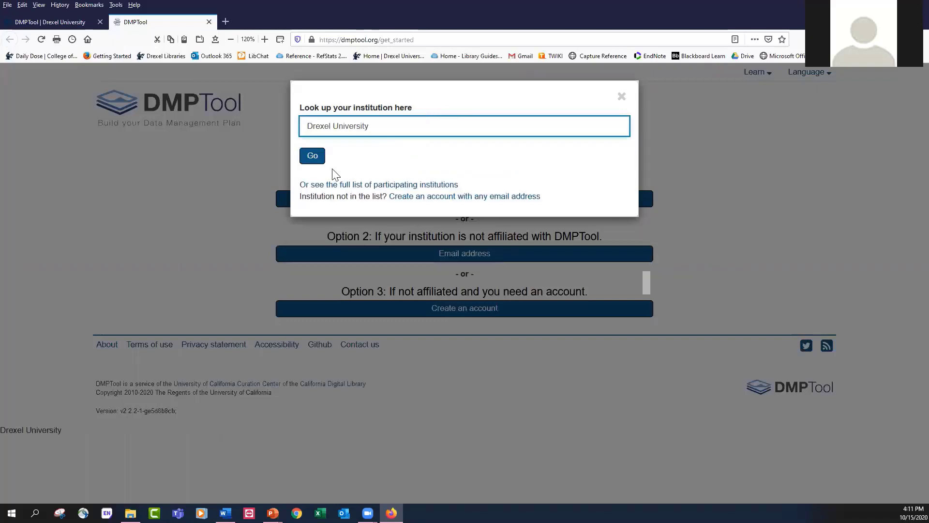
click(311, 156)
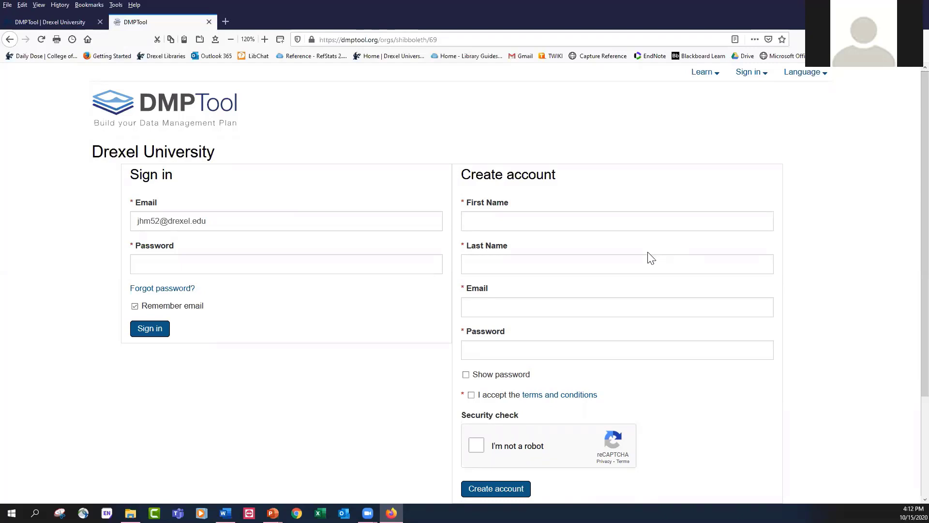
- Enter the email and password and submit Drexel's DMPTool sign-in form
click(616, 221)
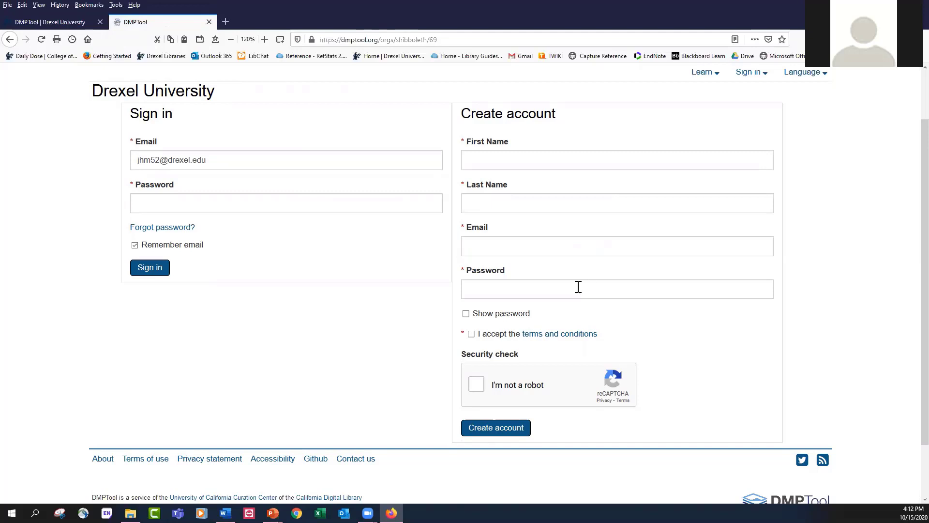
click(616, 288)
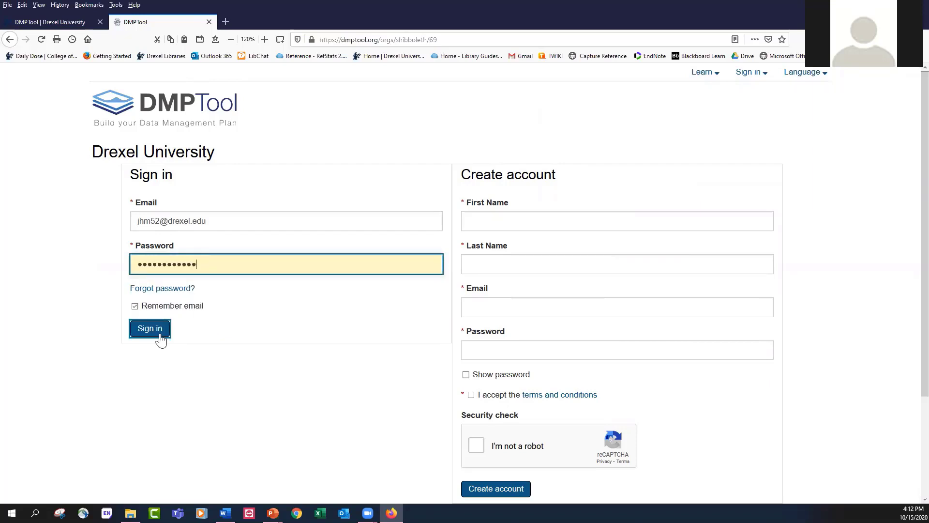
click(150, 328)
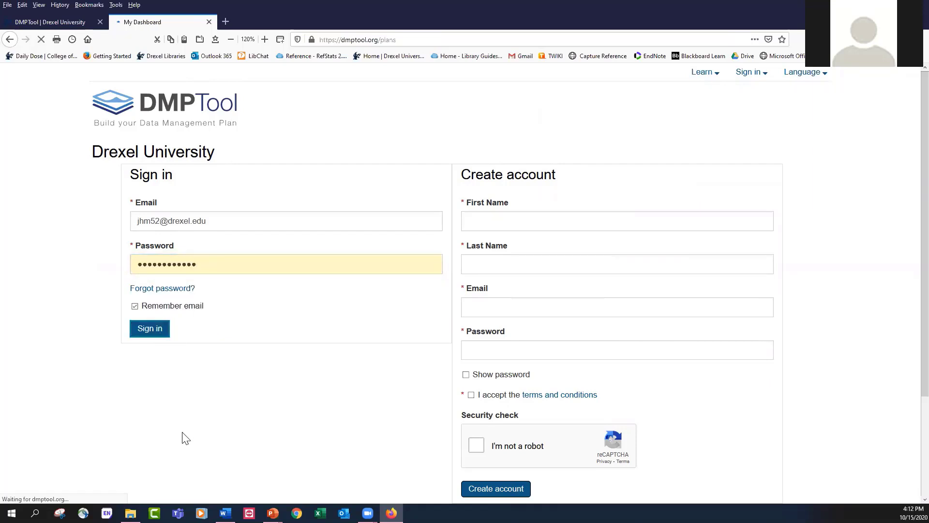
click(150, 328)
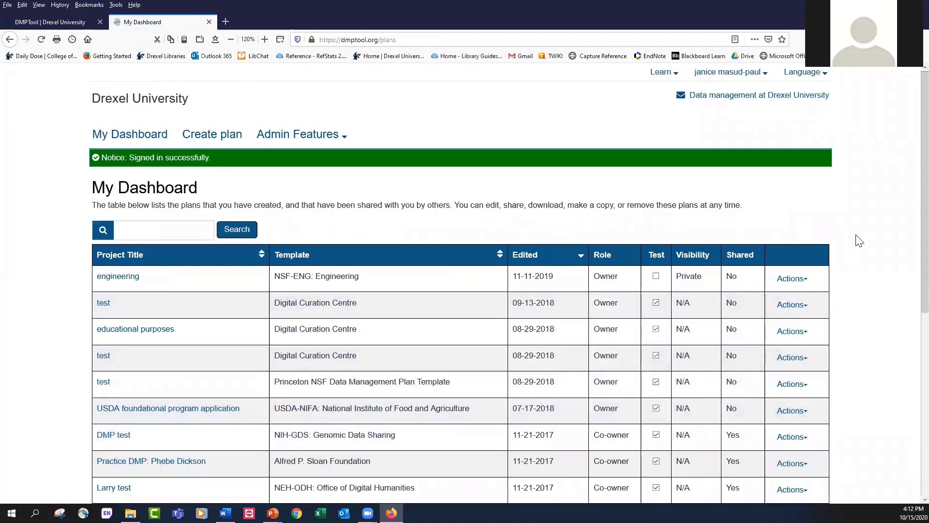
mouse_move(850, 252)
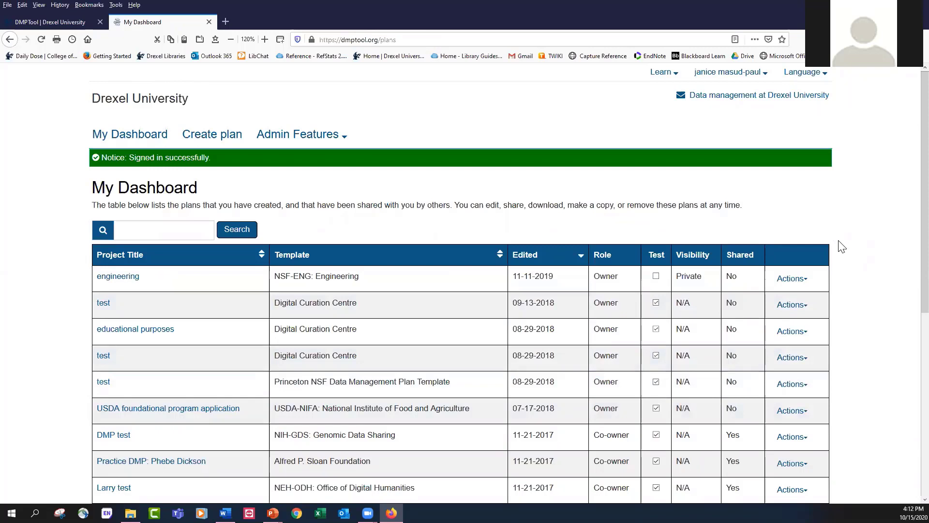
mouse_move(860, 217)
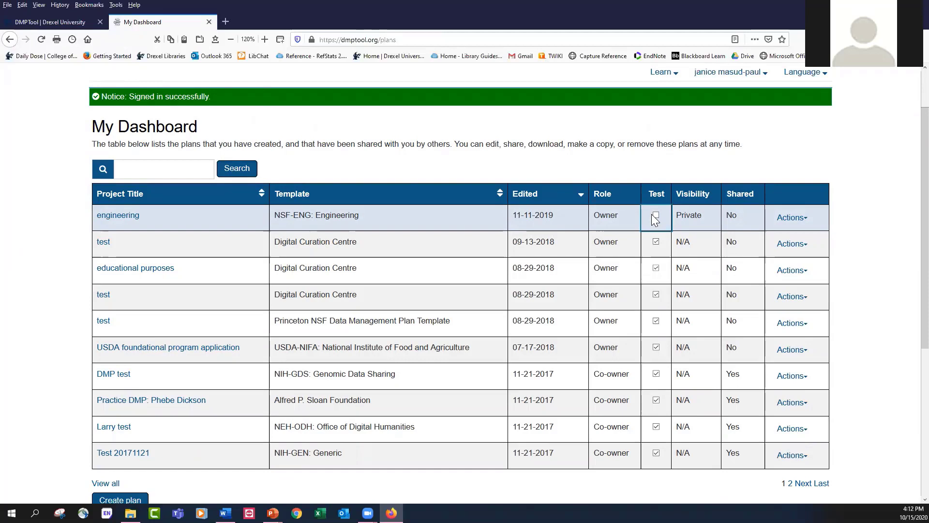
click(655, 215)
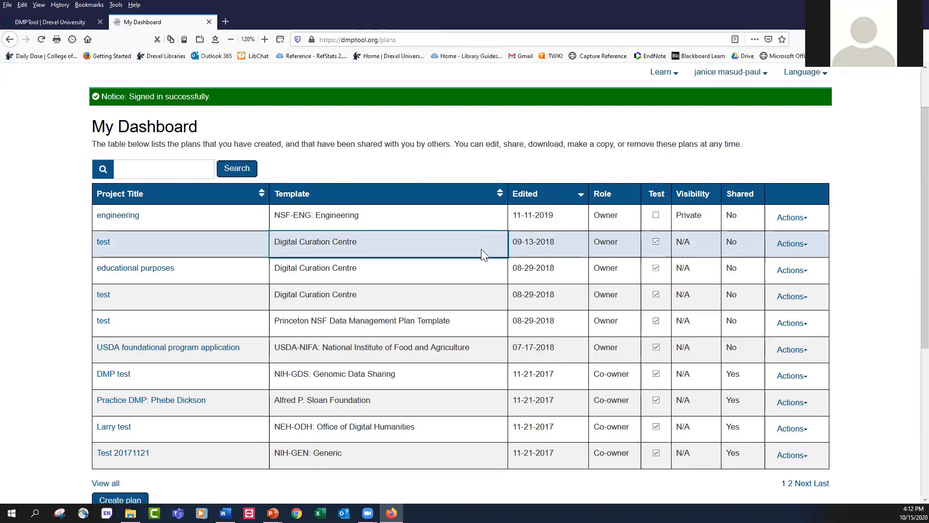
mouse_move(446, 264)
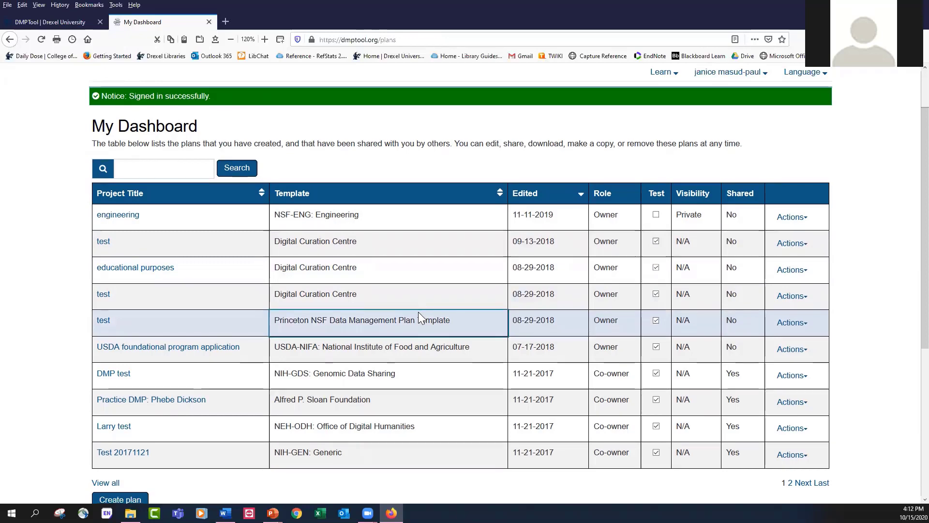
scroll(down, 3)
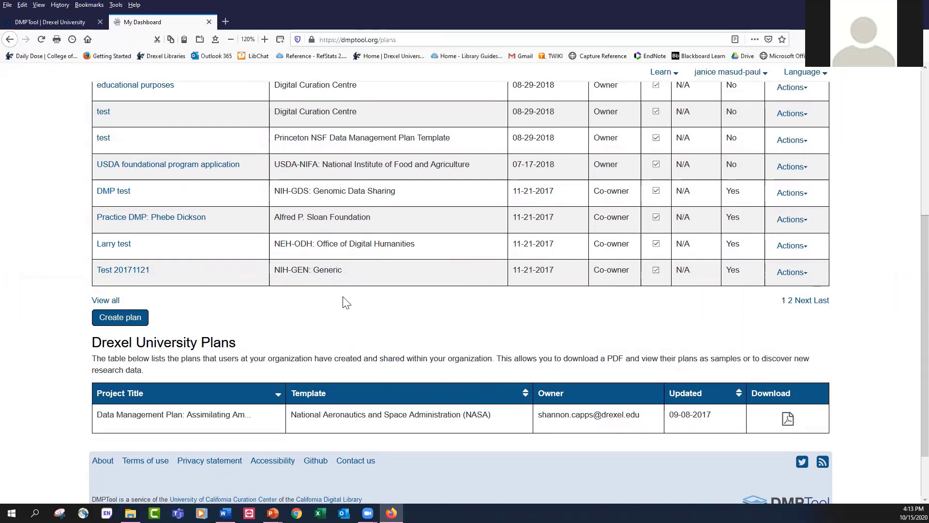
mouse_move(357, 388)
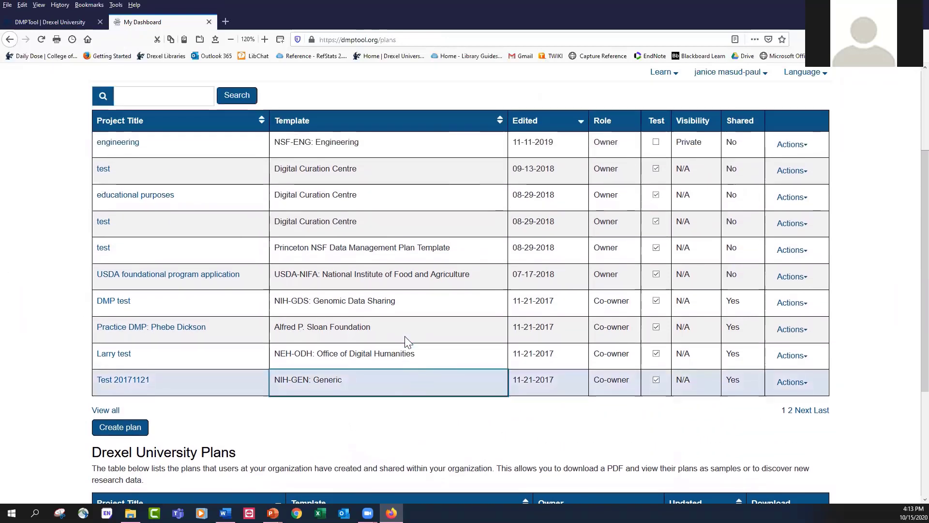
scroll(down, 3)
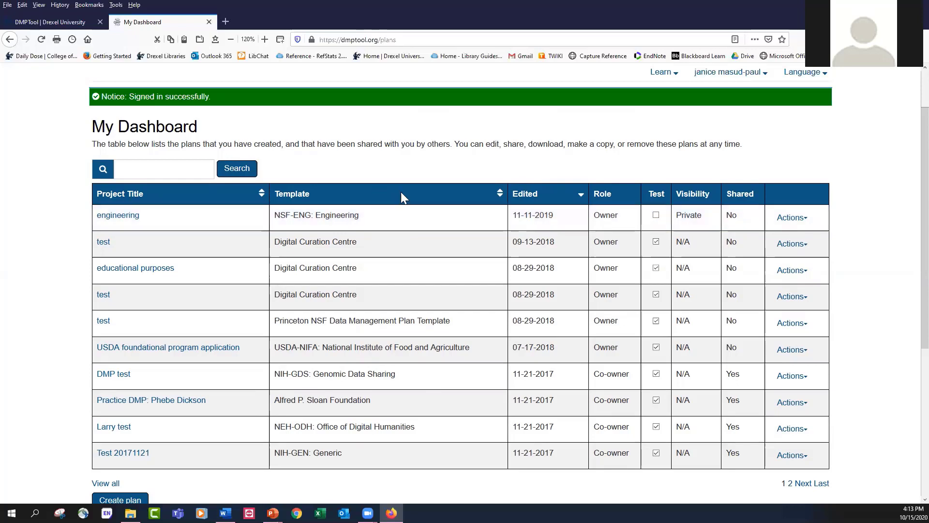
mouse_move(761, 220)
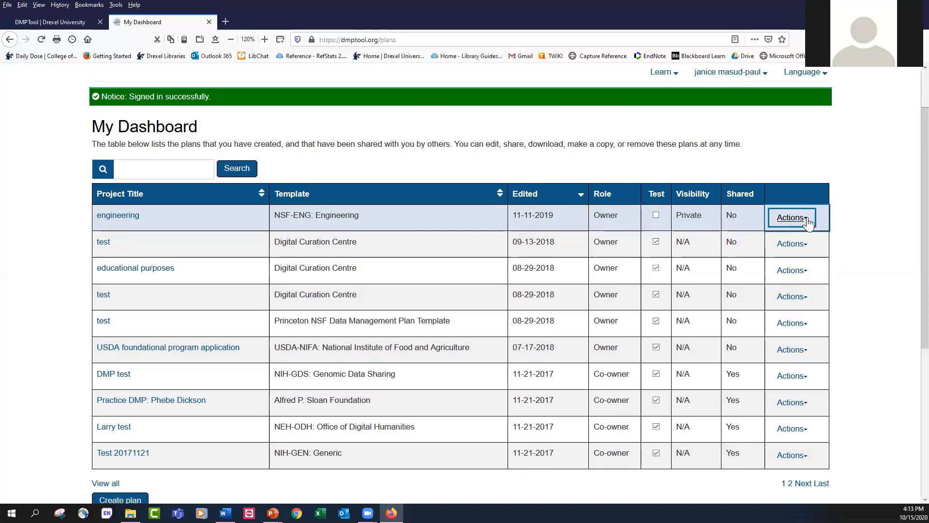
click(791, 218)
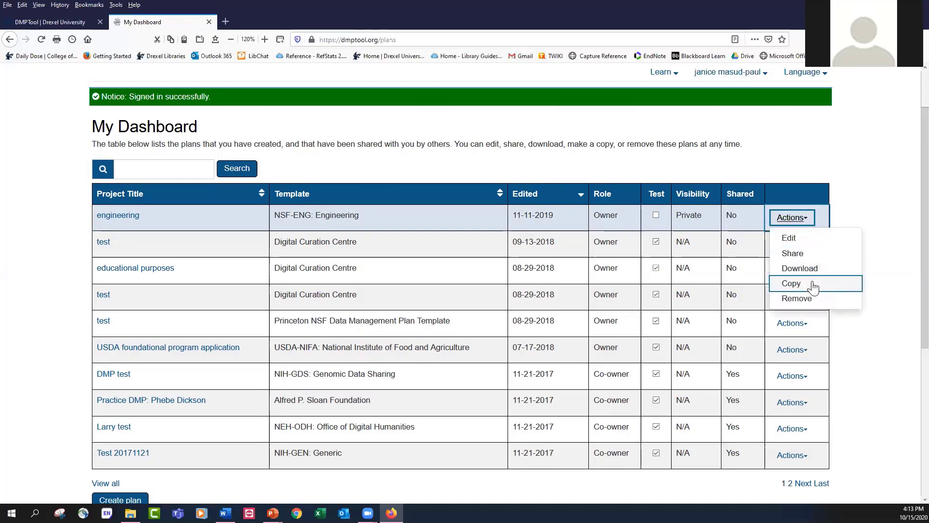
click(790, 283)
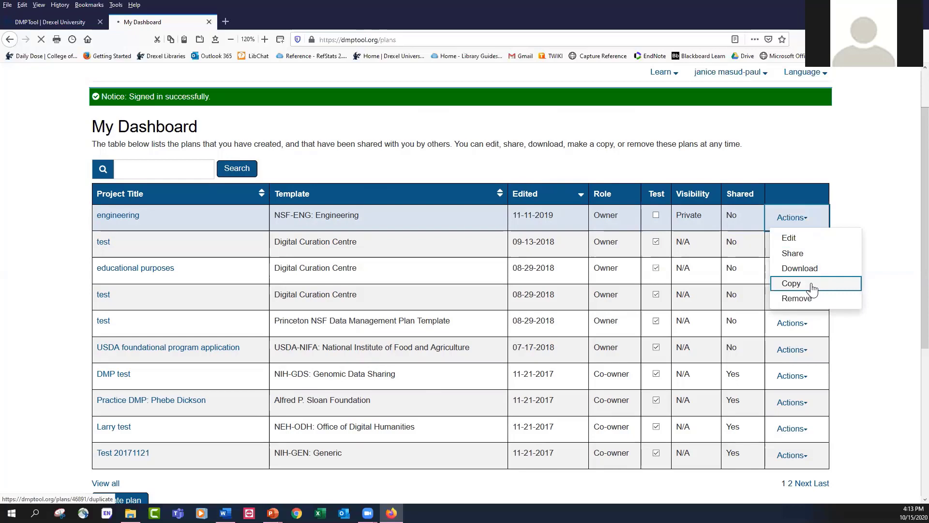
click(790, 282)
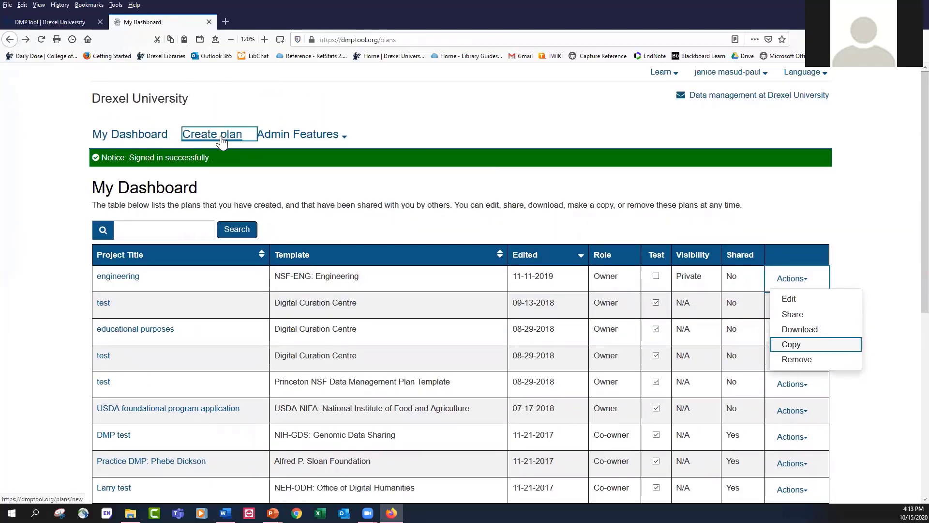
click(793, 278)
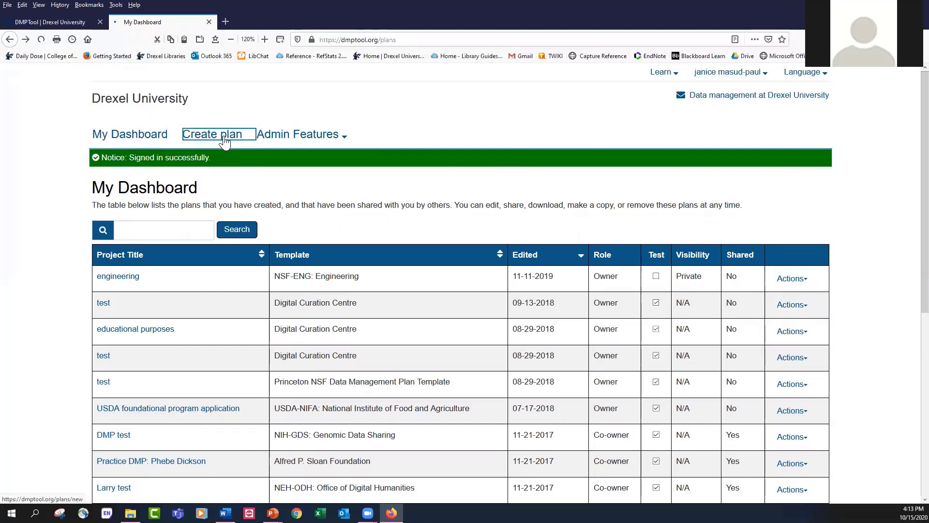
- Start a new plan titled 'food systems mock grant' from the title autocomplete
click(218, 134)
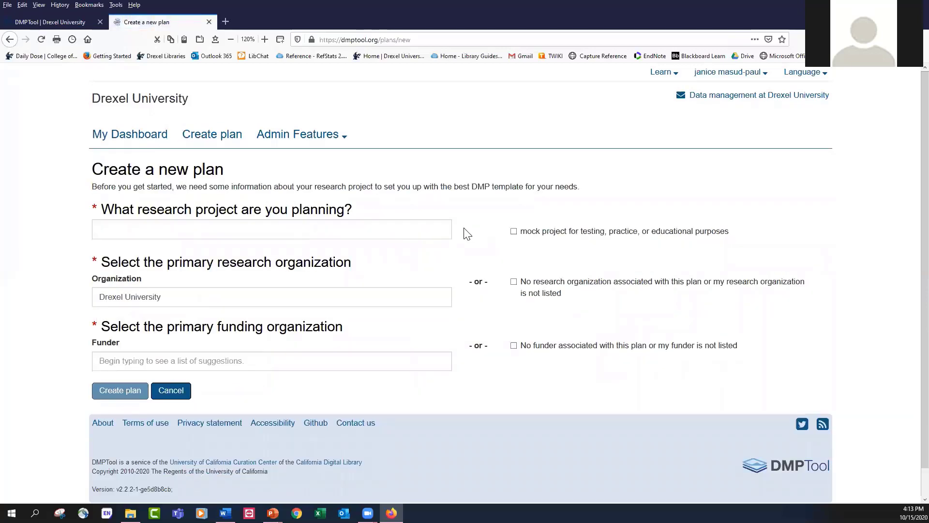
click(271, 229)
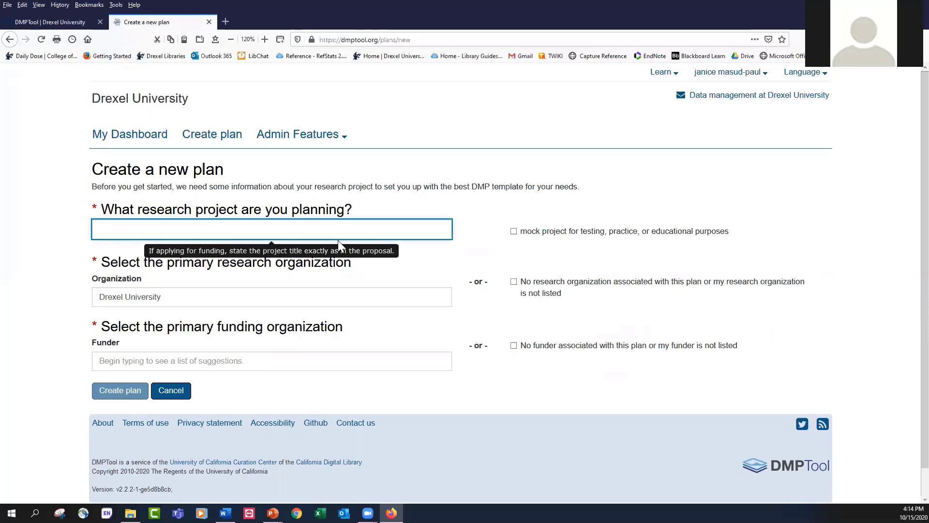
text(f)
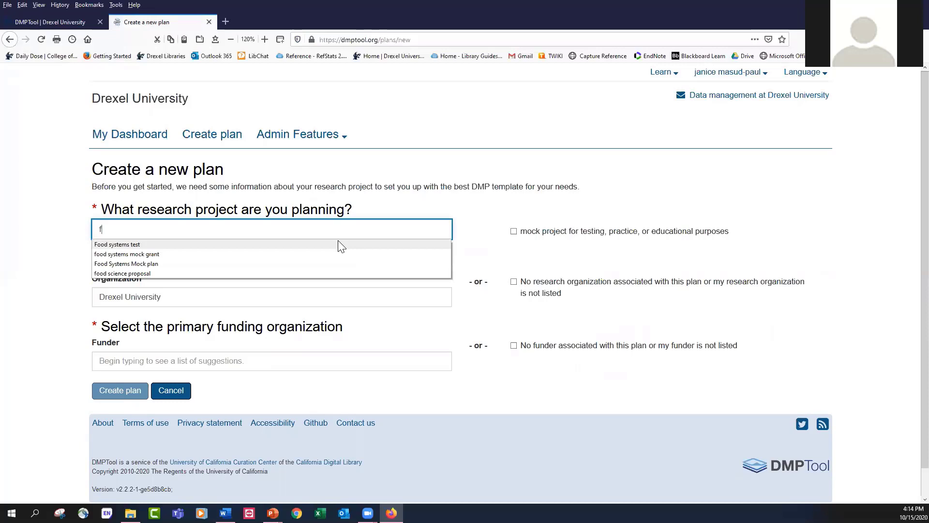
text(ood syst)
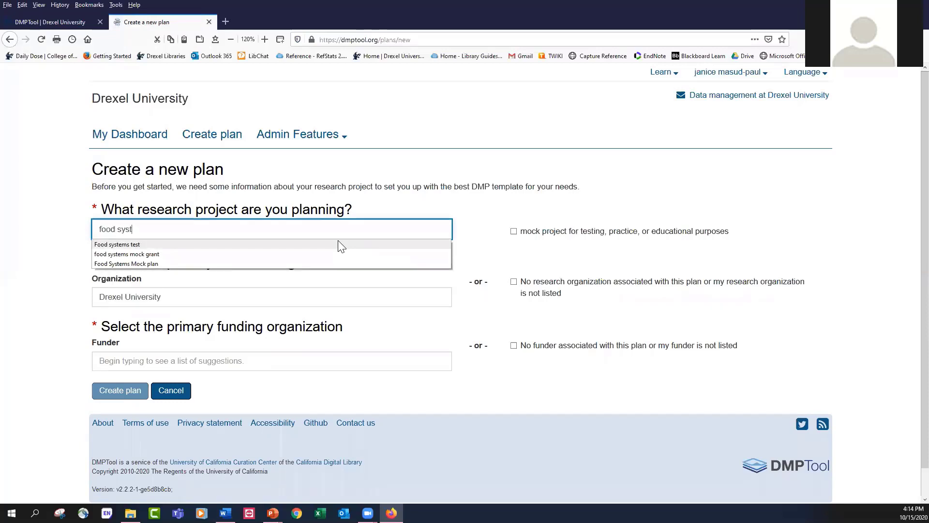
mouse_move(277, 257)
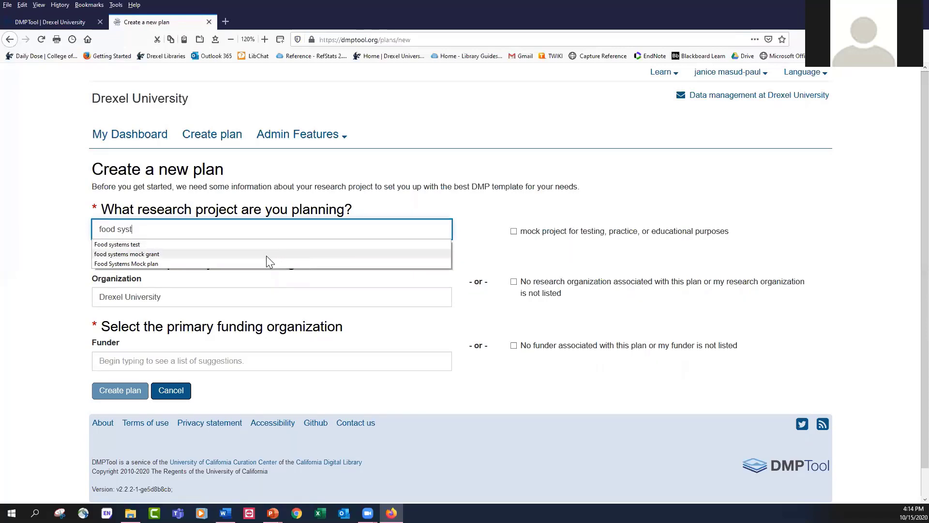
click(126, 253)
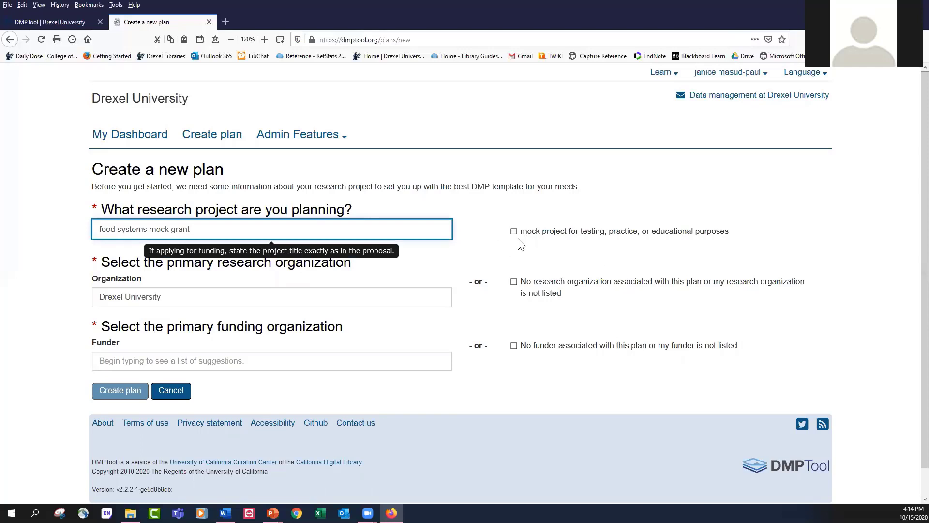
click(514, 231)
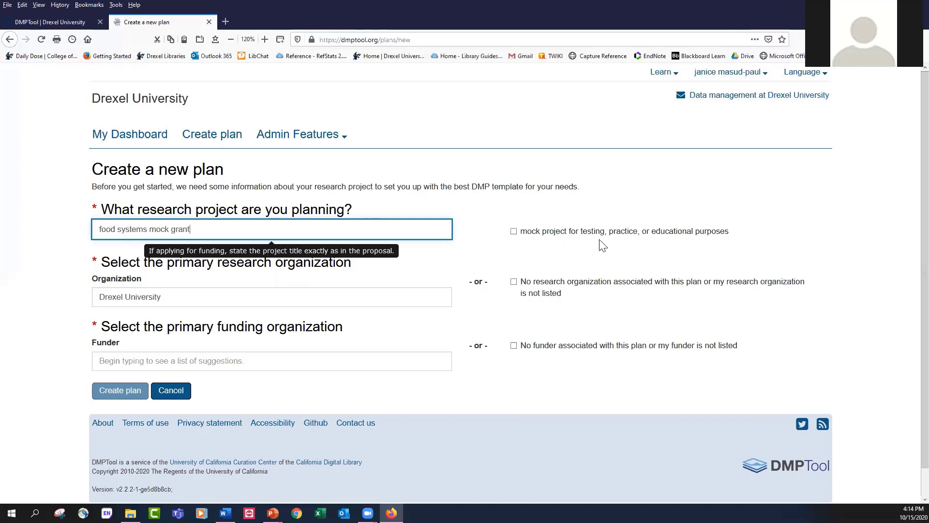
mouse_move(697, 246)
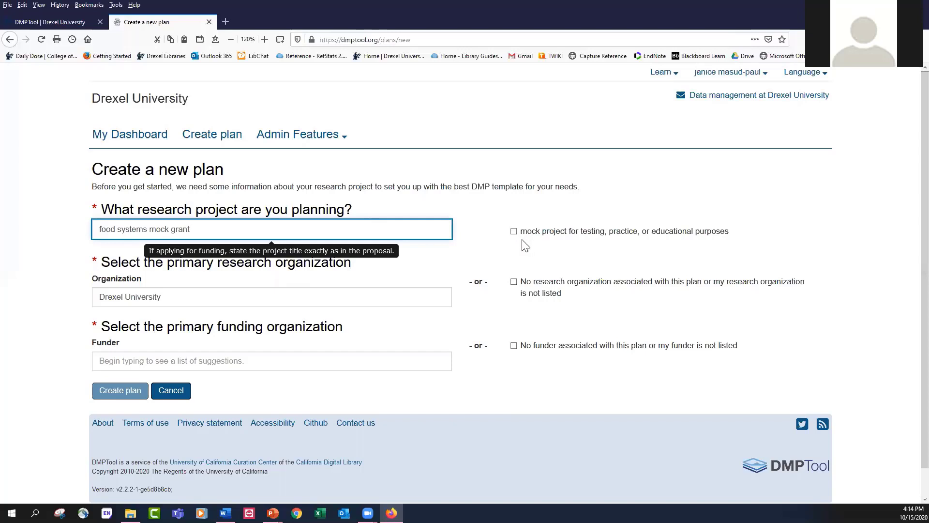
mouse_move(618, 246)
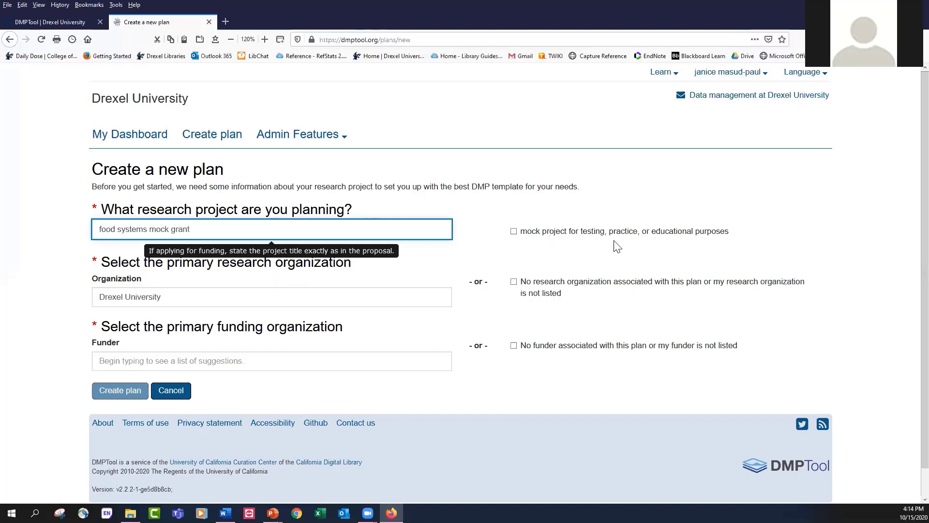
mouse_move(770, 235)
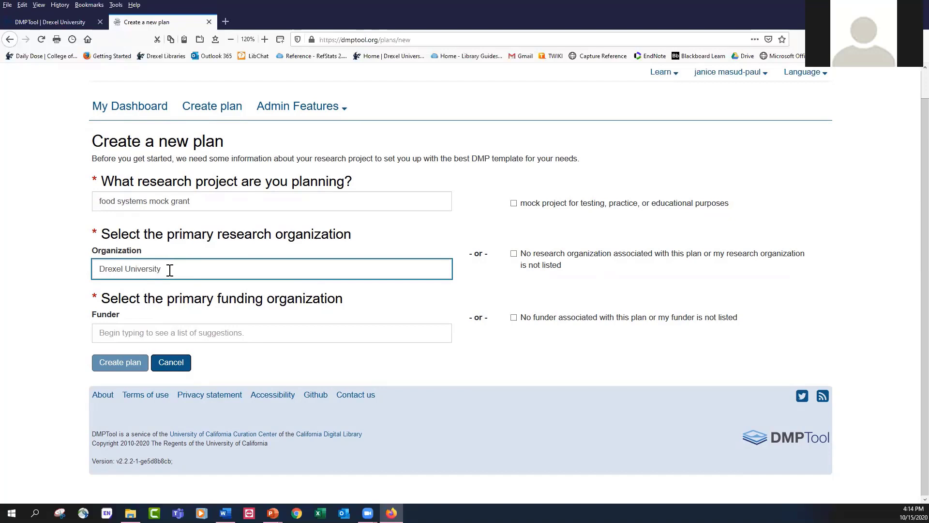
- Clear the existing Organization entry and retype 'drex' to look up Drexel
double_click(129, 269)
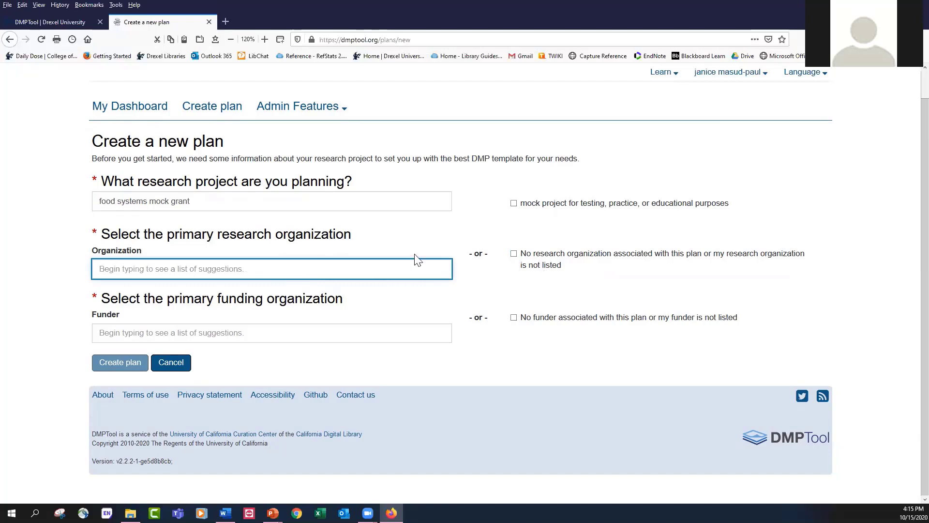
click(271, 201)
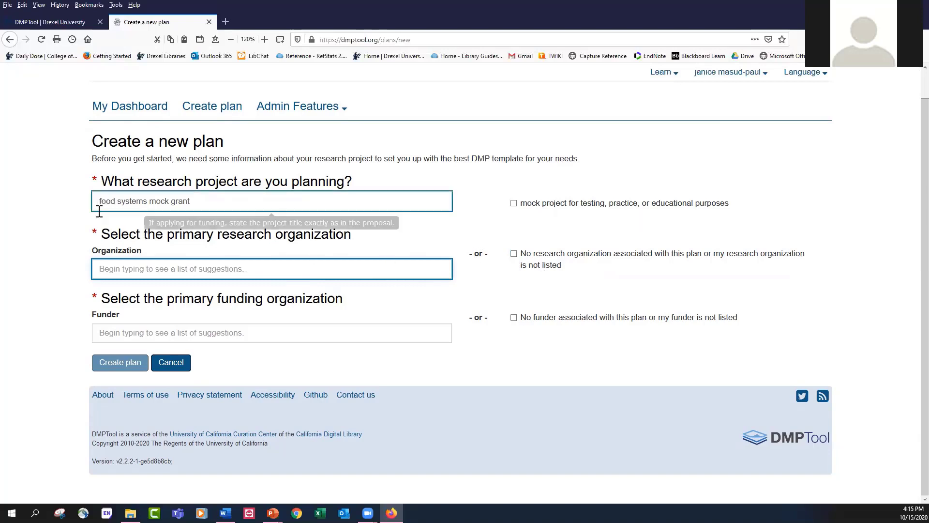
click(271, 269)
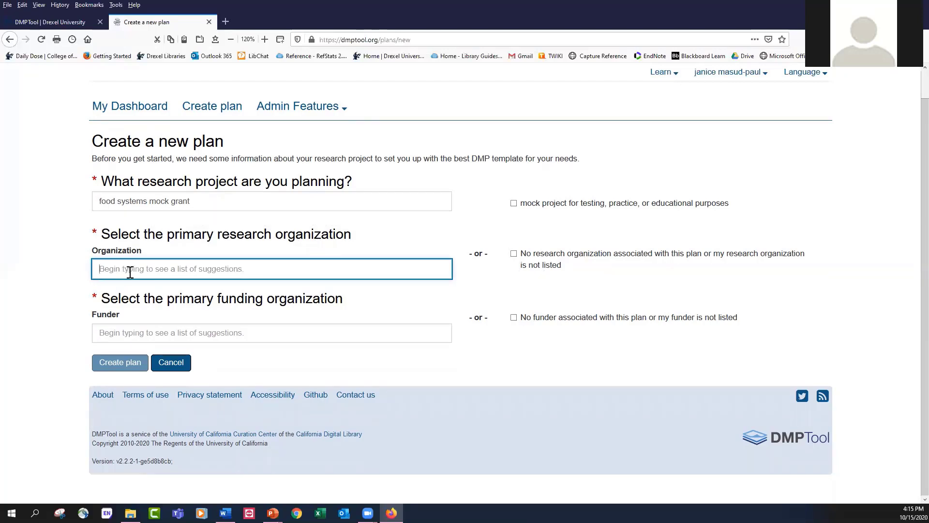
mouse_move(436, 256)
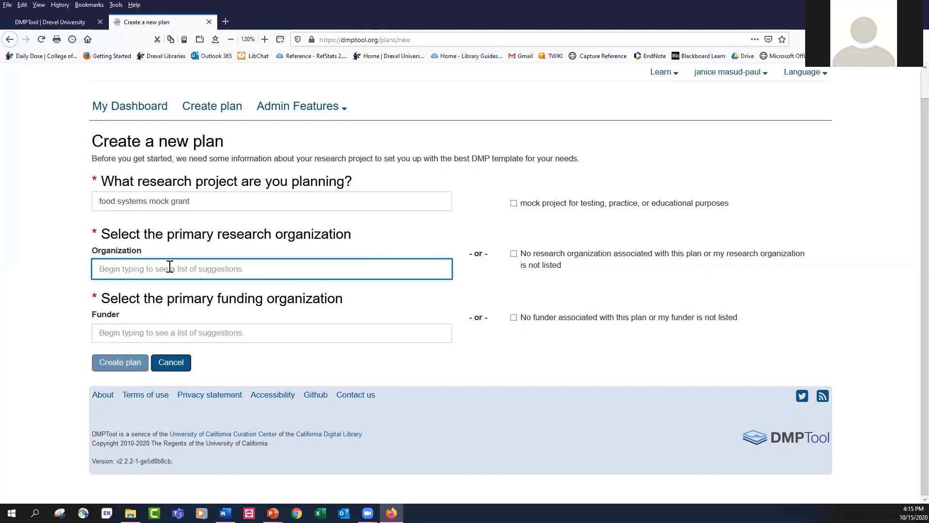
text(drexe)
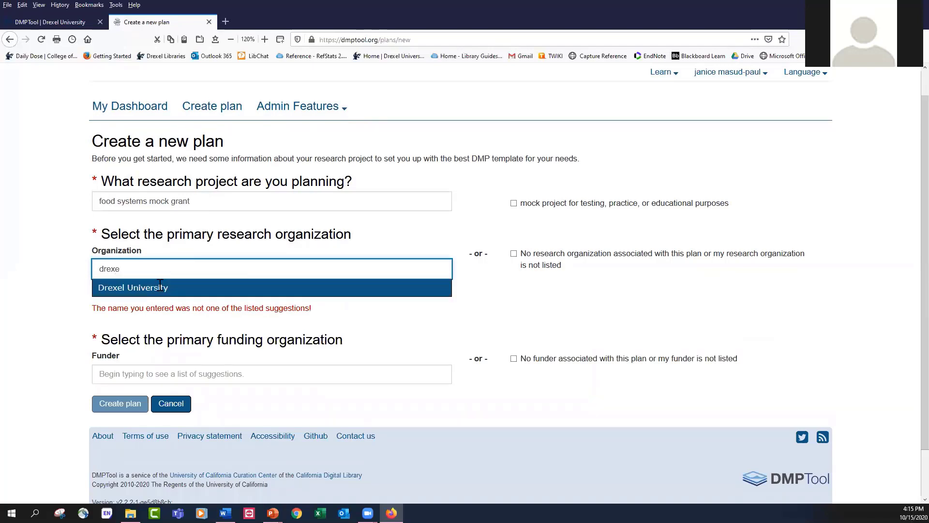
- Pick Drexel University as organization and National Science Foundation (NSF) as funder
click(132, 288)
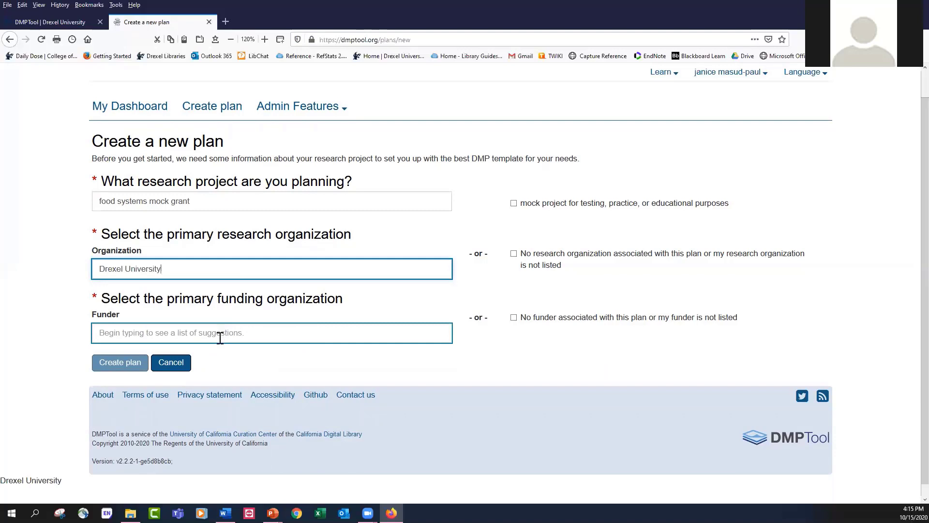
click(271, 332)
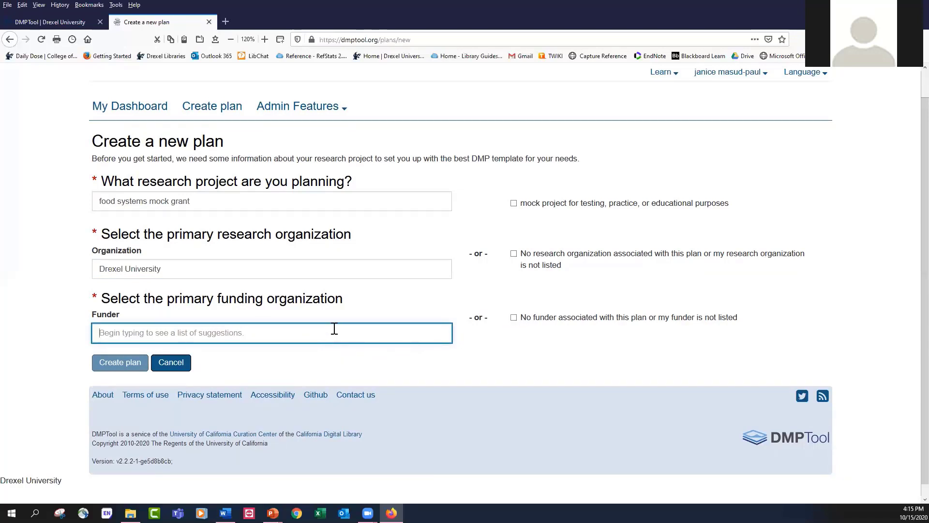
text(national sci)
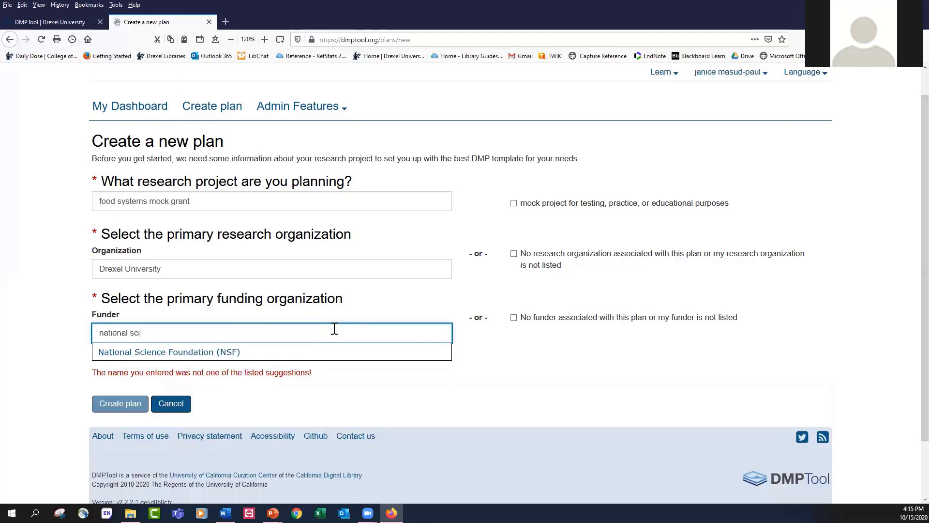
text(ence)
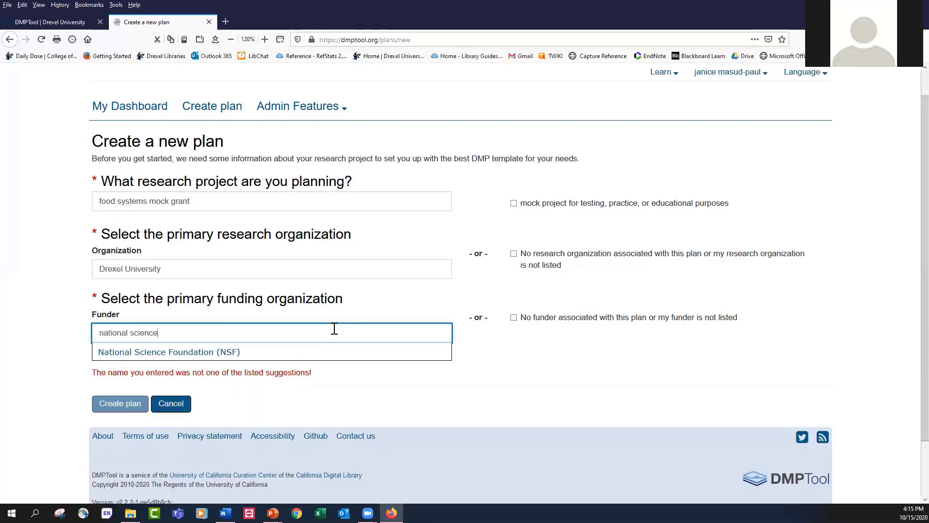
click(169, 351)
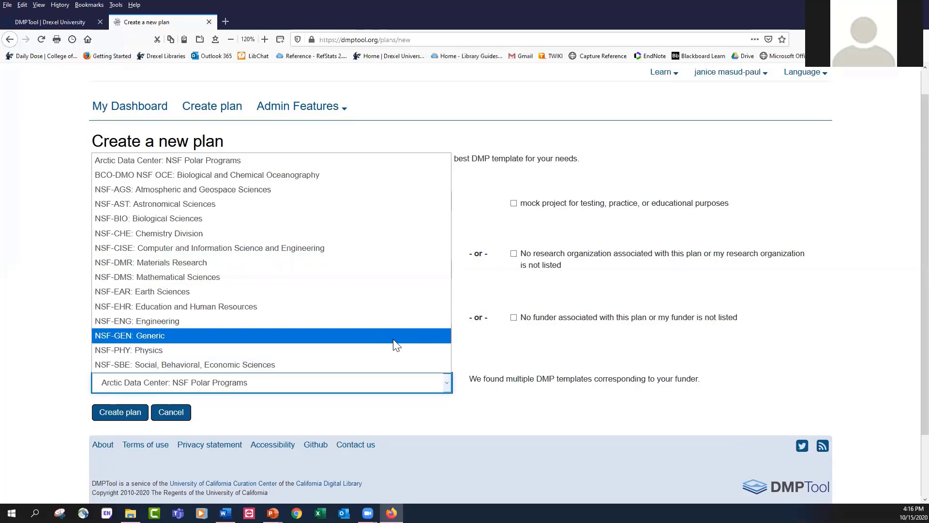
- Select the NSF-GEN: Generic template and create the plan
click(129, 335)
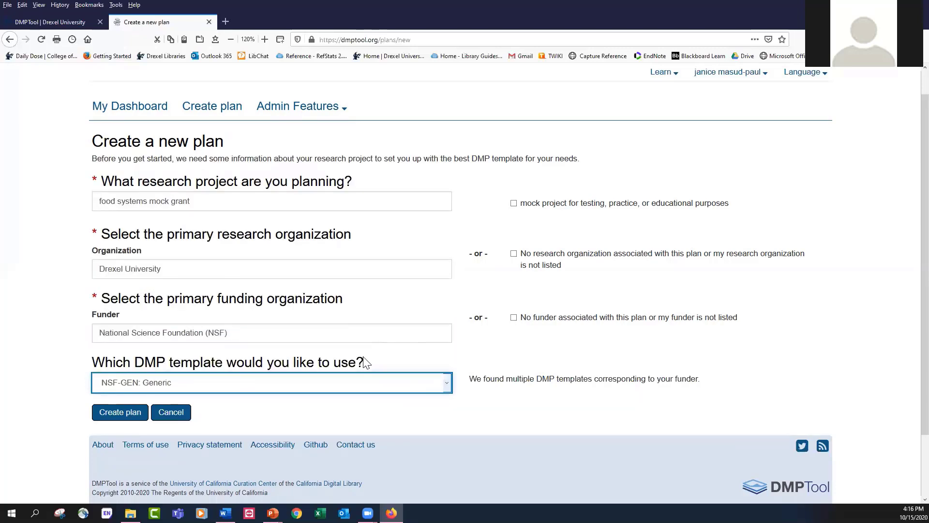
mouse_move(207, 437)
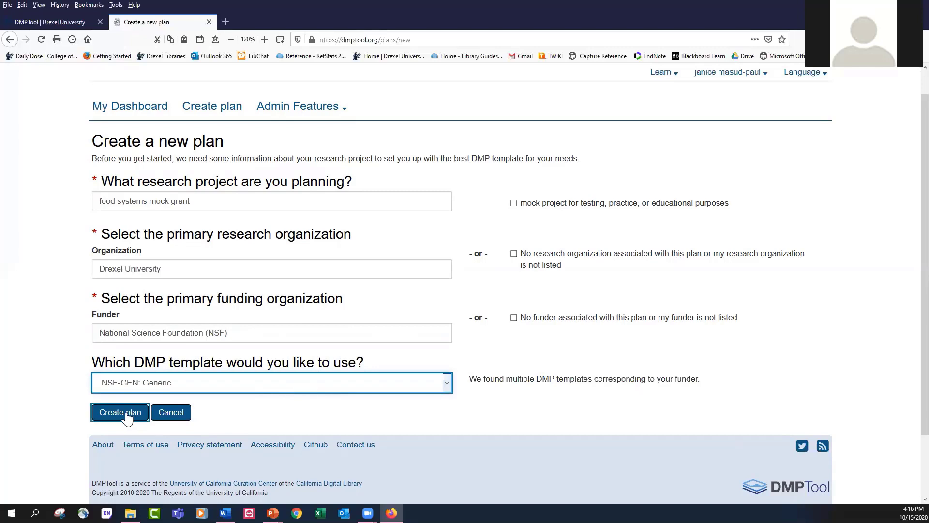
click(119, 411)
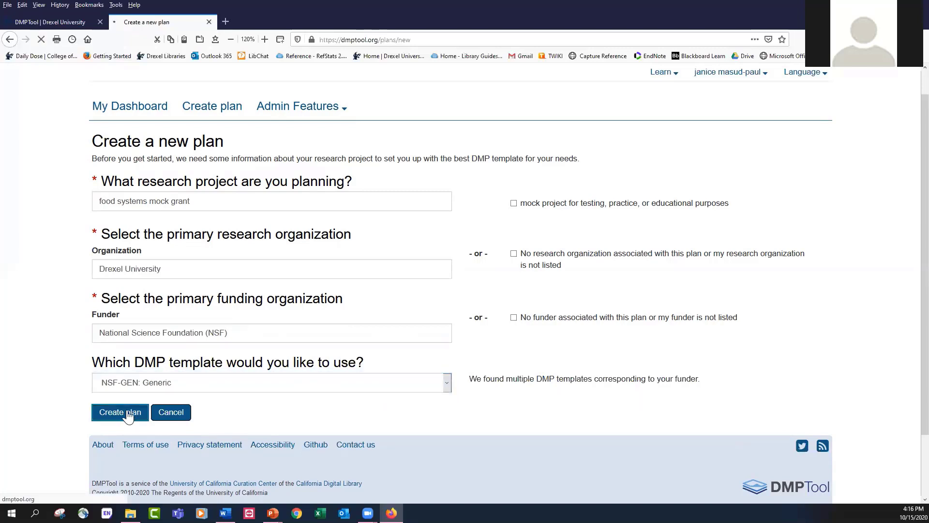
click(119, 411)
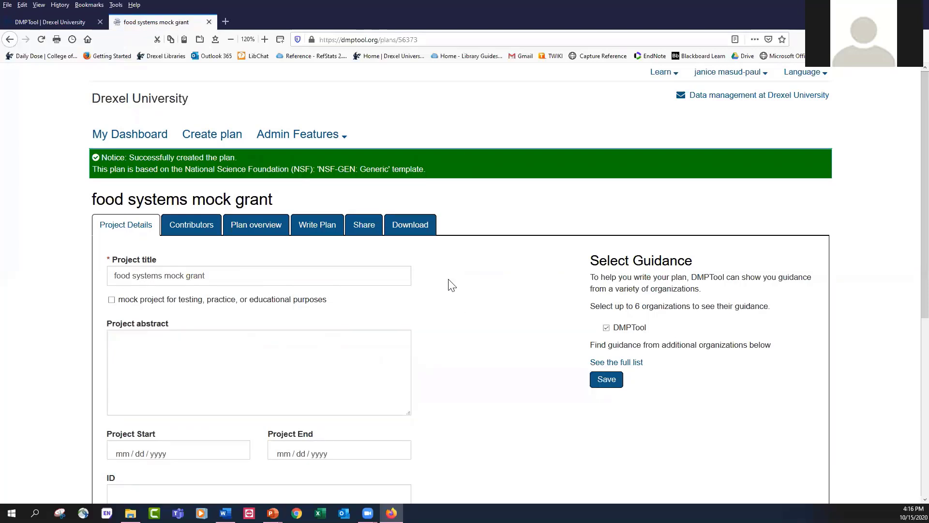
- Type 'abstract' into the Project abstract box, removing the extra letter
click(258, 371)
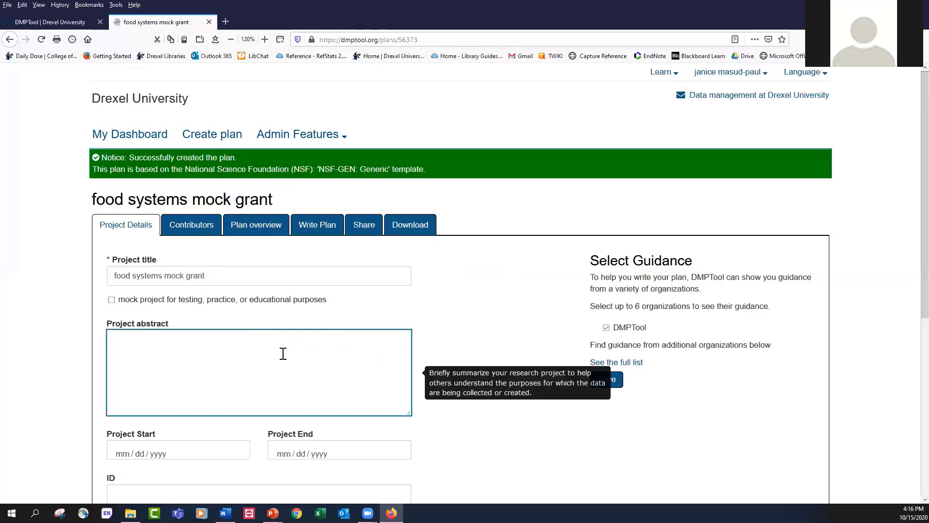
mouse_move(280, 356)
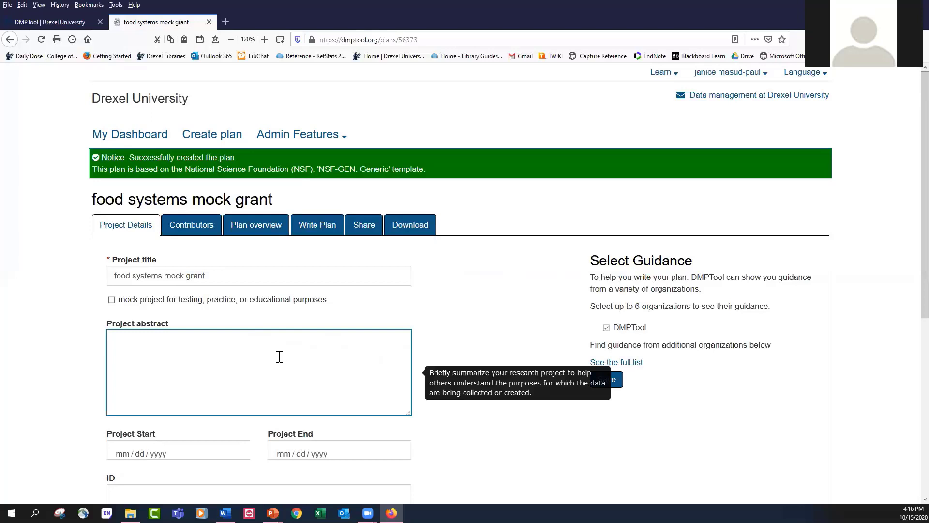
mouse_move(275, 359)
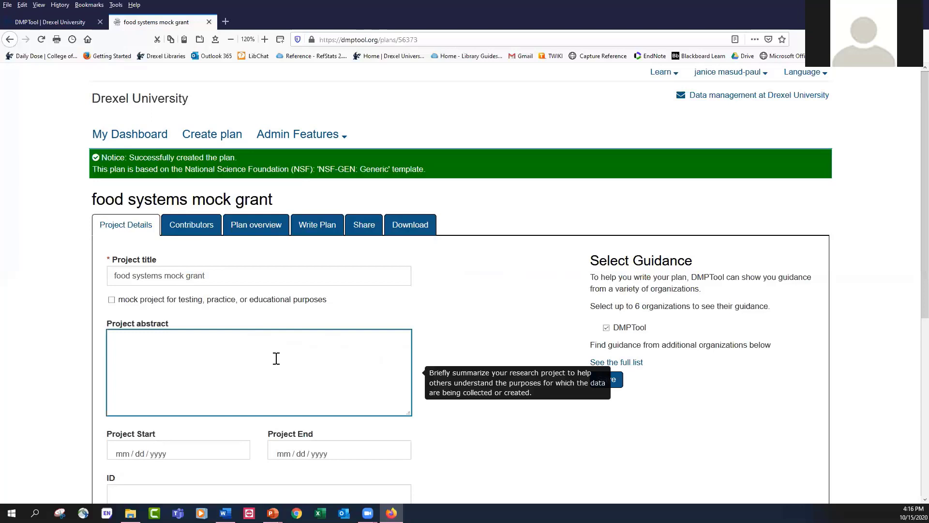
mouse_move(275, 360)
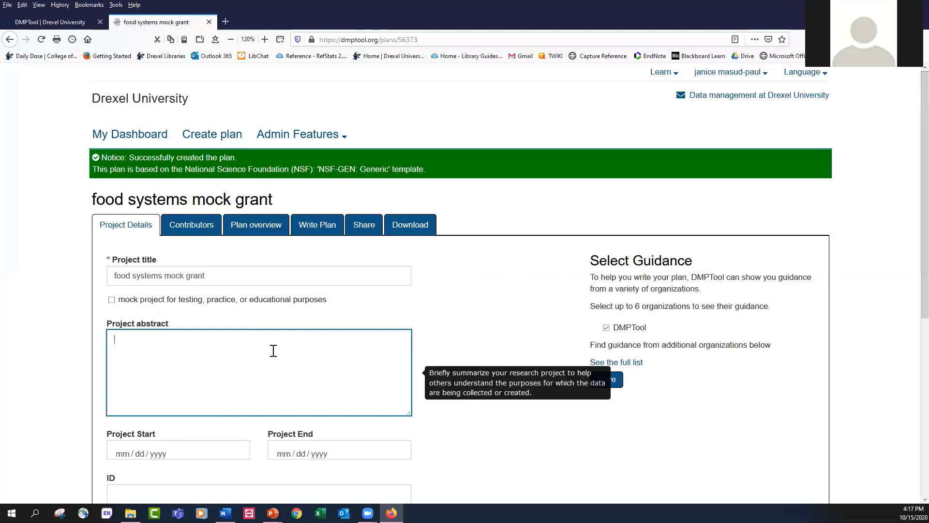
mouse_move(298, 330)
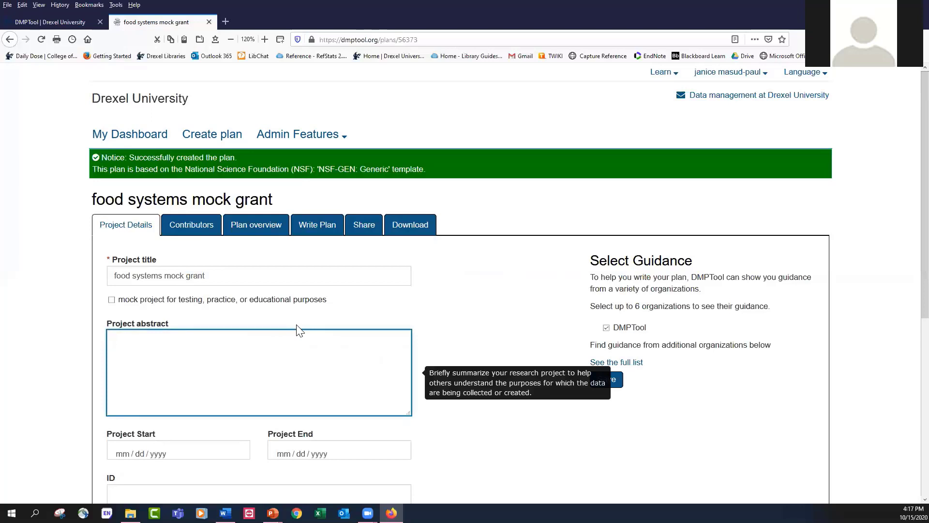
text(abbstract)
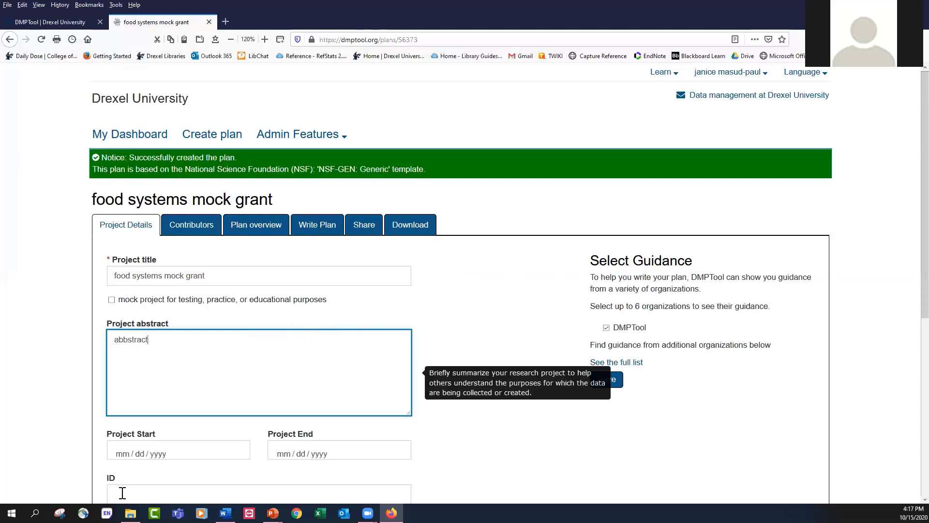
key(Backspace)
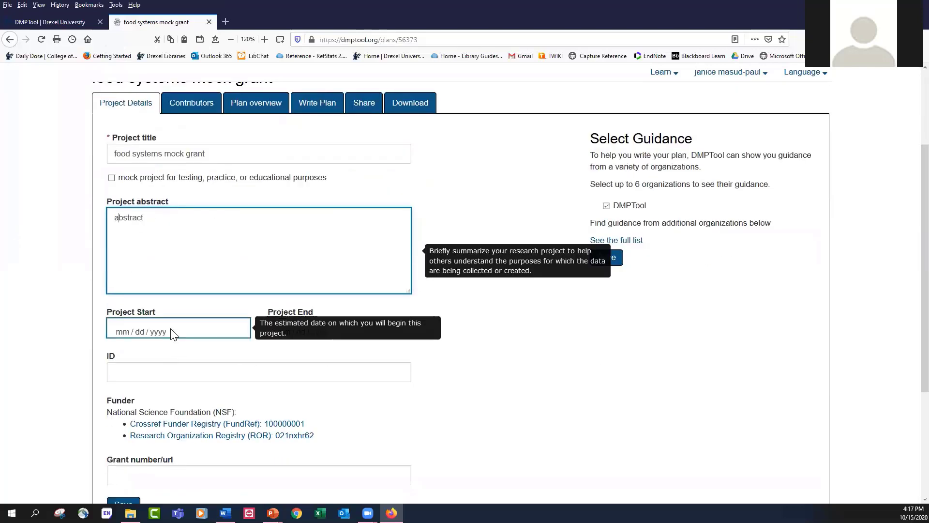
- Set project start to 10/19/2020 and project end year to 2021
click(177, 330)
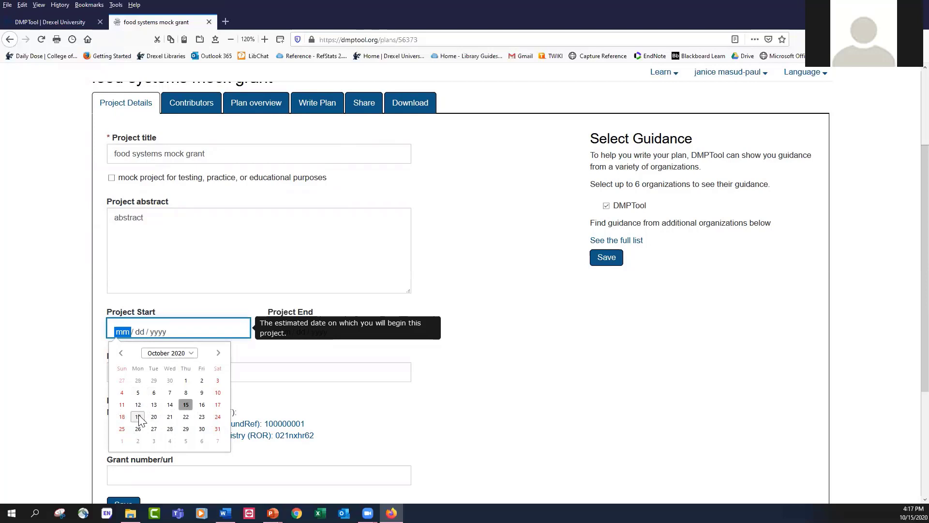
click(137, 416)
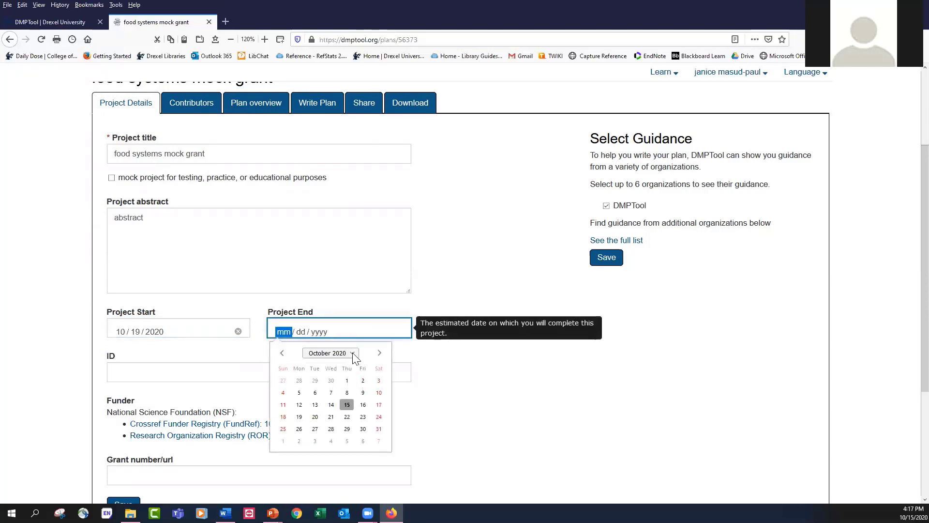
click(327, 352)
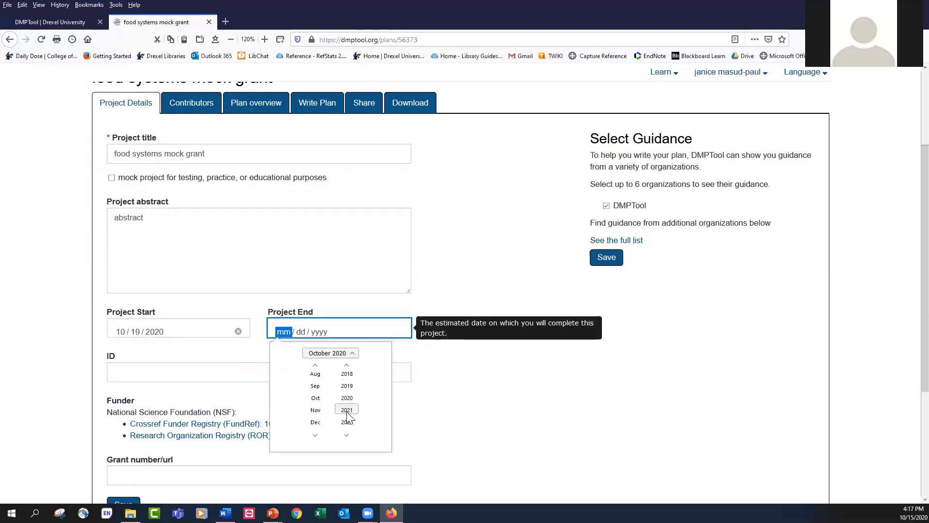
click(346, 409)
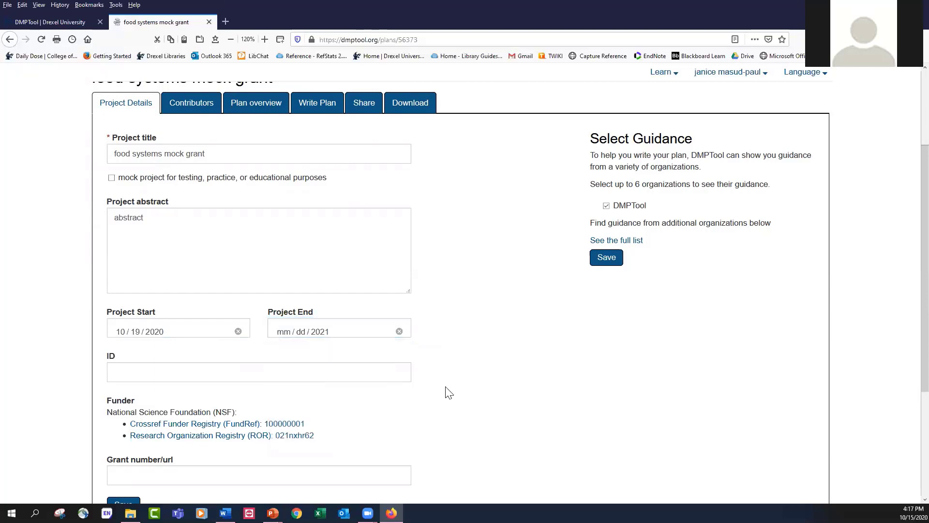
click(259, 372)
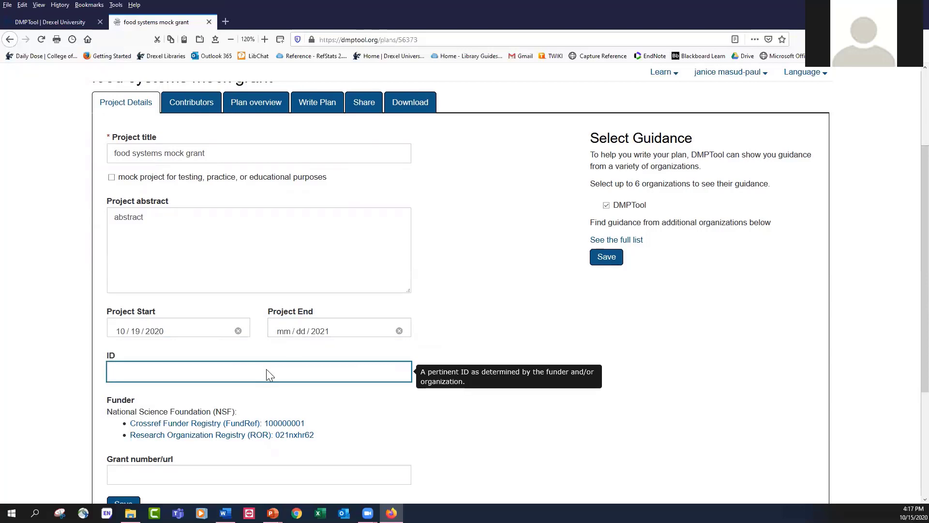
- Enter the placeholder grant URL http:\nsf.gov\blahblahblah
scroll(down, 3)
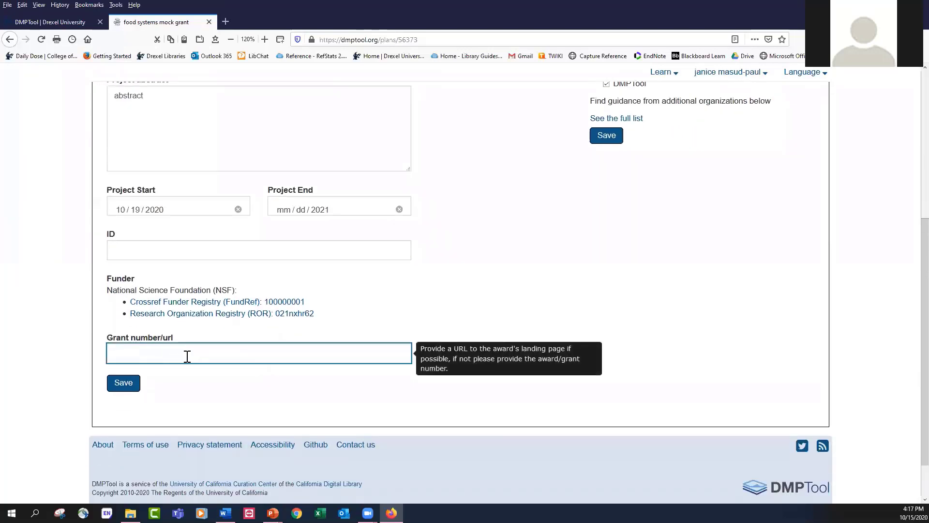
click(259, 352)
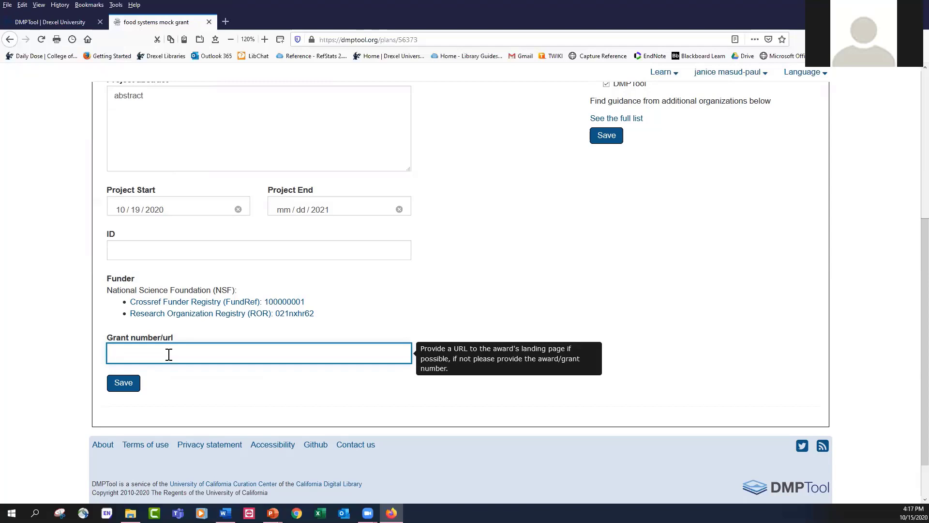
text(http:\\nsf.gov\blahblahblahj)
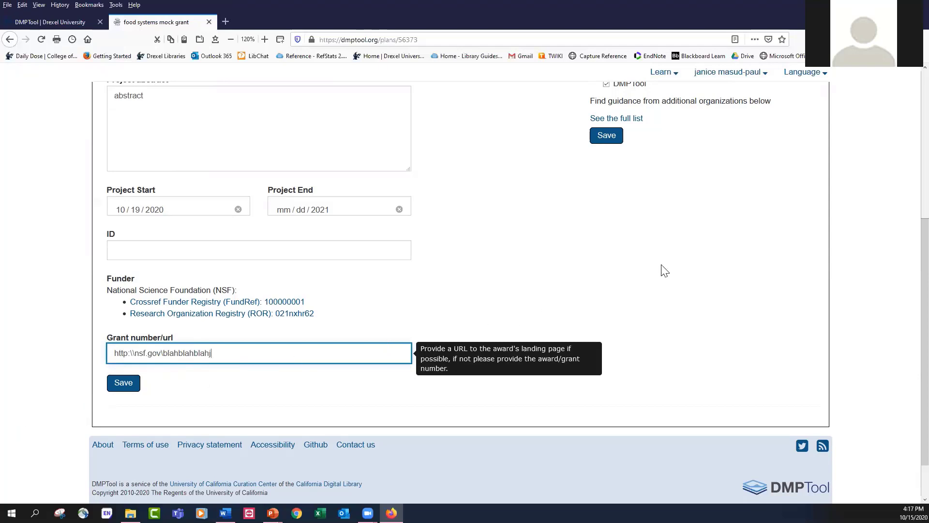
scroll(up, 3)
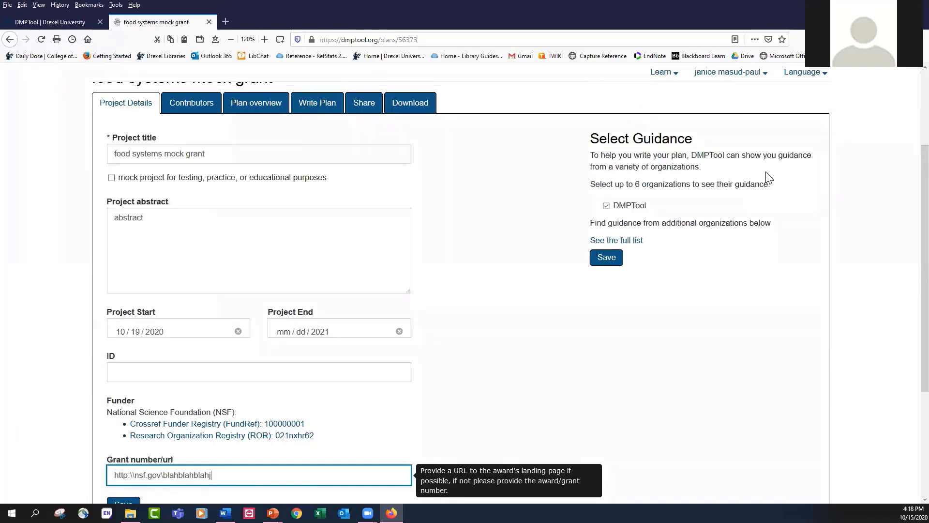
mouse_move(769, 196)
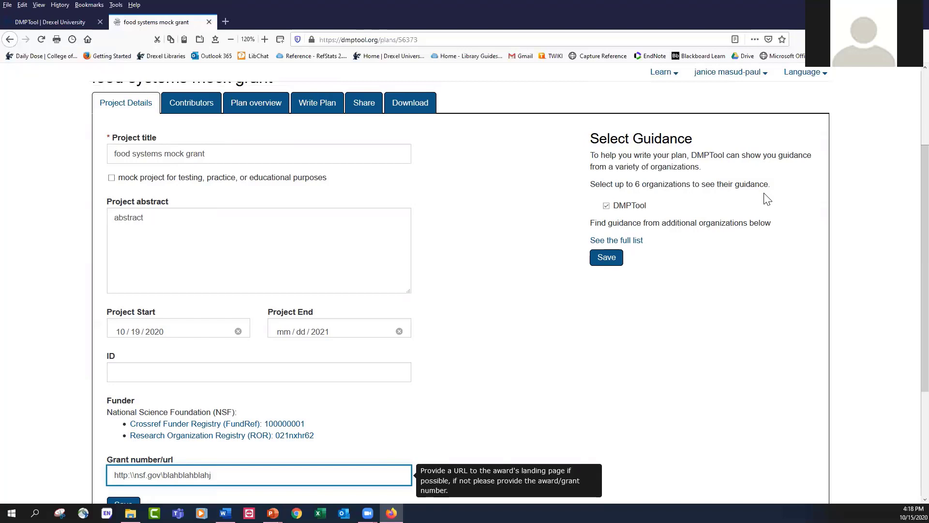
mouse_move(641, 220)
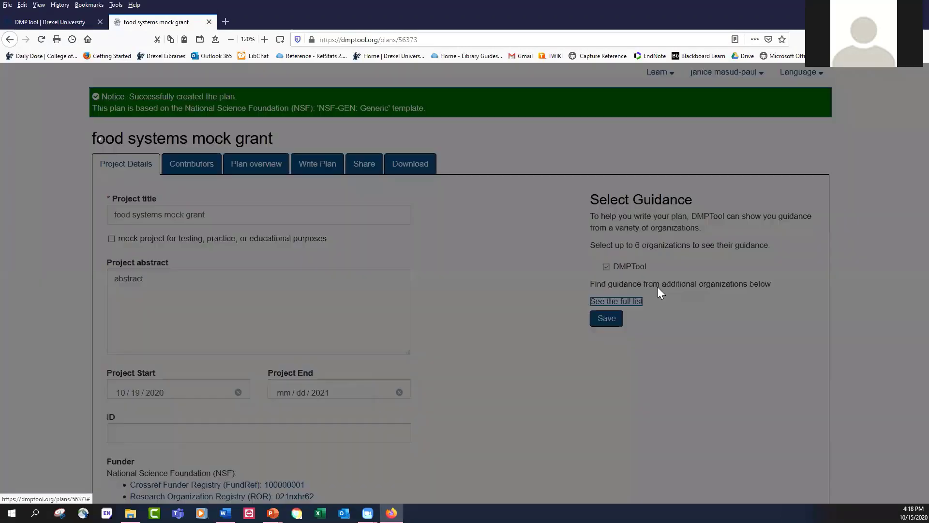
- Add Florida State University and Harvard University guidance alongside DMPTool and save the selection
click(616, 301)
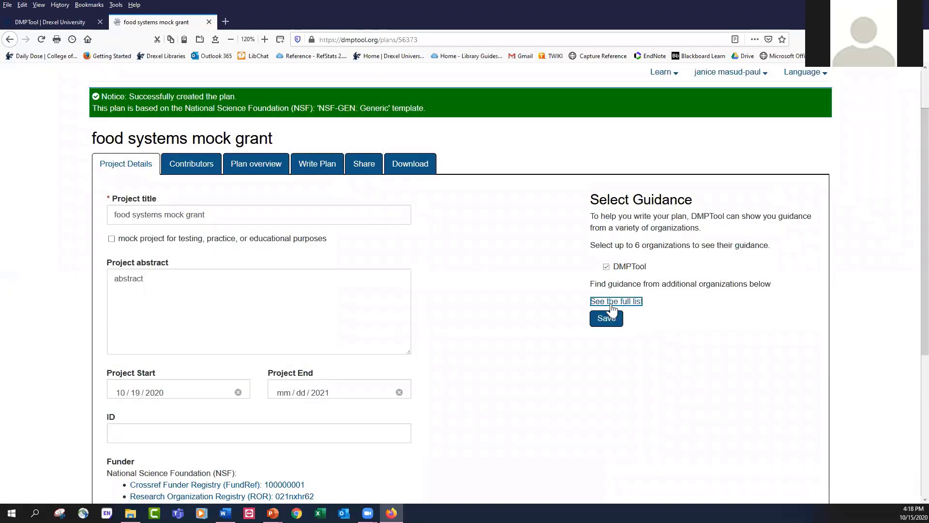
click(615, 301)
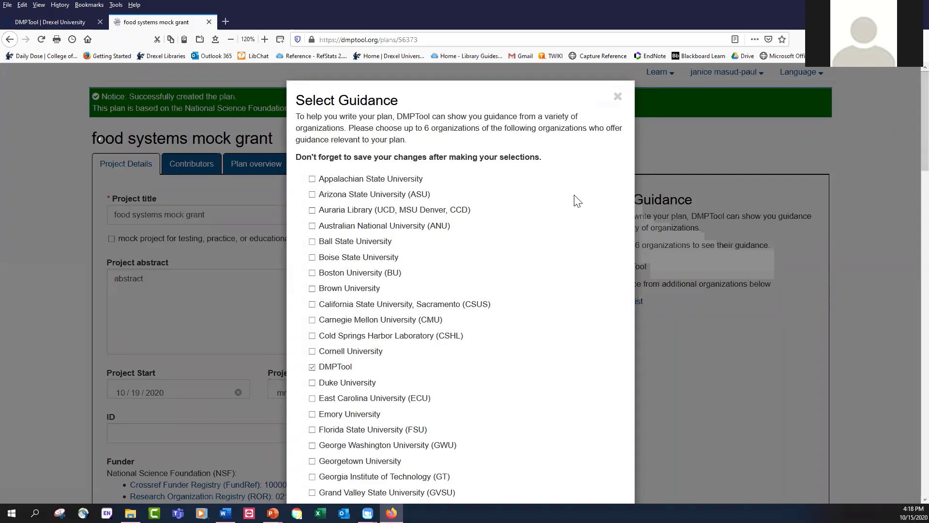
scroll(down, 3)
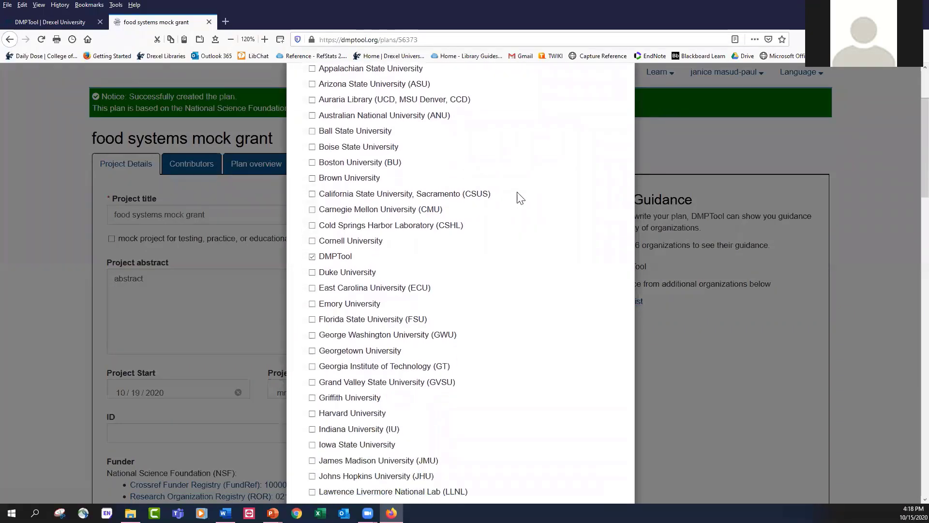
mouse_move(527, 194)
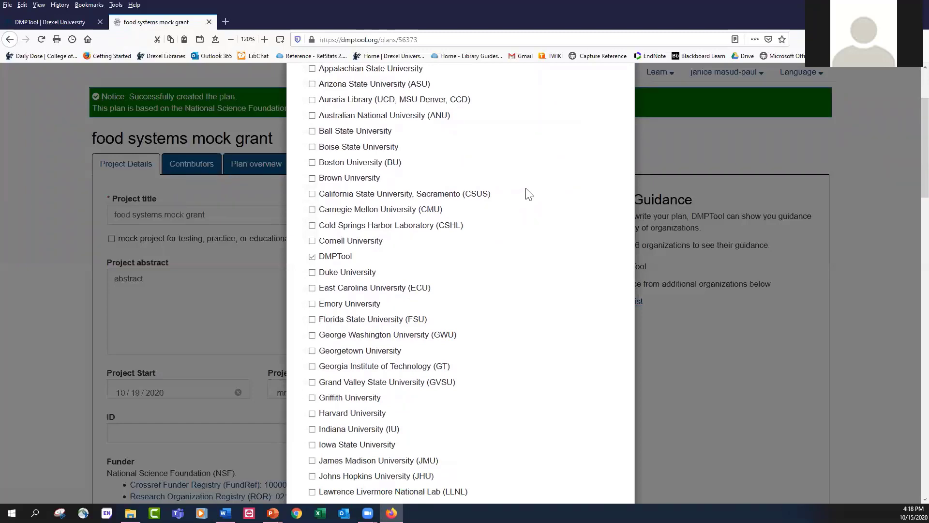
scroll(down, 3)
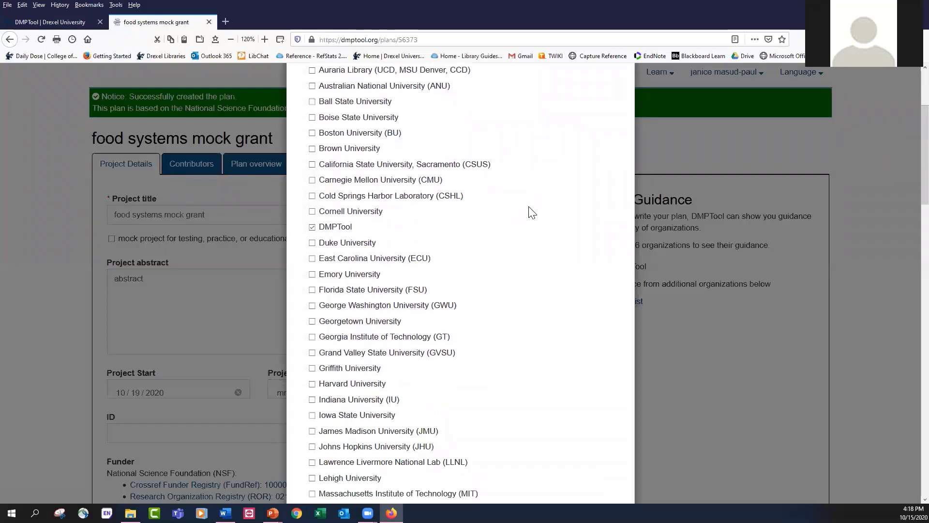
scroll(down, 3)
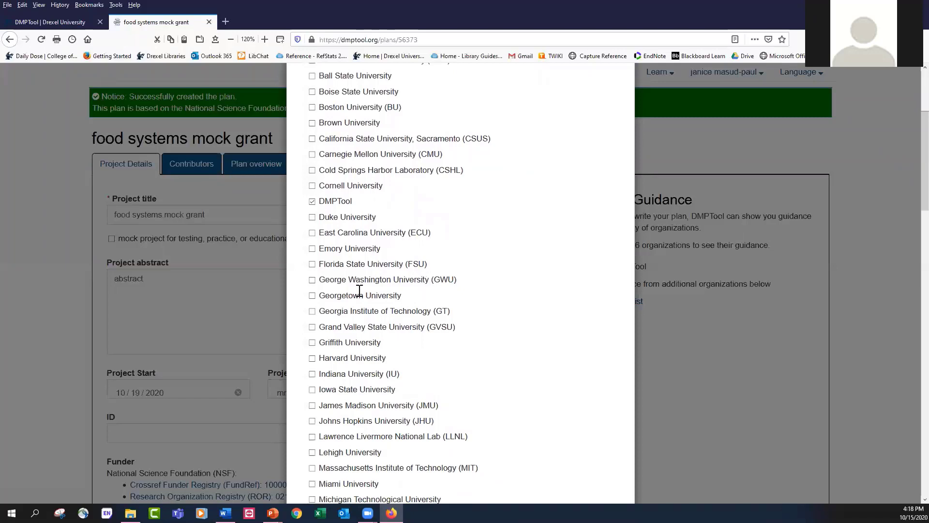
click(312, 264)
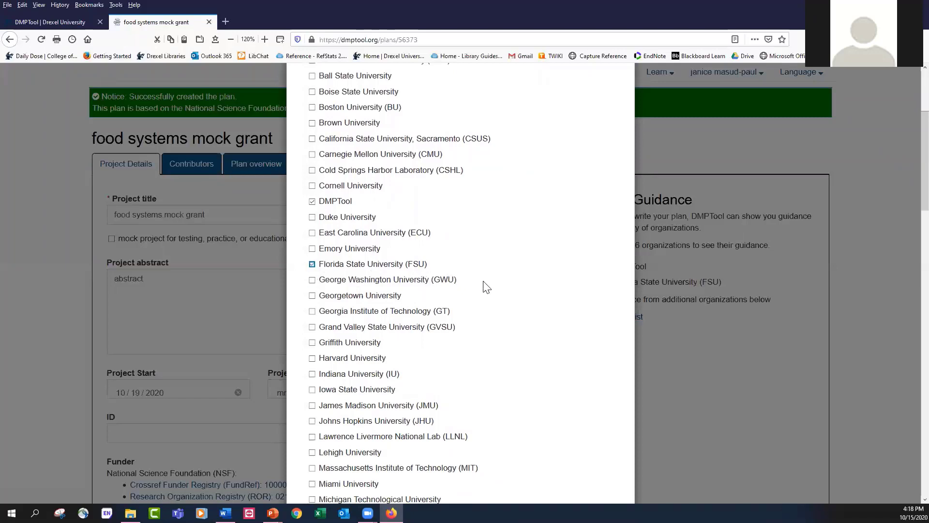
scroll(down, 3)
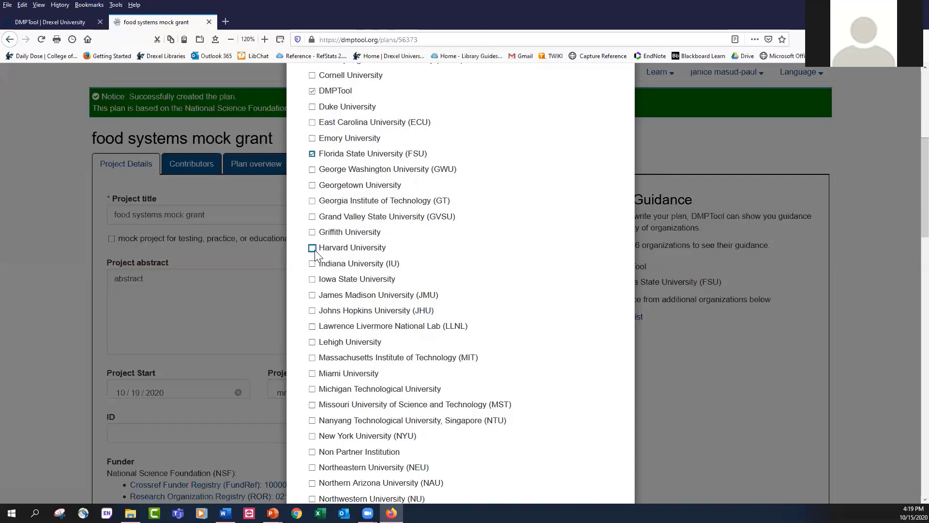
click(312, 247)
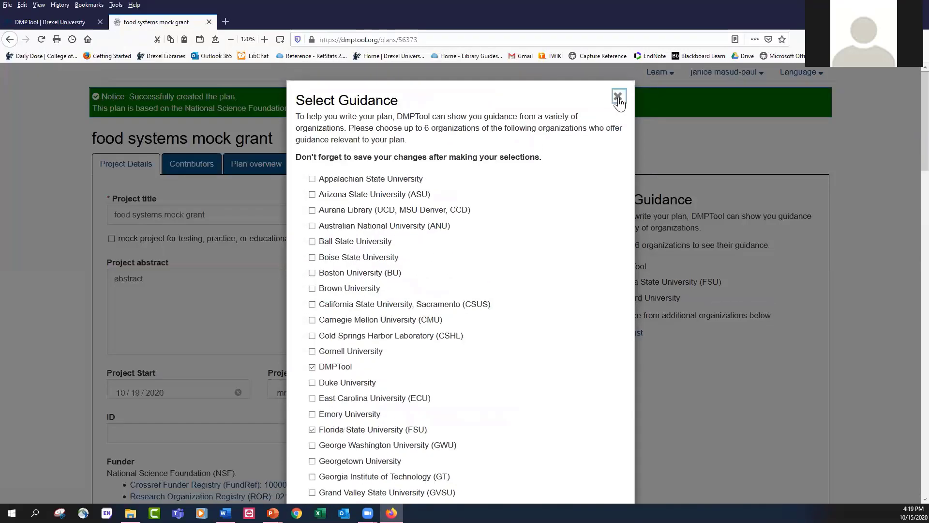
click(618, 97)
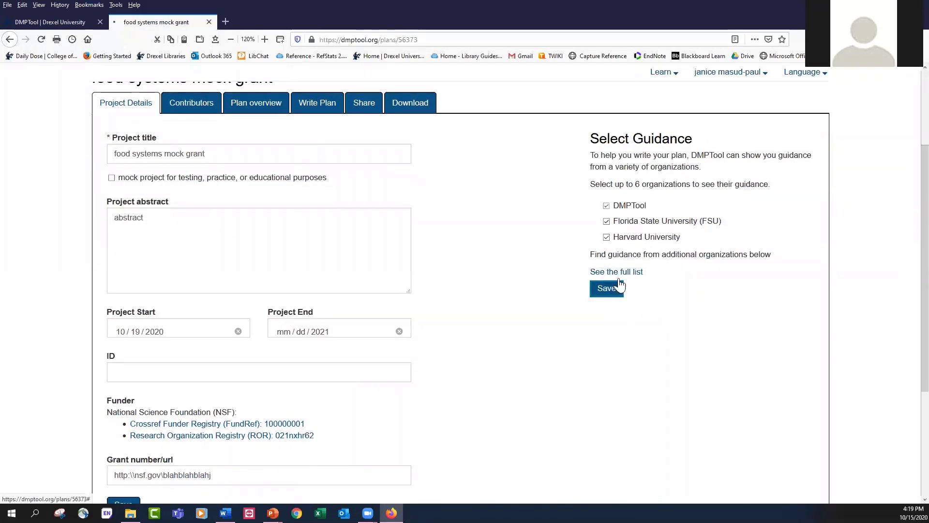
click(606, 288)
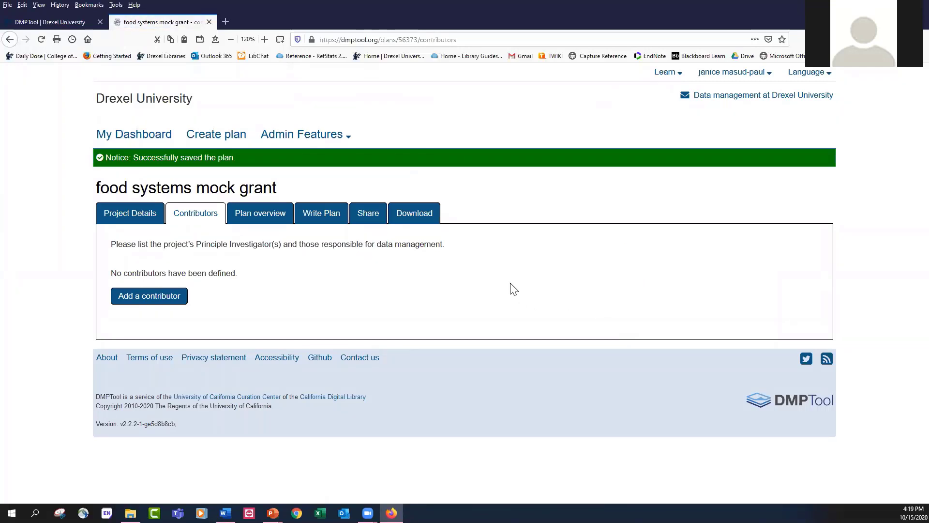
mouse_move(211, 314)
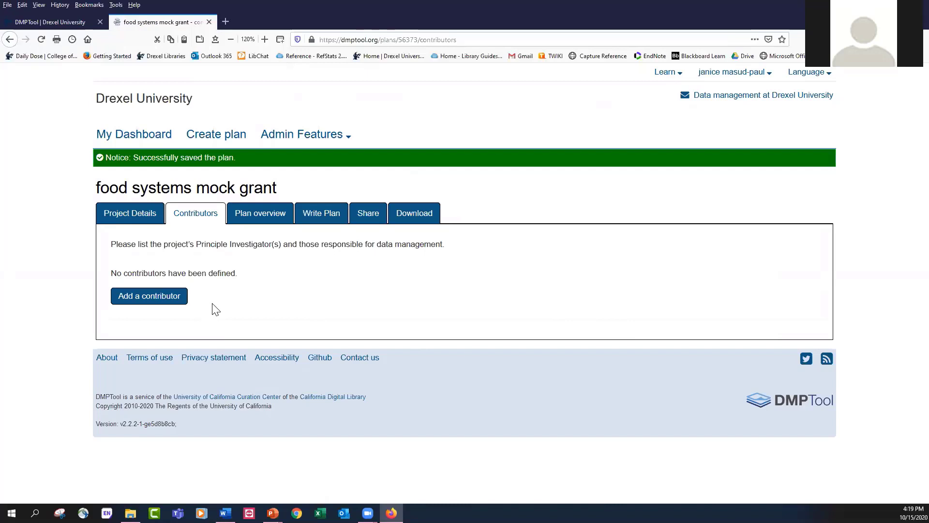
mouse_move(225, 308)
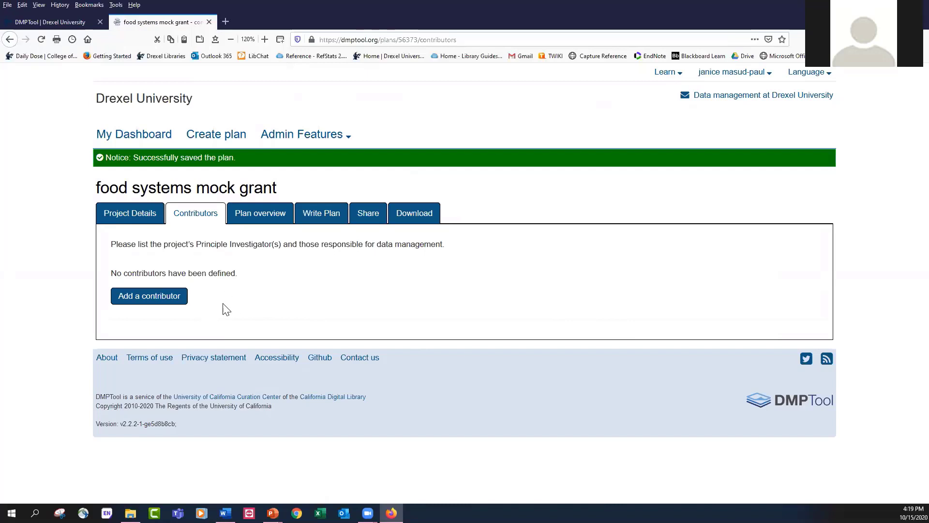
mouse_move(149, 296)
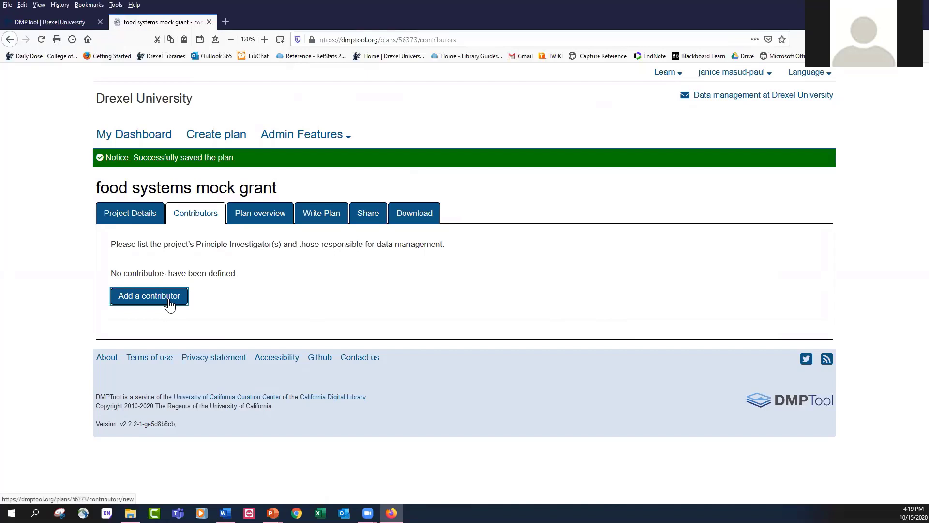
click(148, 295)
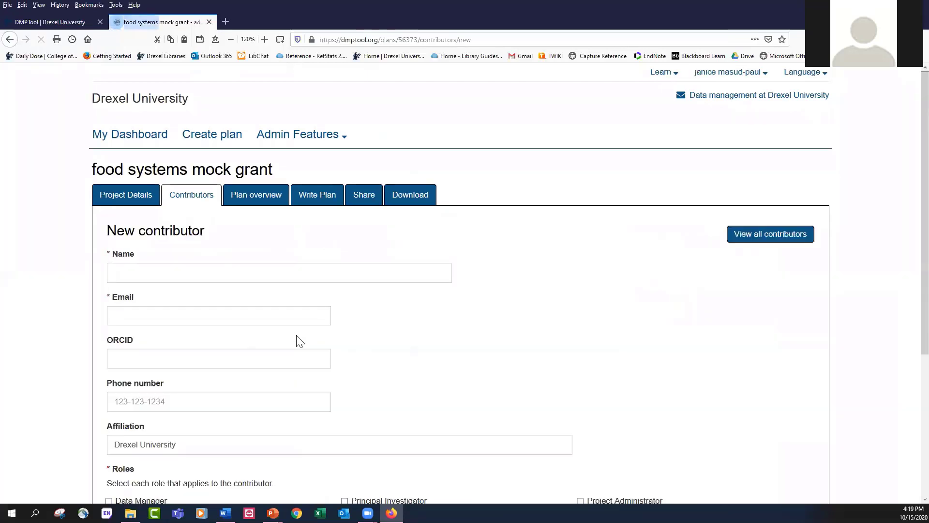
click(279, 273)
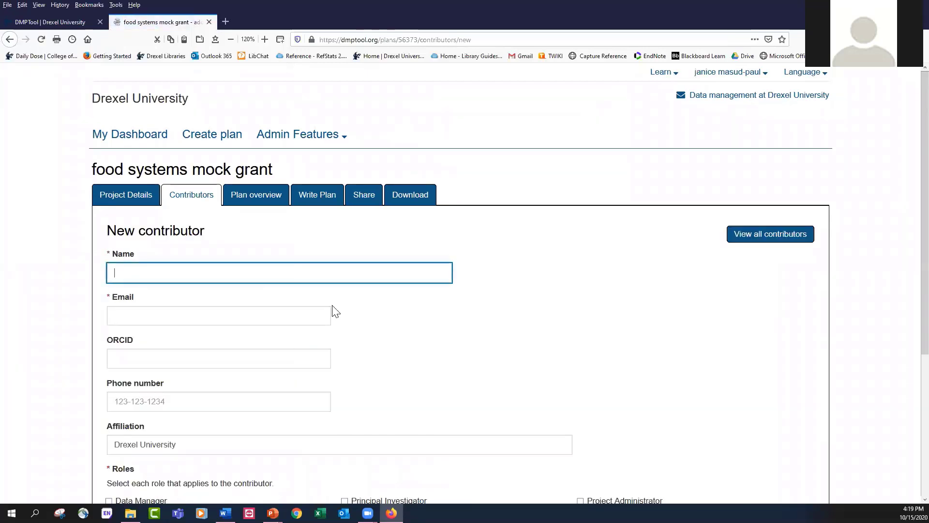
text(paul ma)
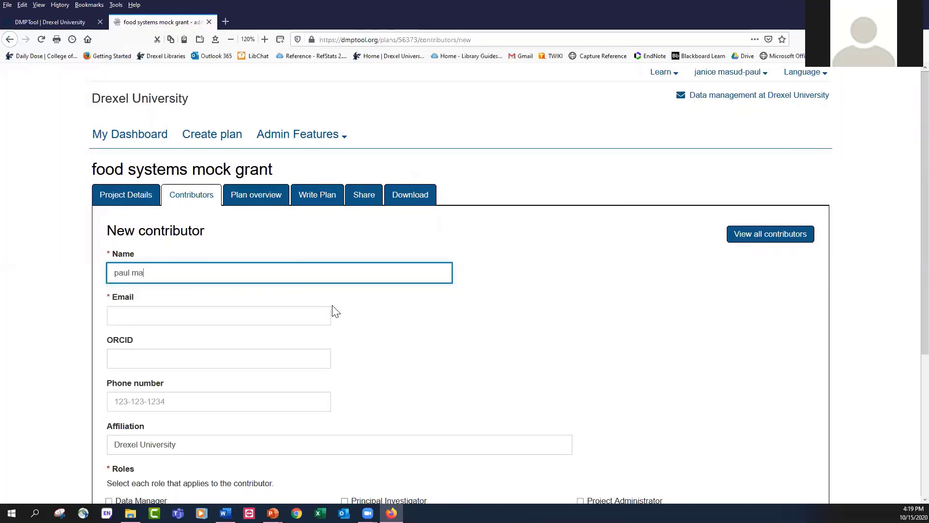
text(sud)
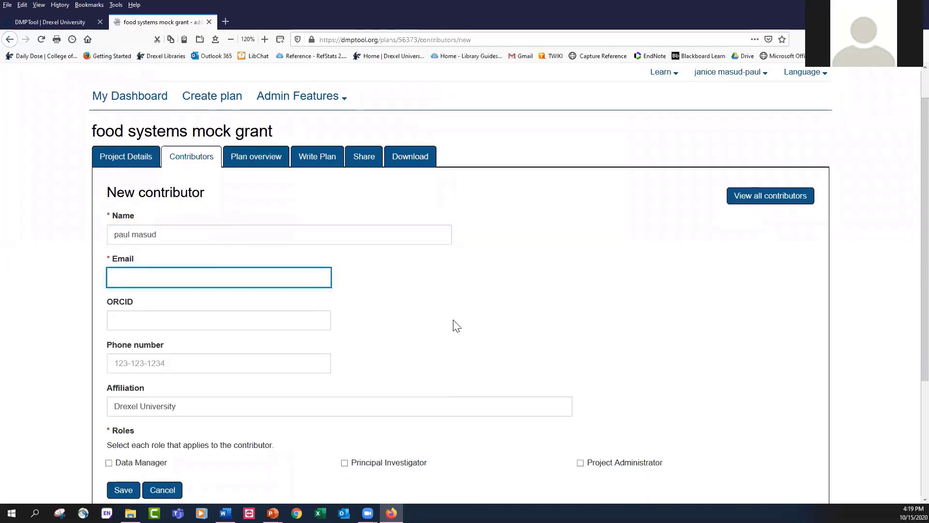
scroll(down, 3)
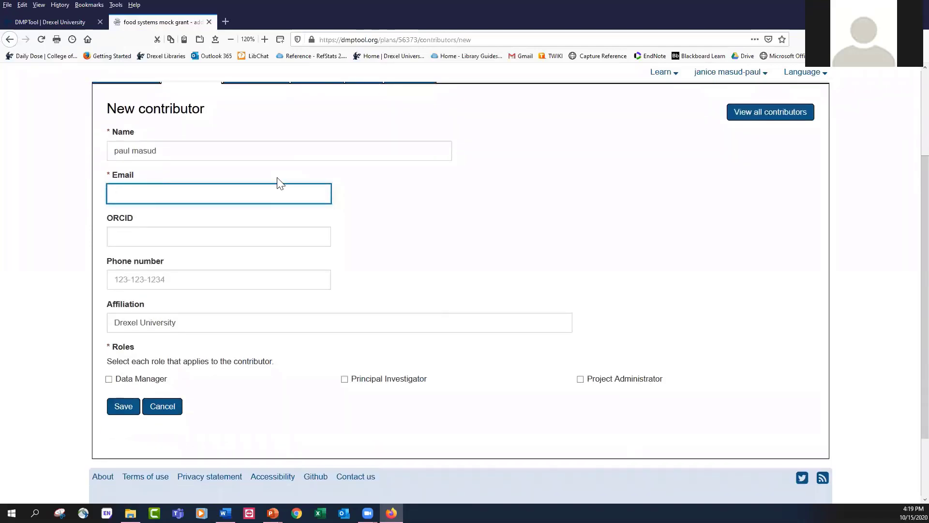
- Fill in the contributor's email from the autofill suggestions
text(jm)
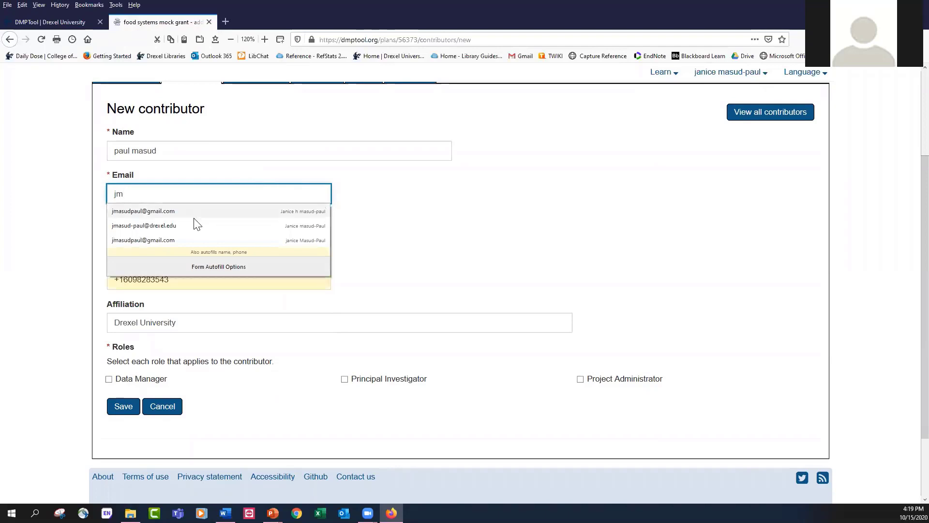
click(143, 211)
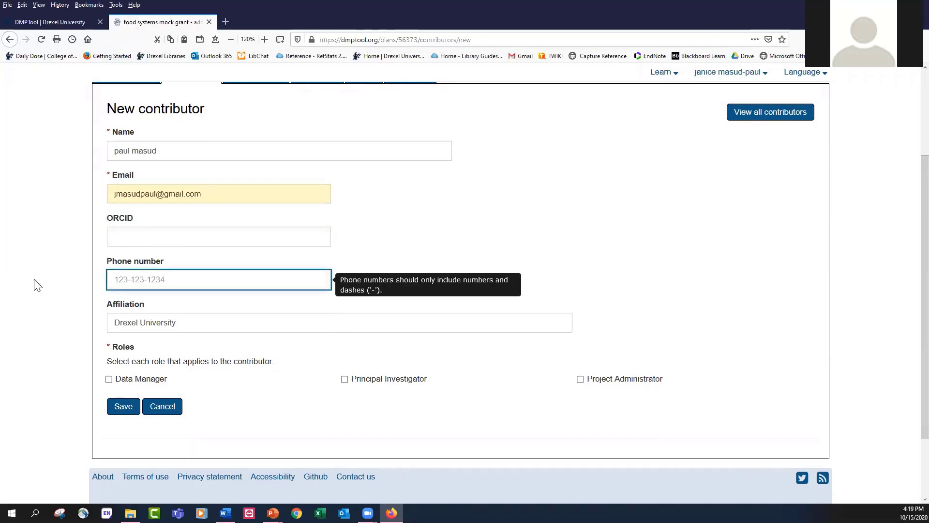
click(218, 236)
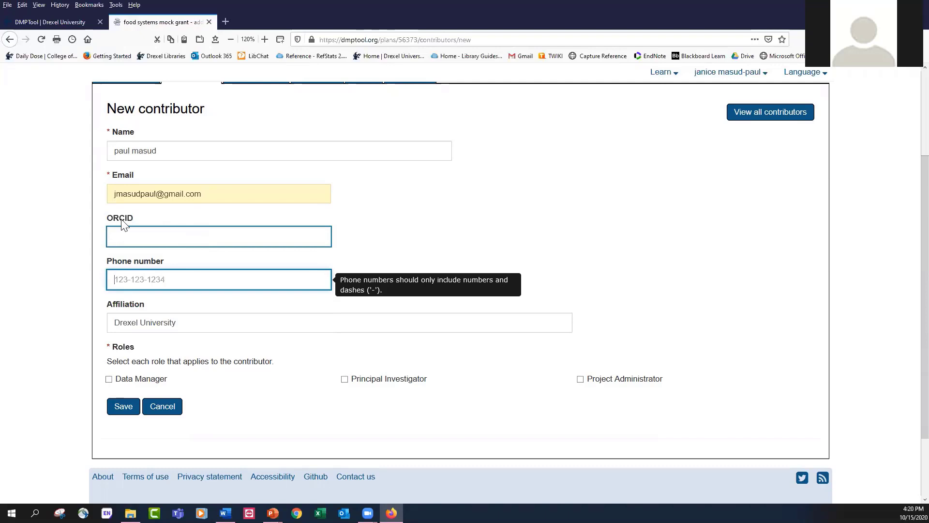
mouse_move(128, 225)
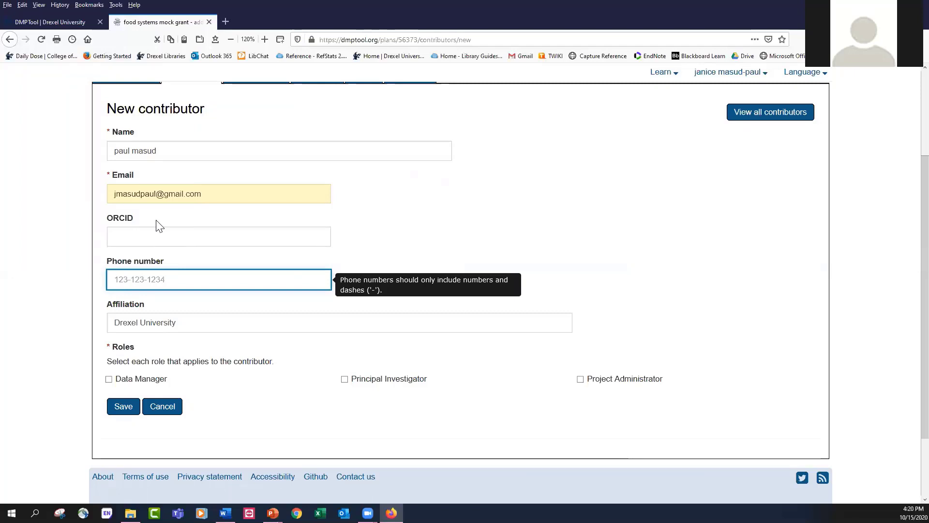
click(219, 279)
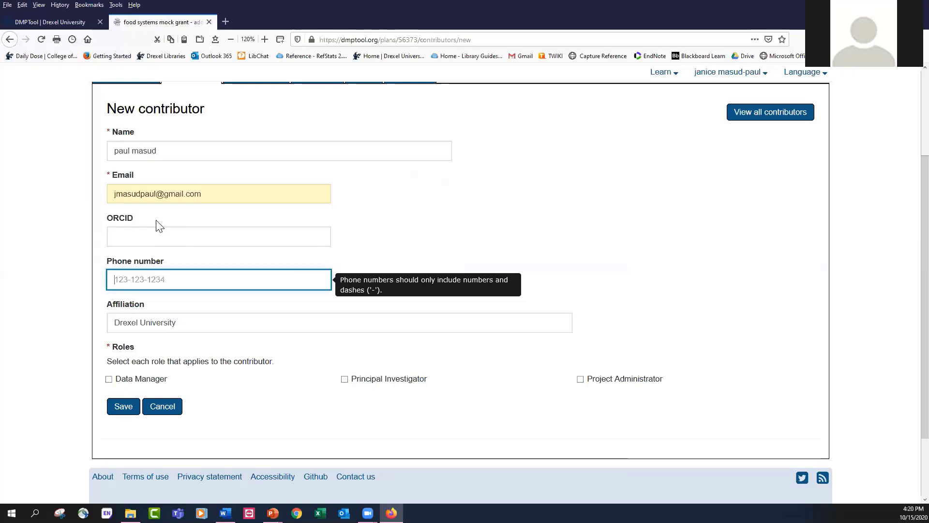
click(218, 236)
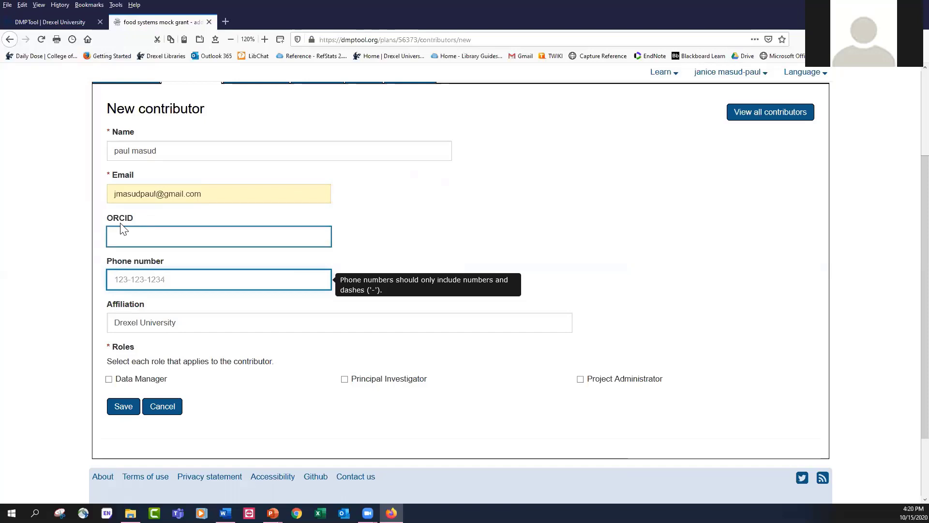
mouse_move(578, 242)
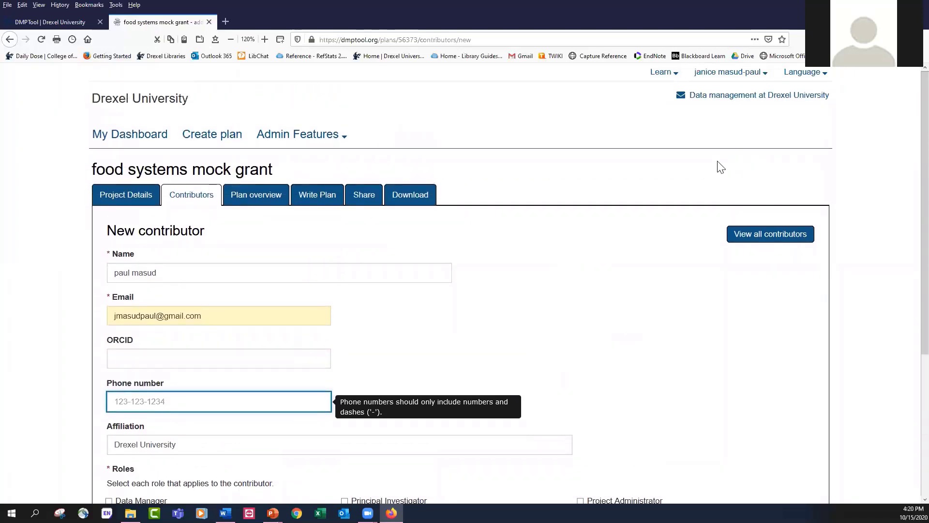
mouse_move(765, 85)
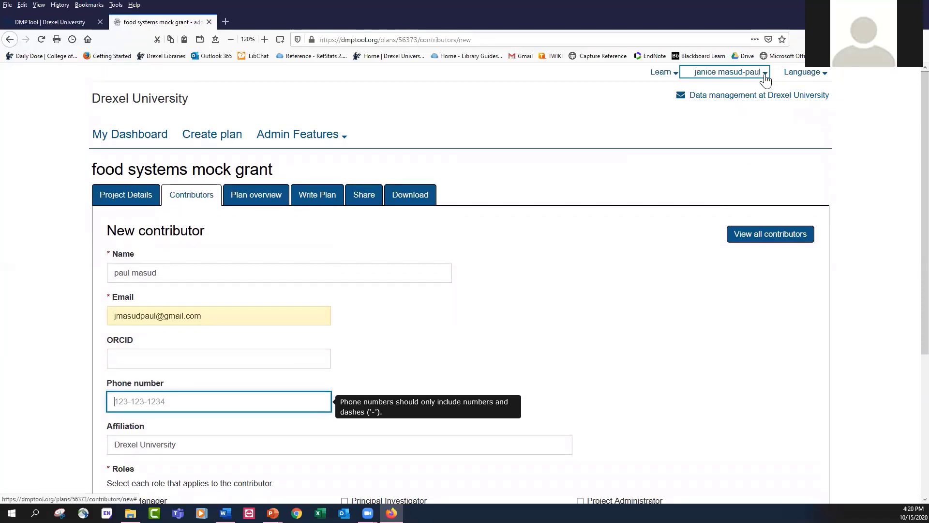
click(723, 72)
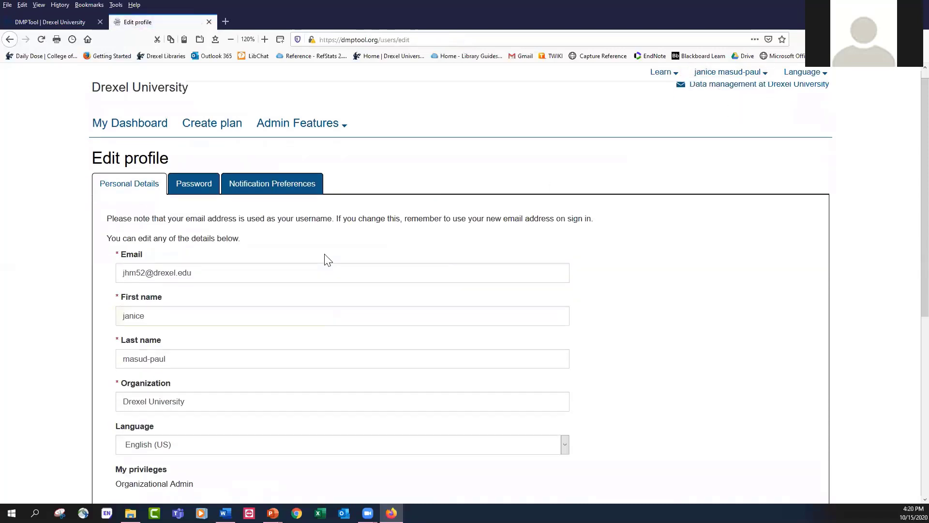
scroll(down, 3)
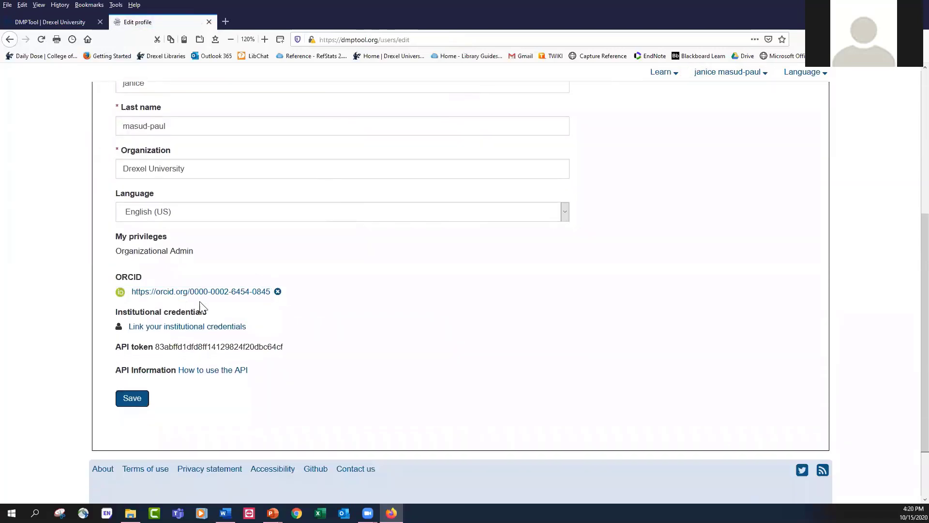
mouse_move(244, 309)
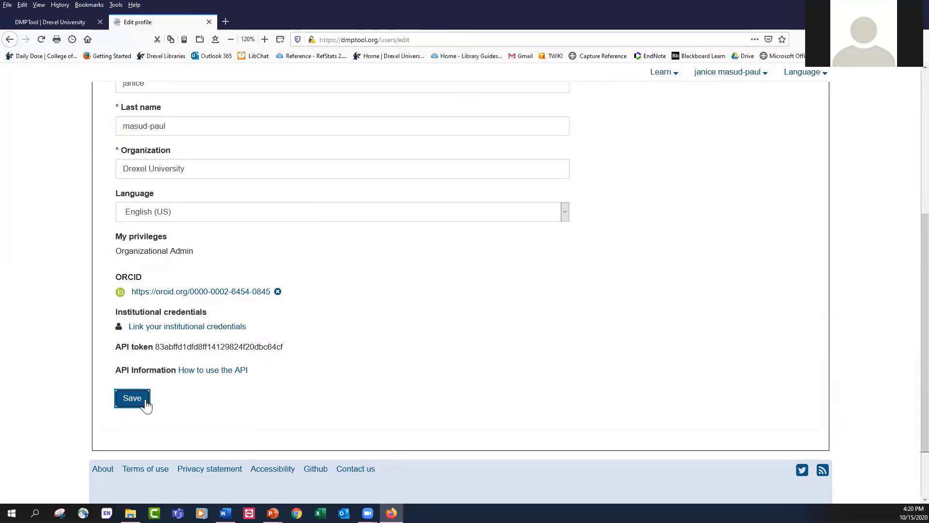
click(132, 398)
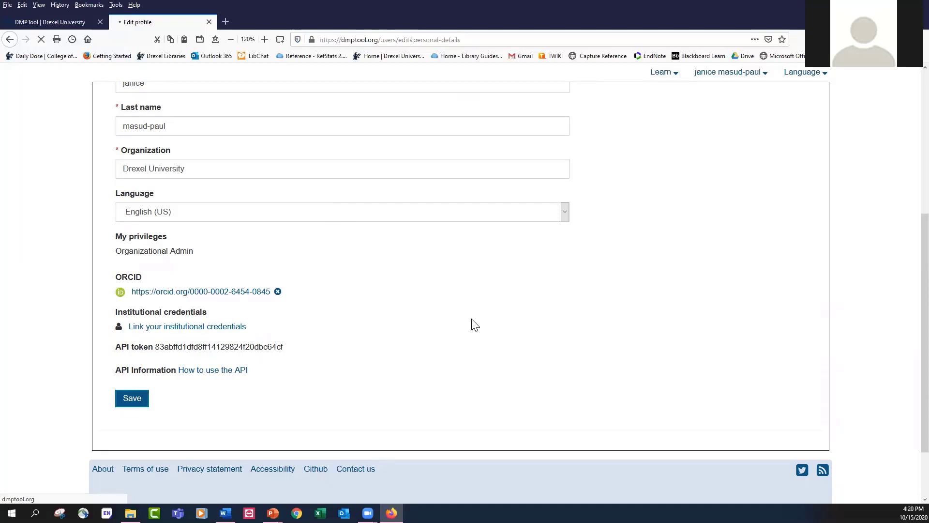
click(132, 398)
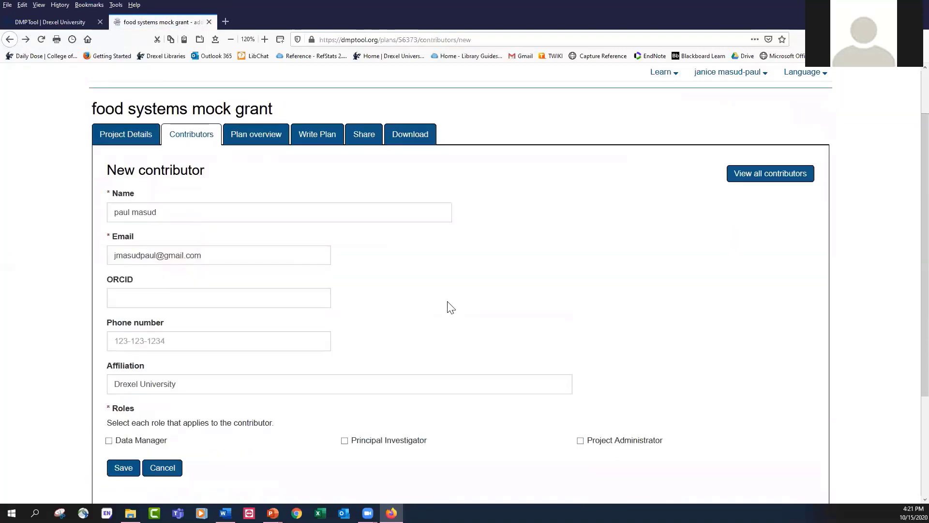
scroll(down, 3)
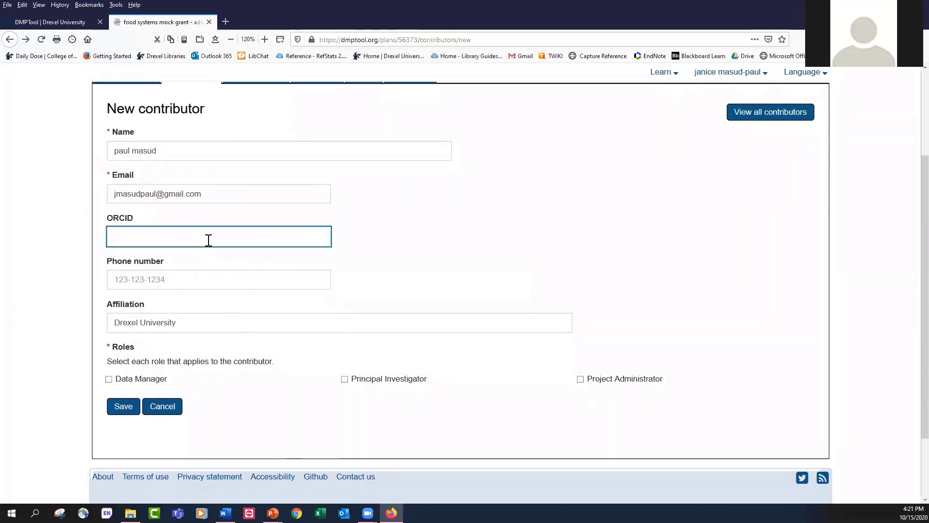
text(0)
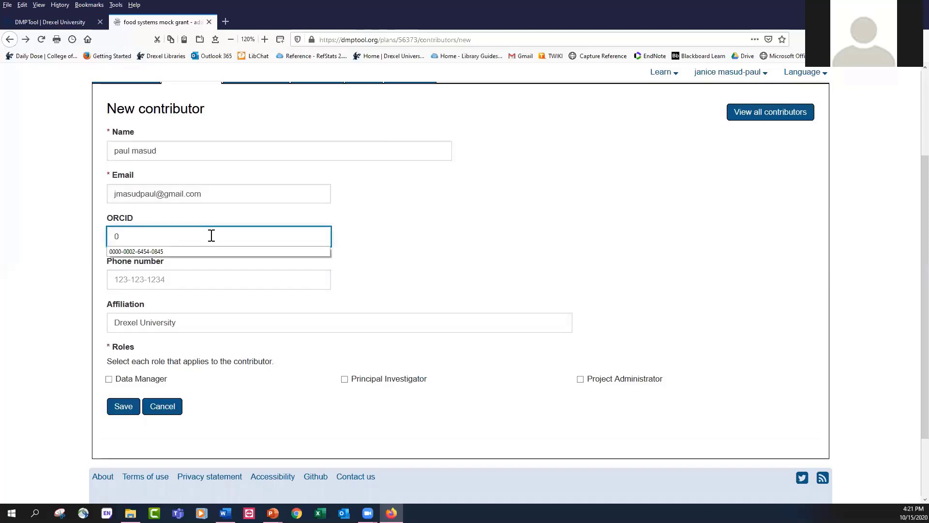
mouse_move(199, 251)
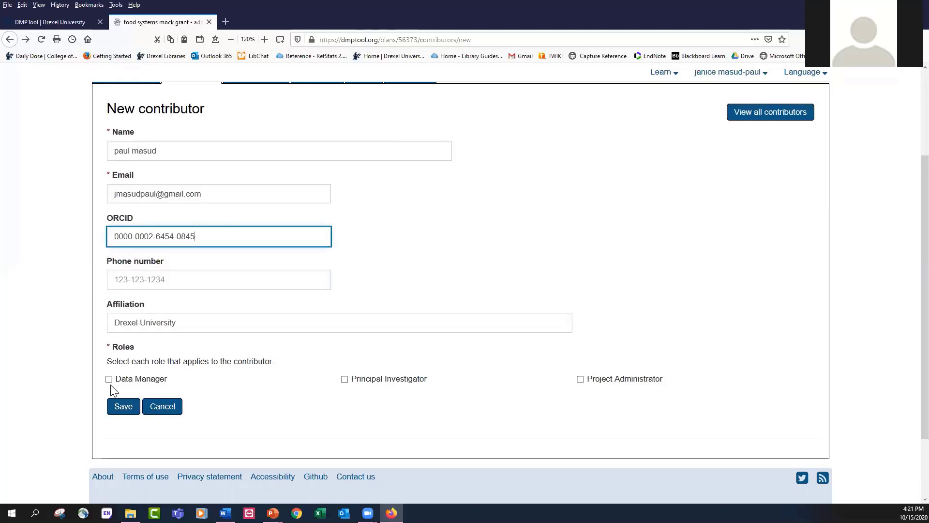
click(109, 378)
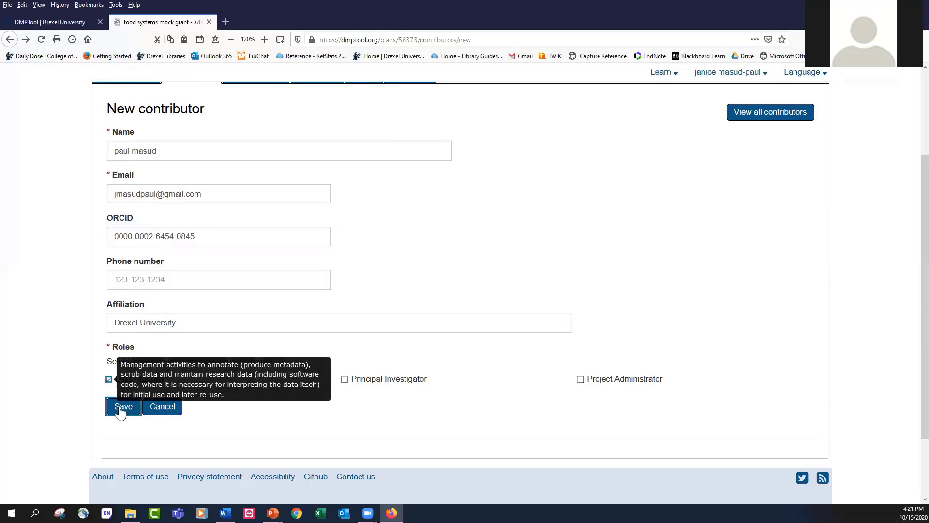
click(122, 406)
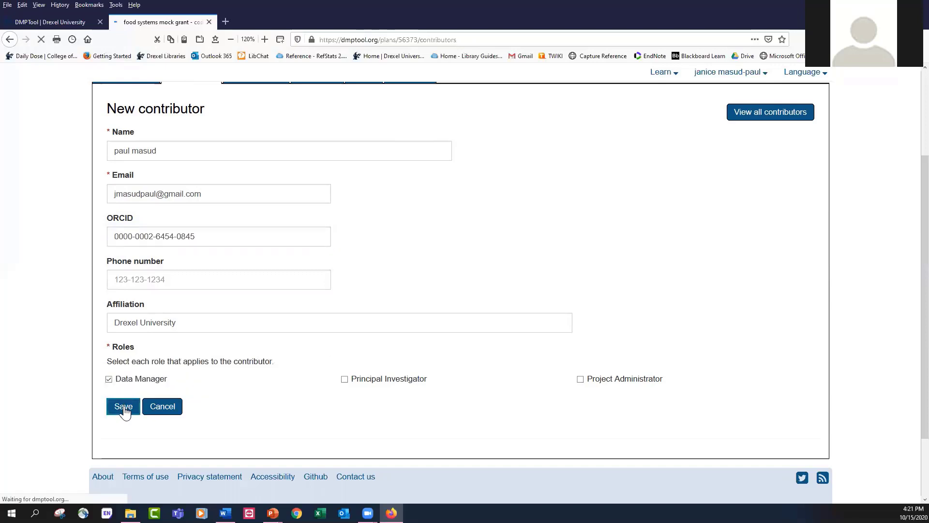
click(123, 406)
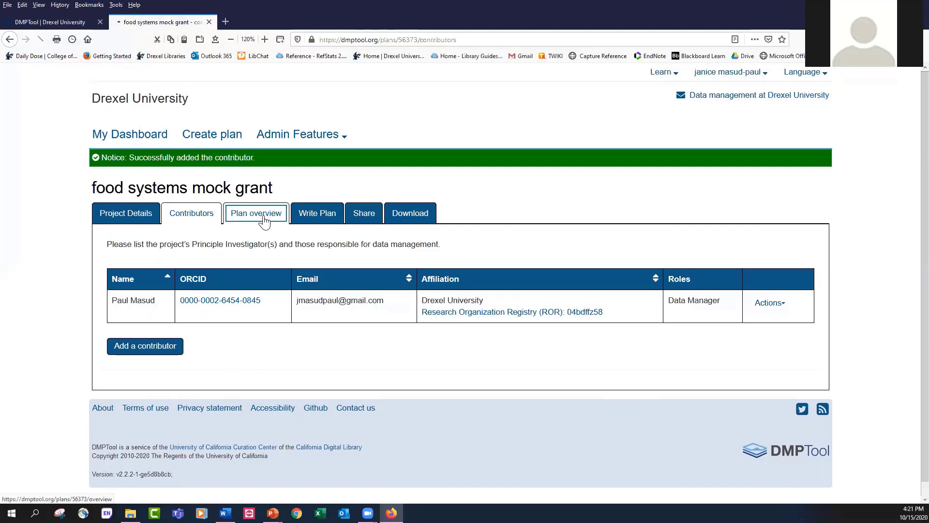
click(255, 213)
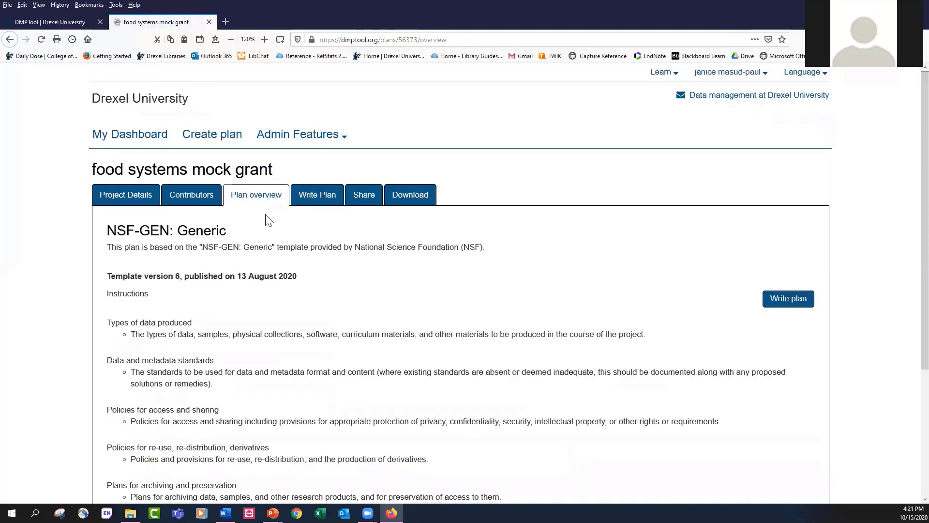
mouse_move(288, 271)
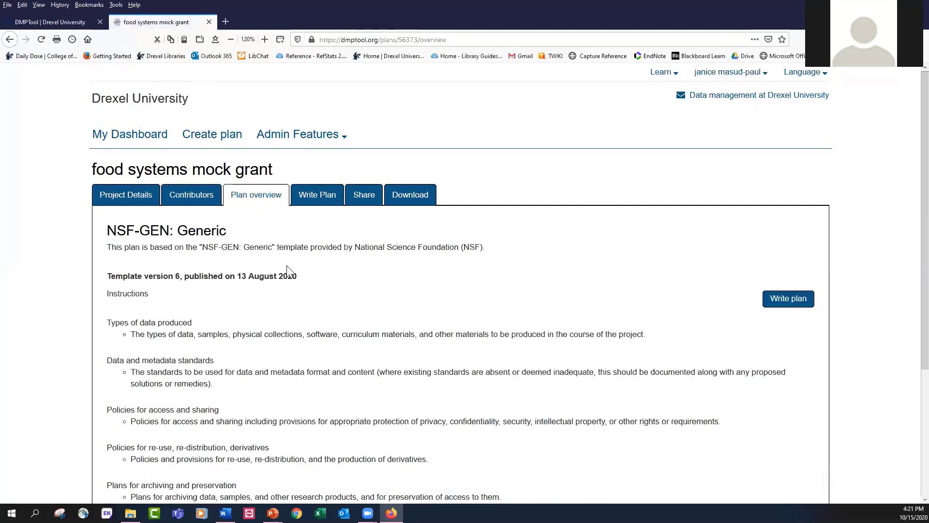
scroll(down, 3)
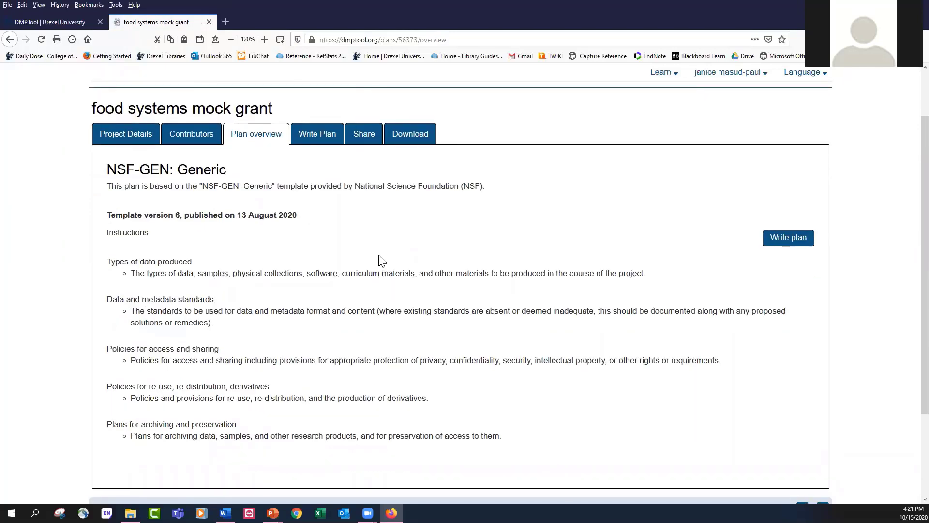
mouse_move(399, 238)
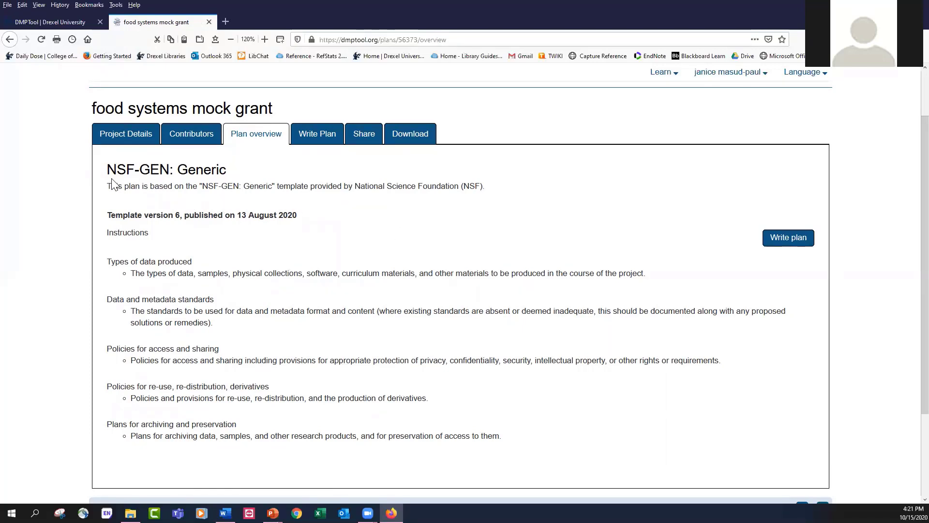
mouse_move(231, 174)
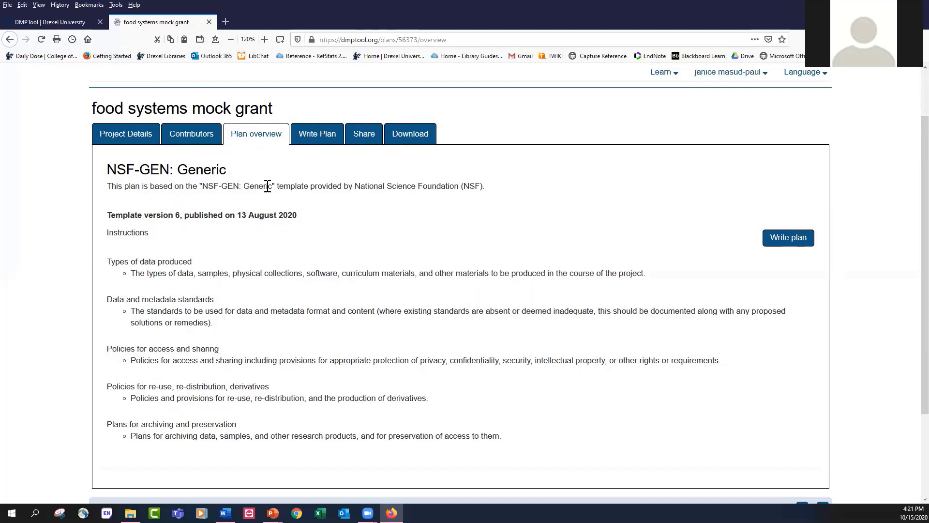
scroll(down, 3)
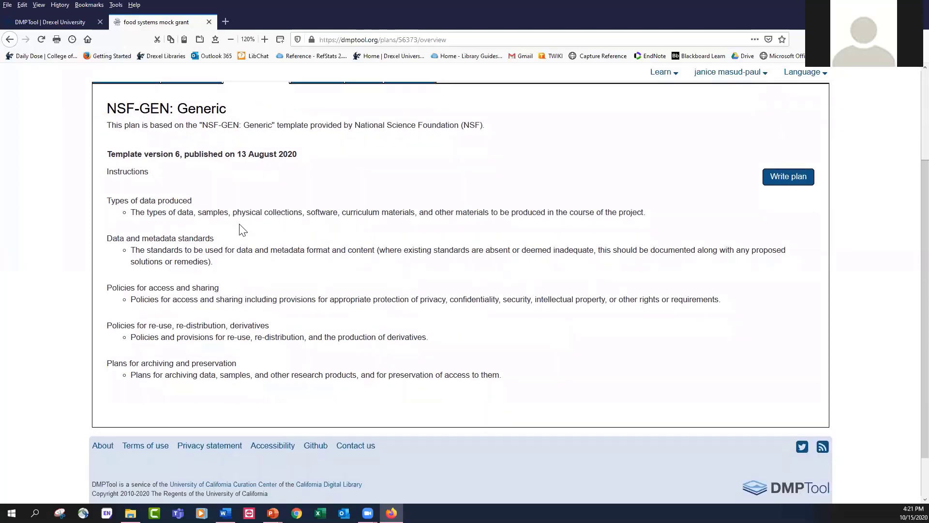
mouse_move(233, 287)
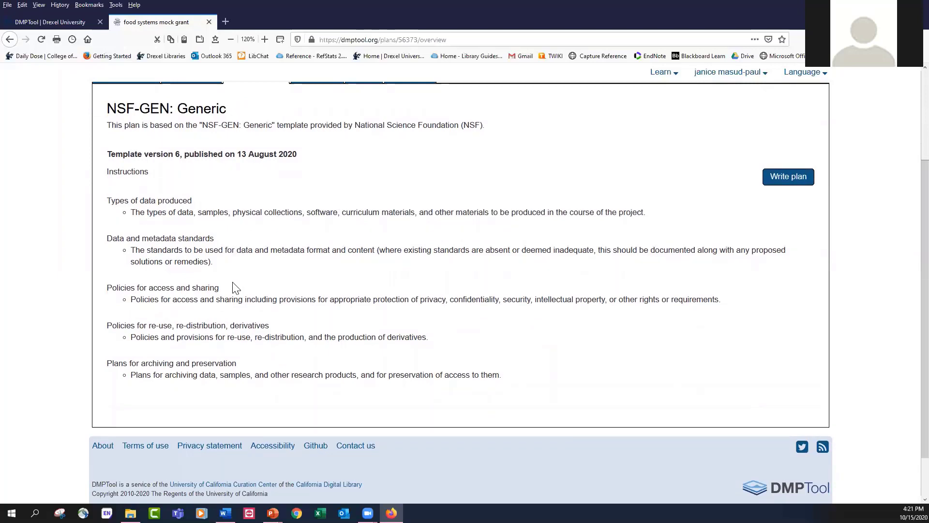
mouse_move(281, 348)
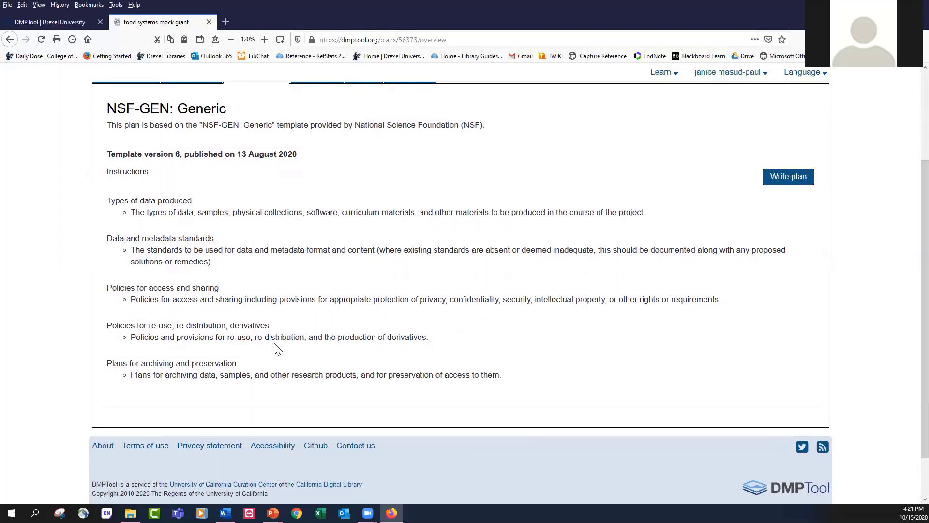
mouse_move(446, 185)
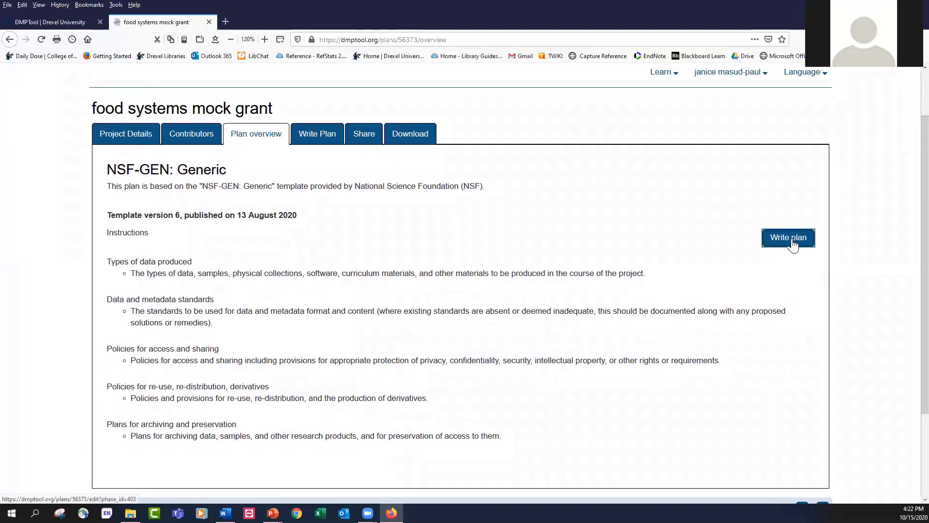
- Open Write Plan, expand 'Types of data produced' and type 'data produced'
click(787, 237)
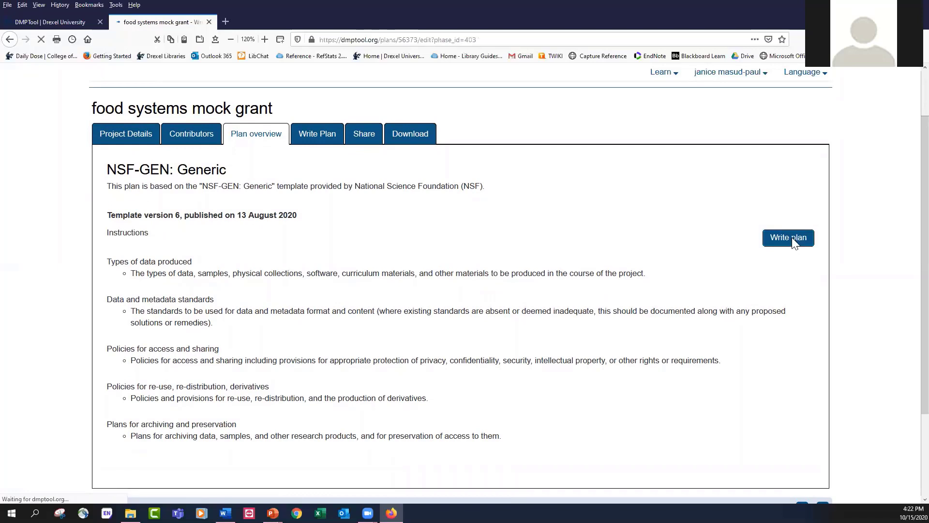
click(789, 237)
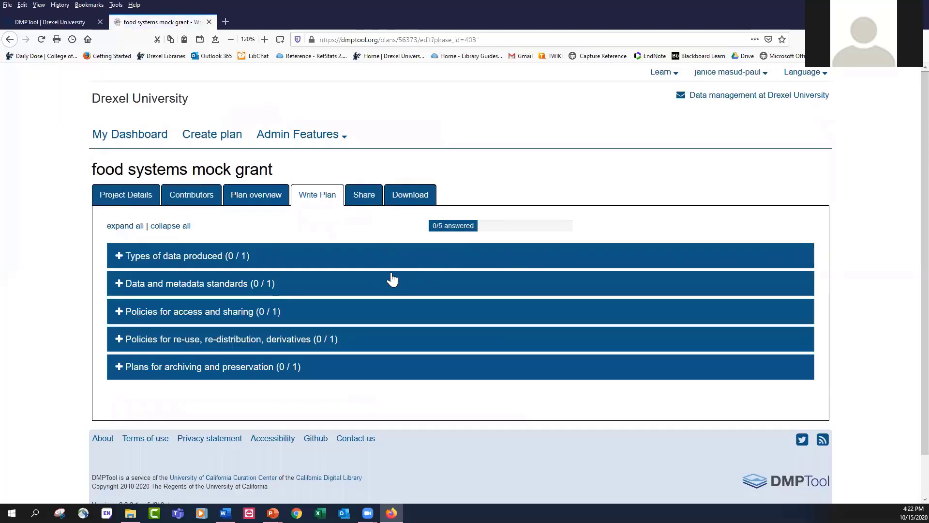
mouse_move(392, 311)
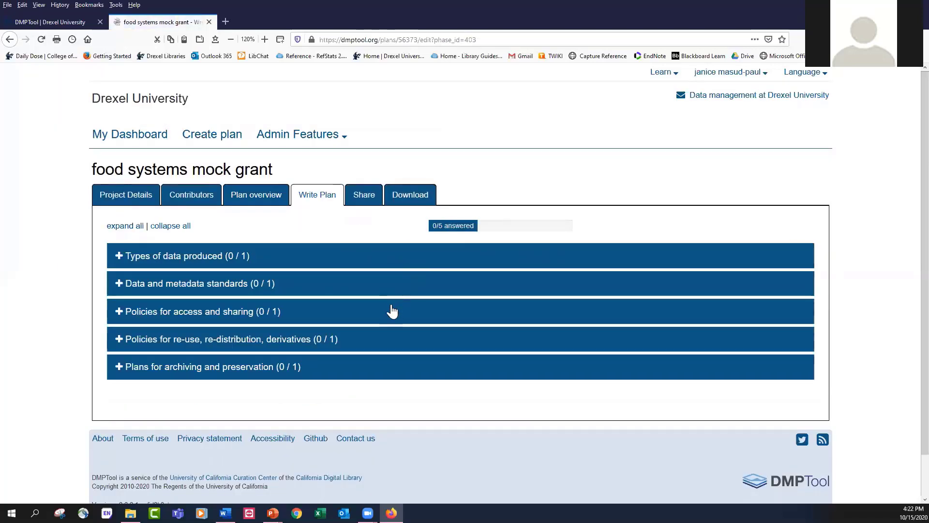
mouse_move(125, 265)
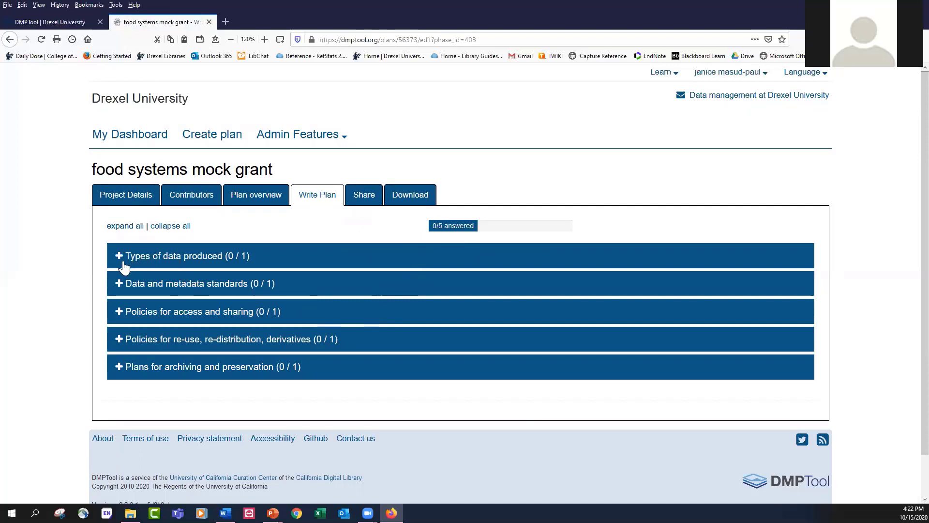
mouse_move(130, 263)
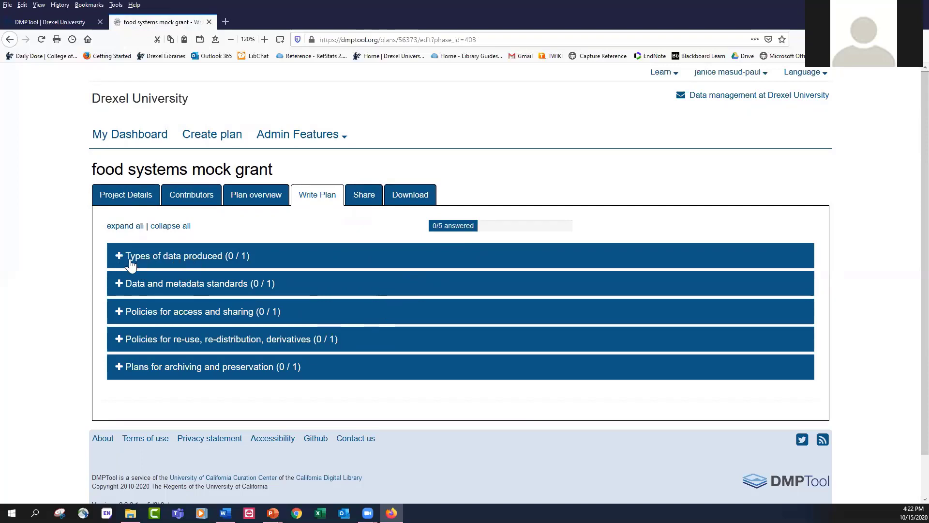
mouse_move(163, 279)
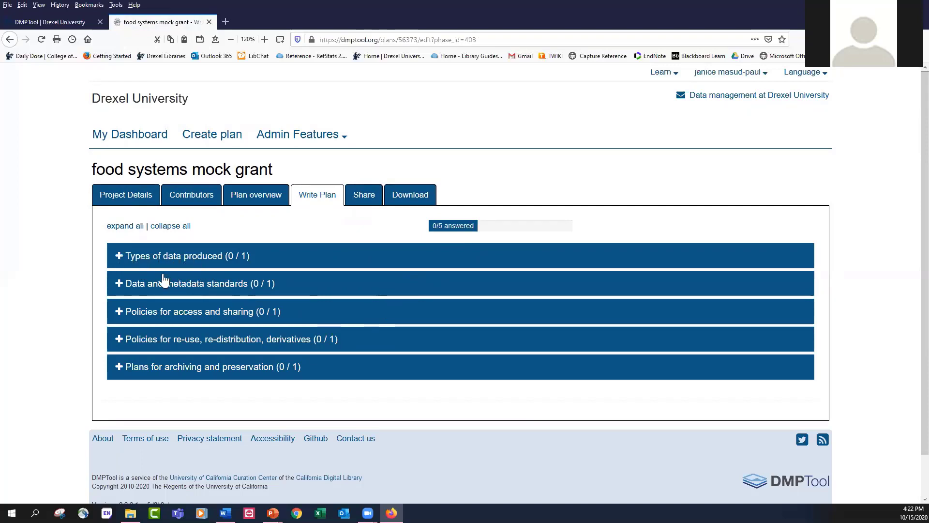
click(177, 255)
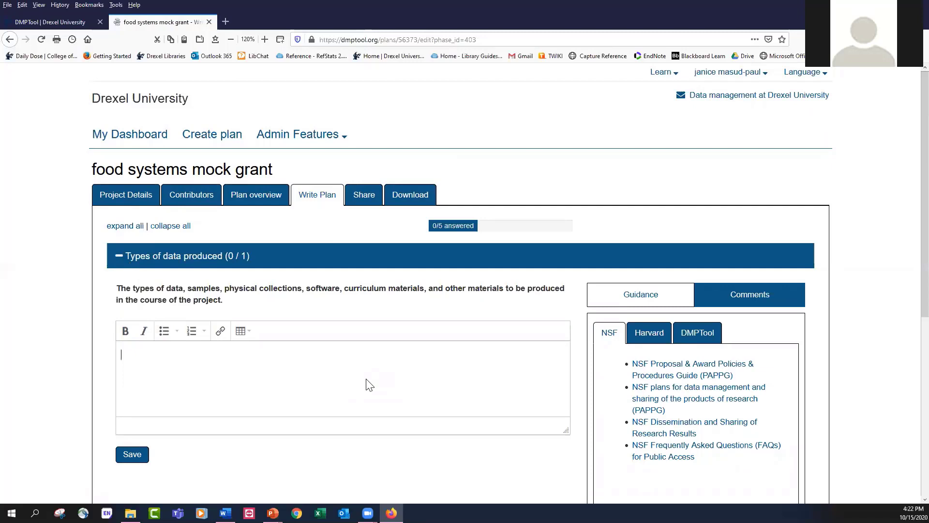
text(data prod)
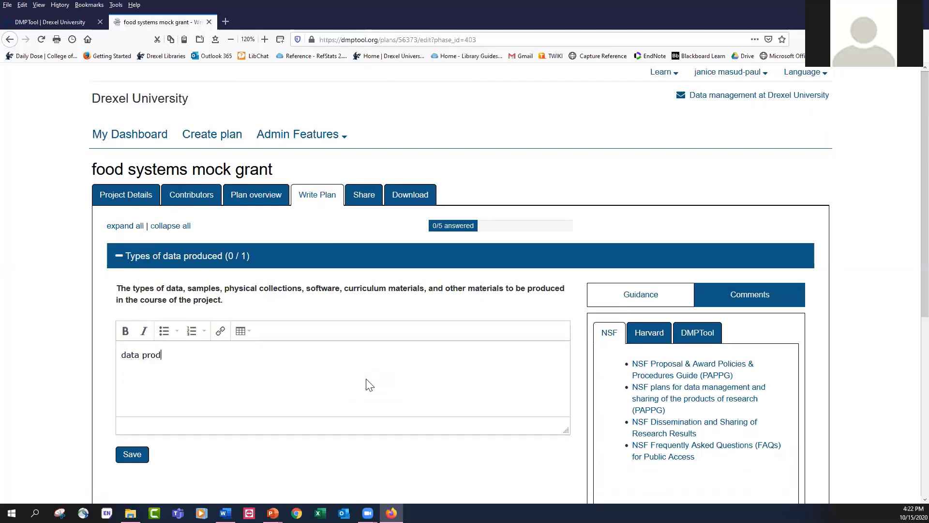
text(uced)
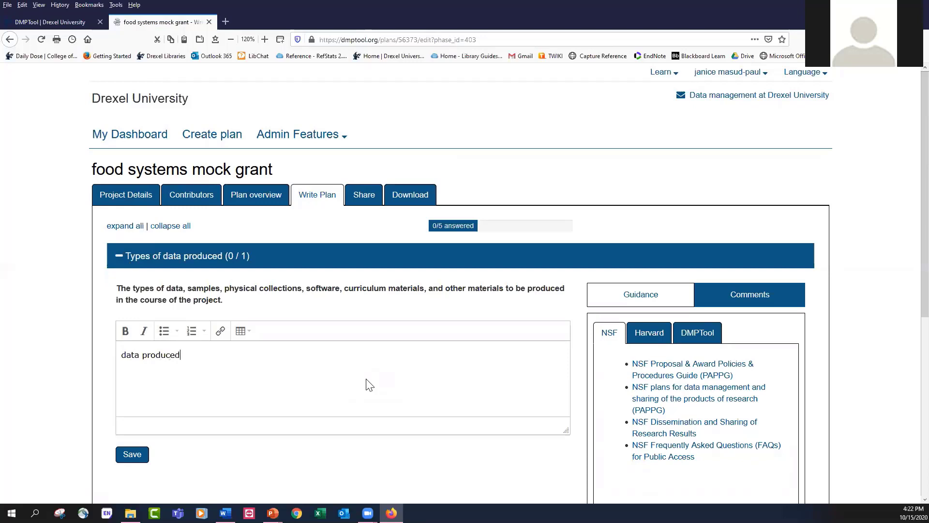
mouse_move(314, 305)
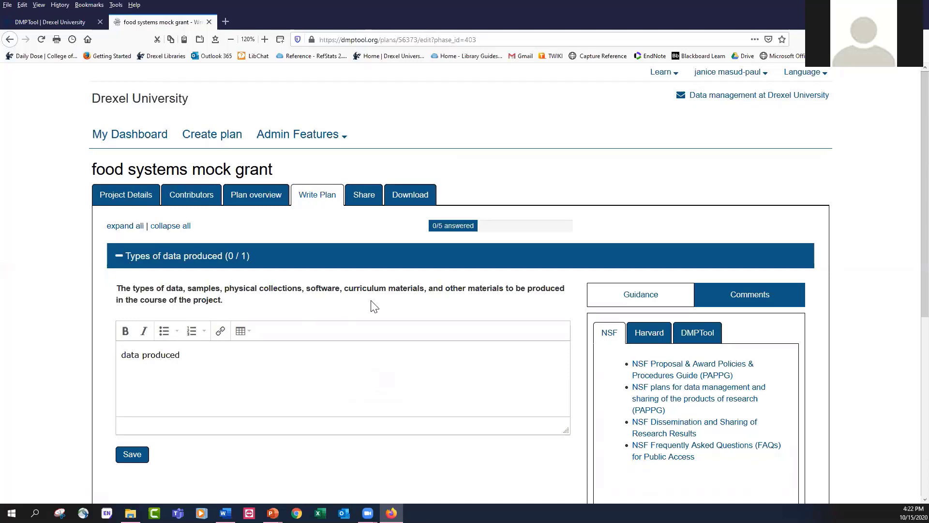
mouse_move(610, 425)
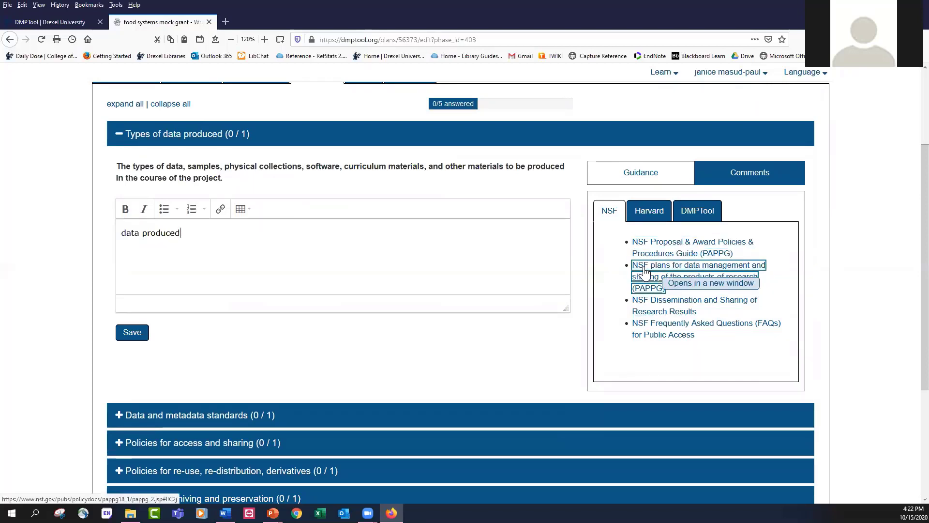
- Open NSF's PAPPG Chapter II data management plan requirements in a new tab and read them
click(697, 264)
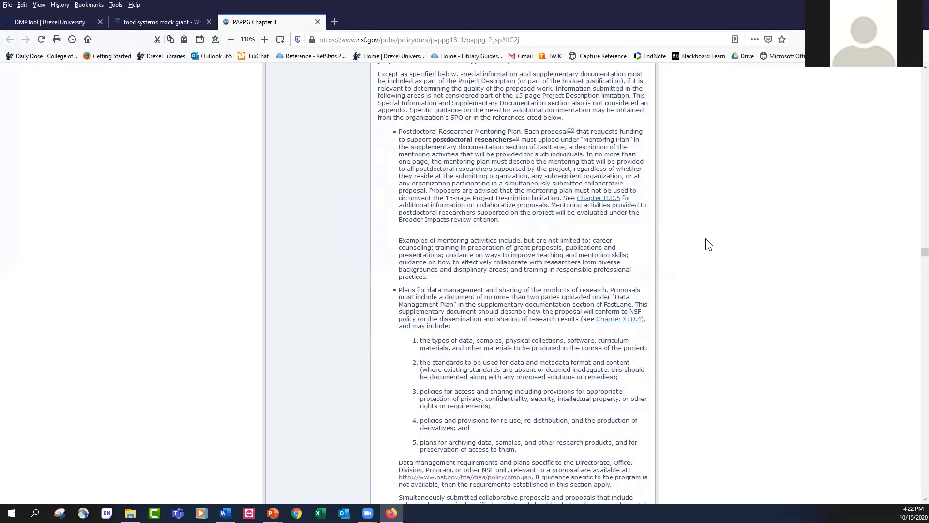
scroll(down, 3)
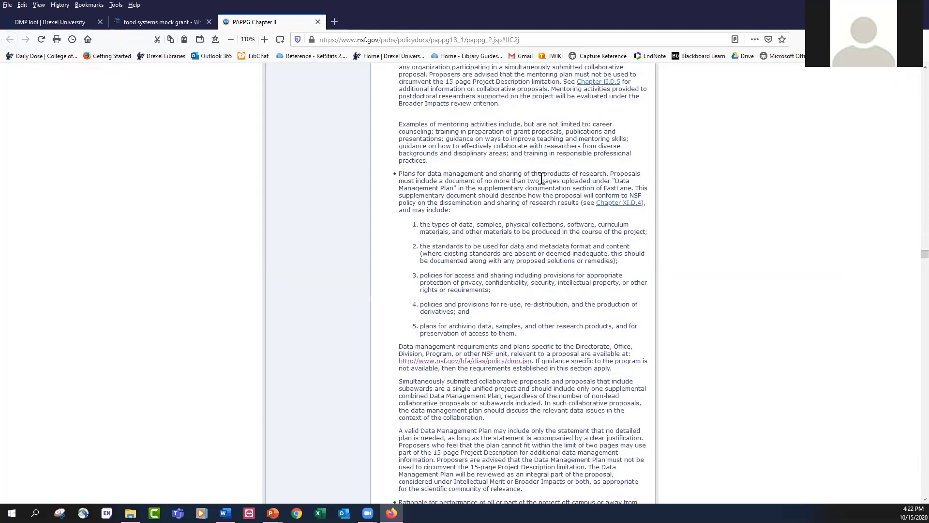
mouse_move(509, 184)
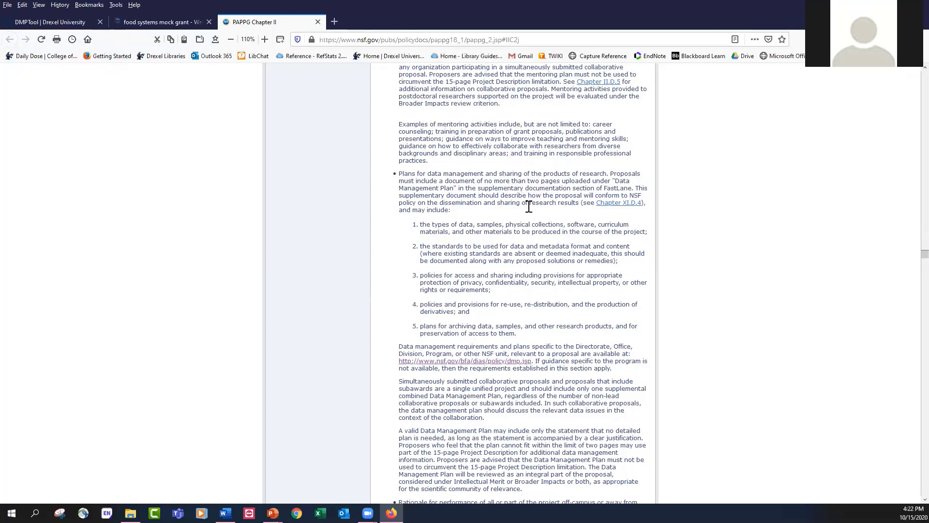
mouse_move(421, 230)
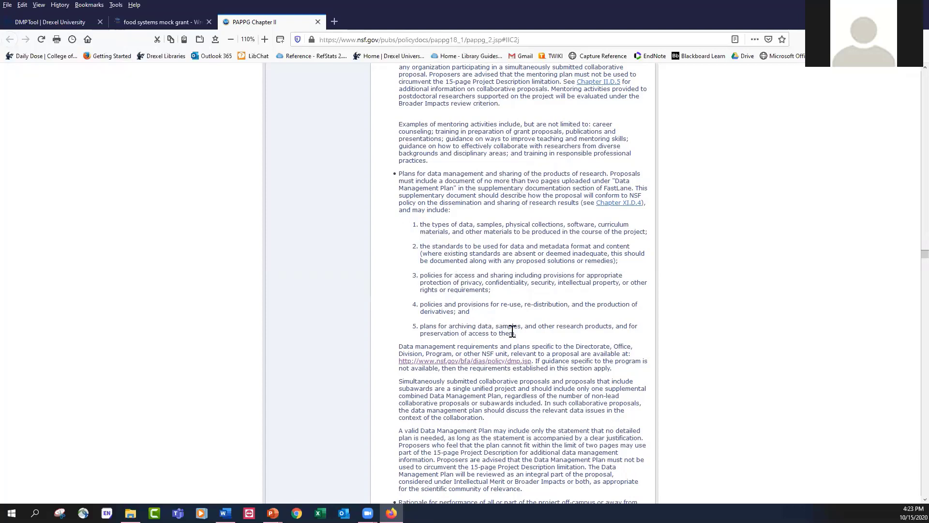
mouse_move(522, 338)
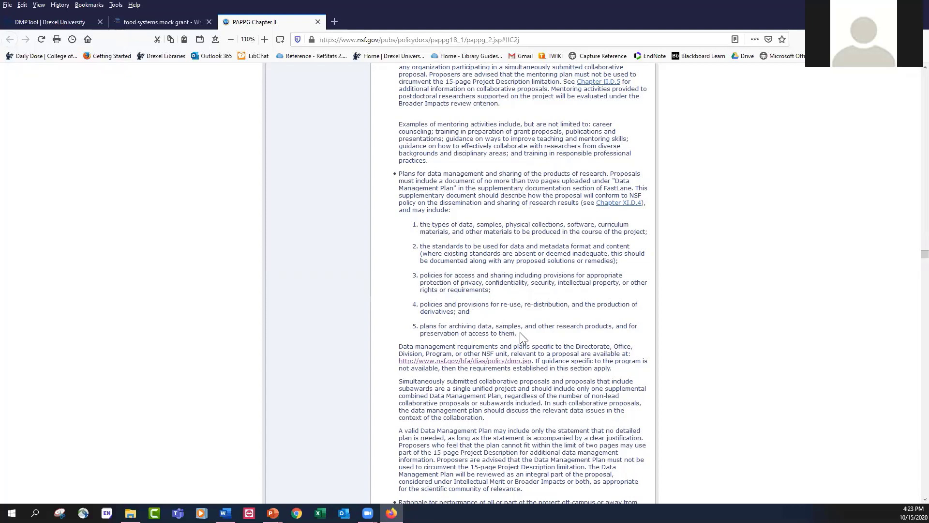
mouse_move(509, 249)
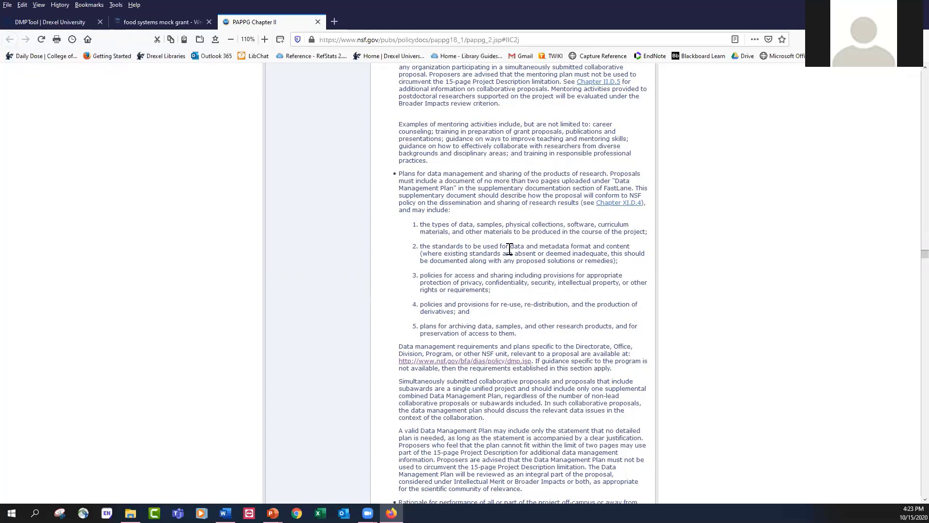
scroll(down, 3)
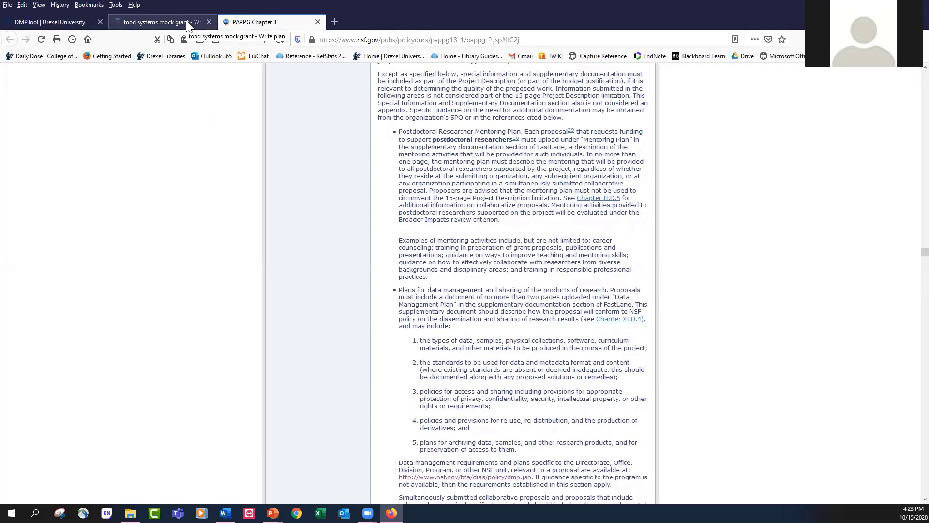
- Return to the plan and expand DMPTool's Data description and Data format guidance
click(160, 21)
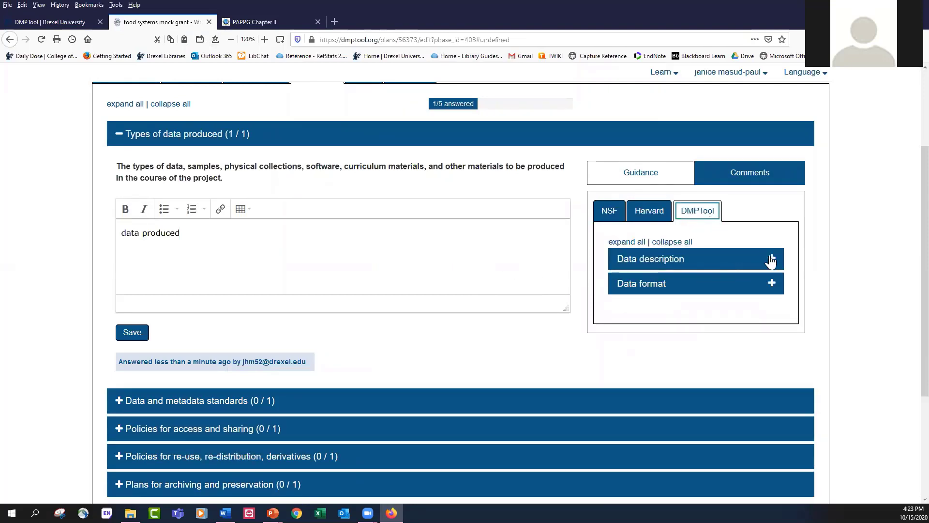
click(771, 258)
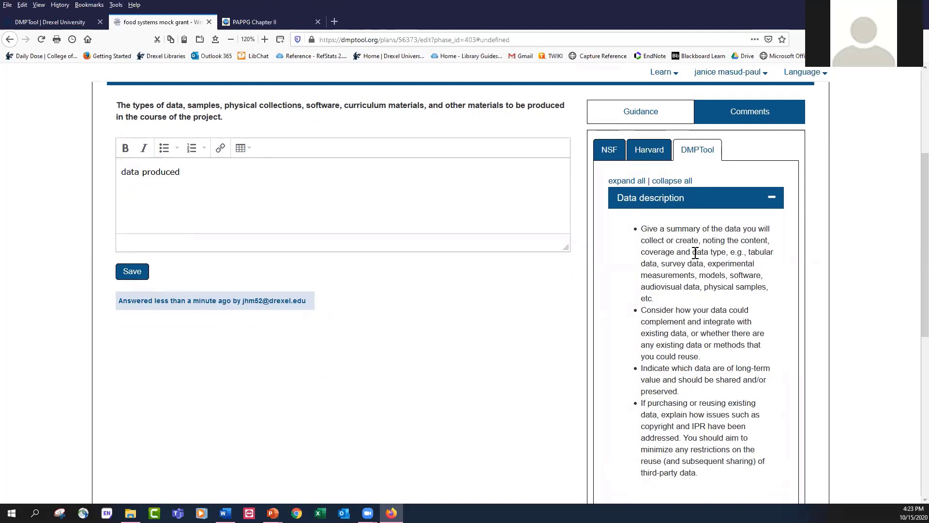
scroll(down, 3)
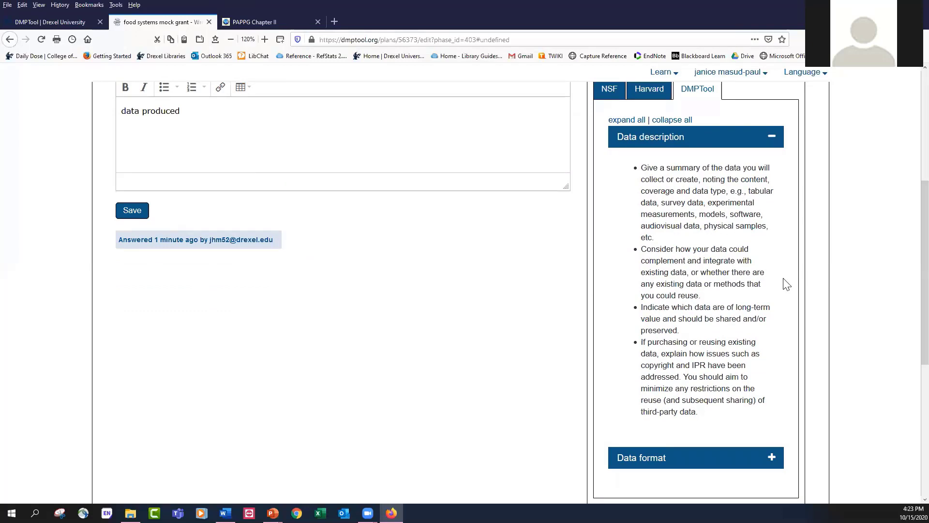
scroll(down, 3)
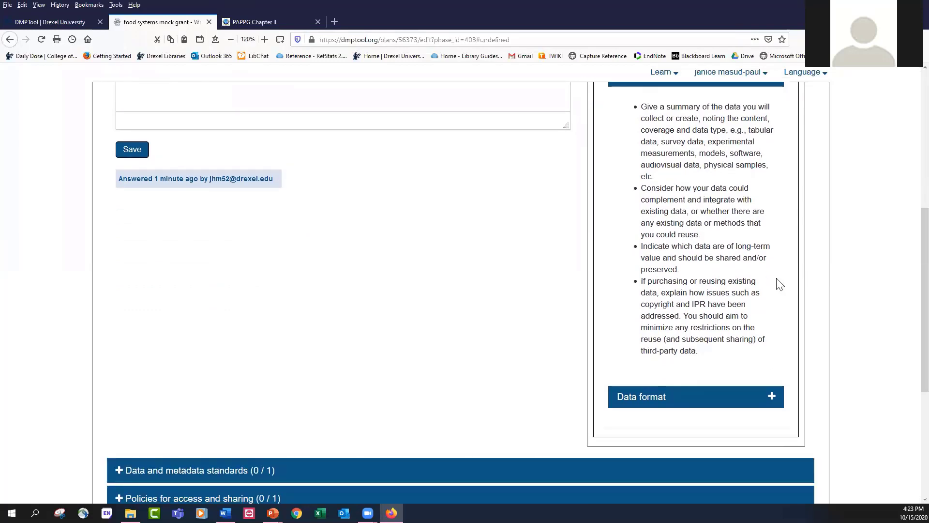
mouse_move(782, 287)
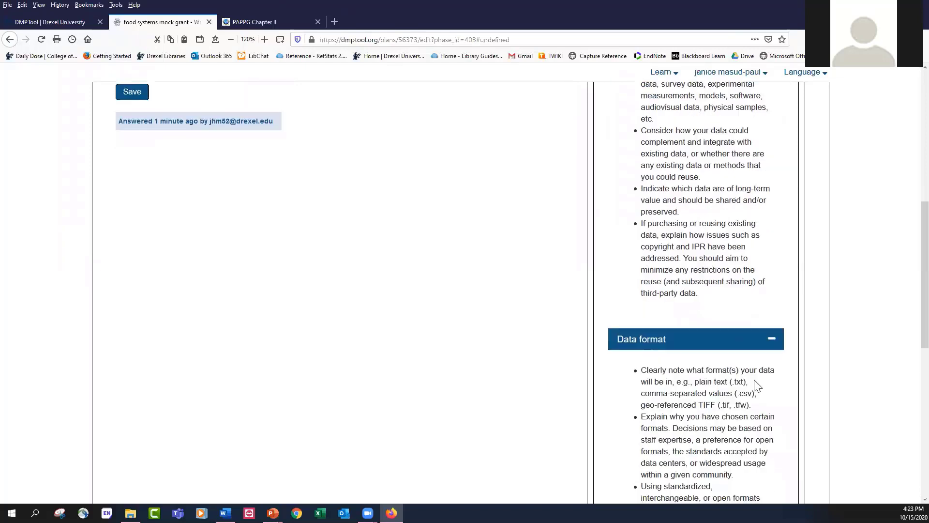
scroll(down, 3)
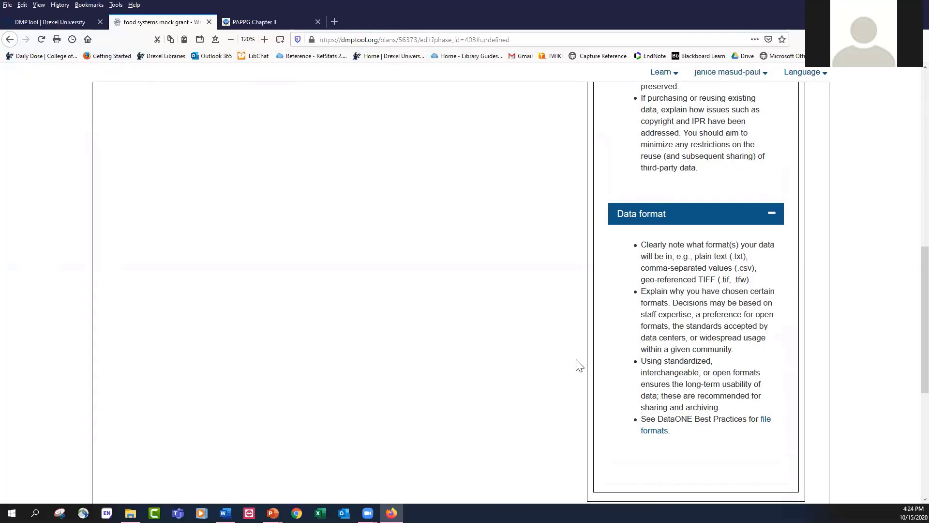
mouse_move(576, 358)
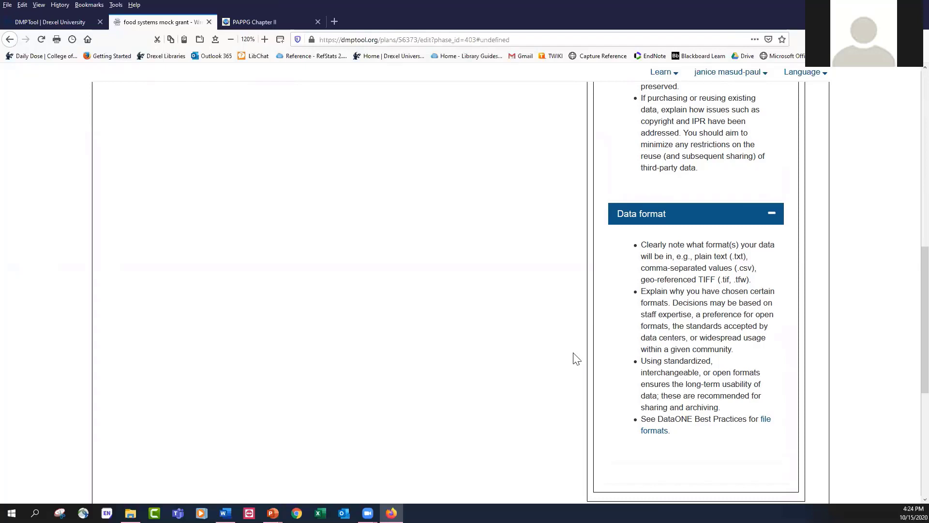
mouse_move(620, 372)
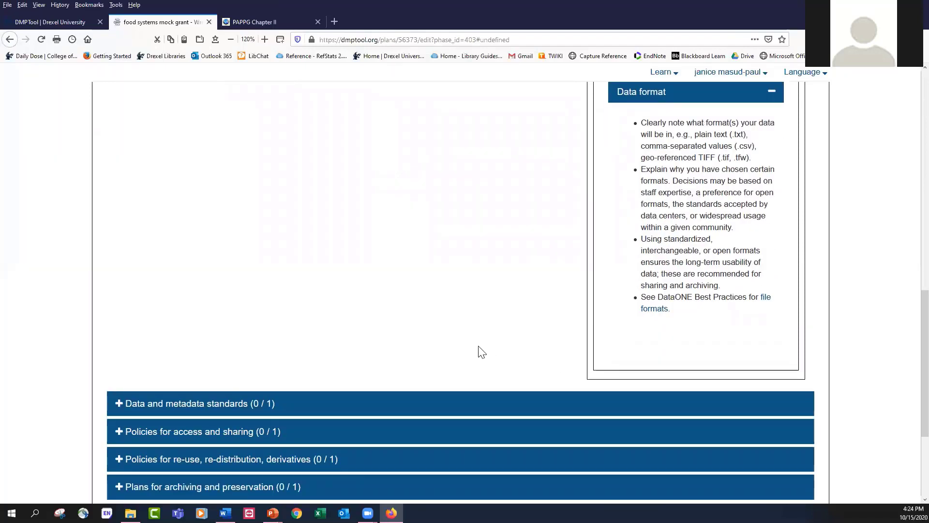
mouse_move(654, 302)
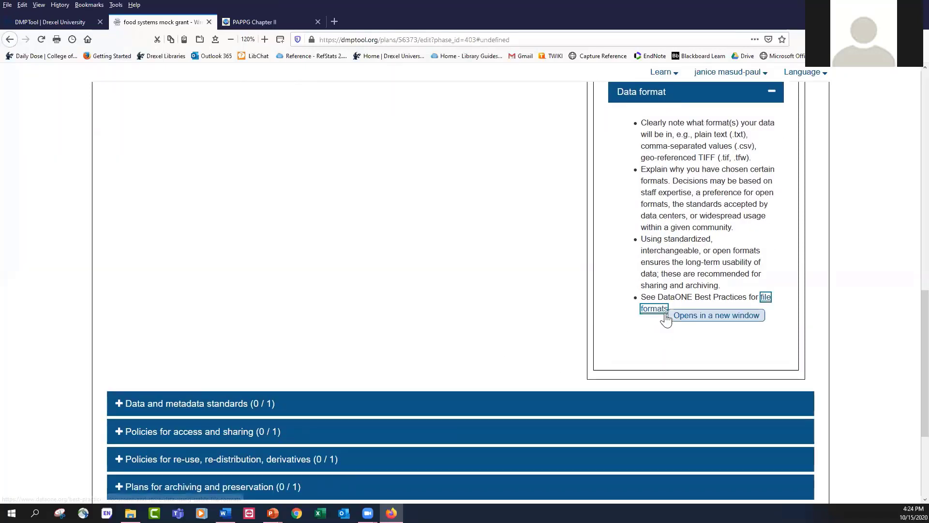
mouse_move(665, 319)
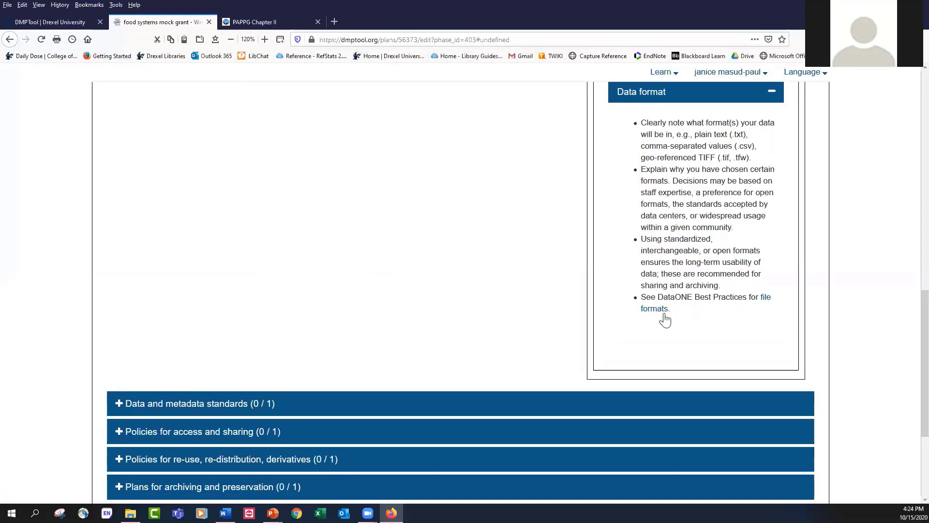
mouse_move(654, 308)
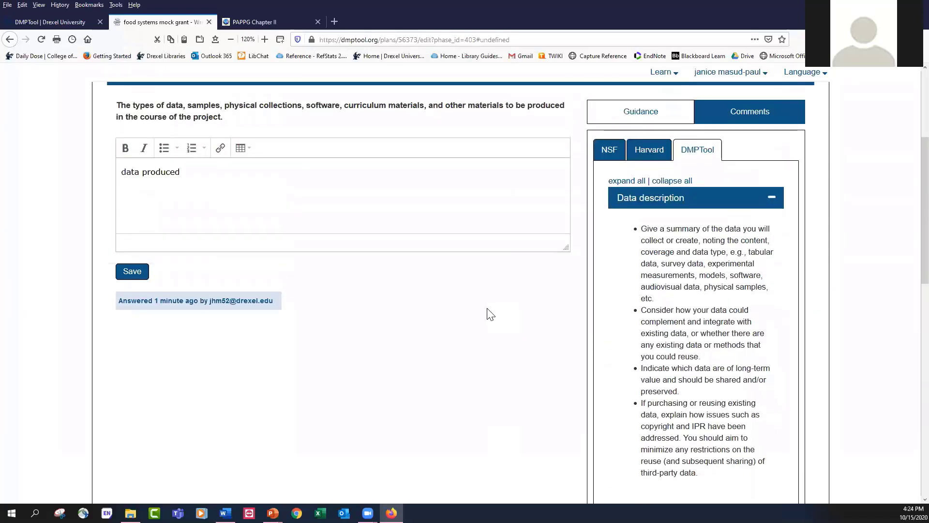
- Save the data description answer, then save 'metadata' for Data and metadata standards
click(131, 271)
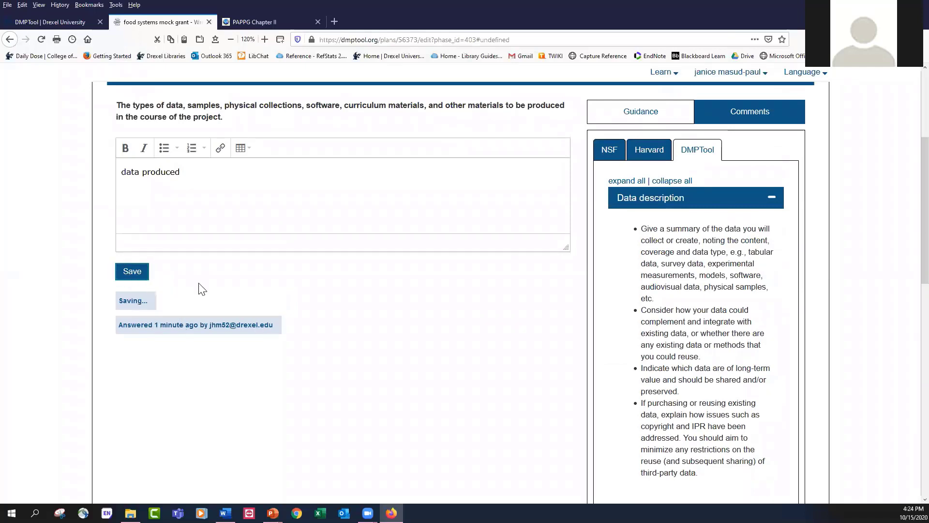
scroll(down, 3)
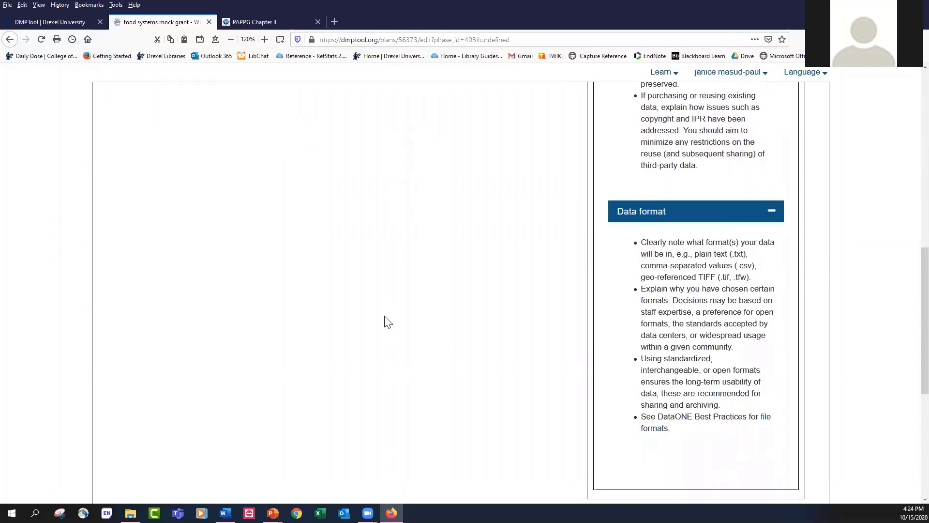
scroll(down, 3)
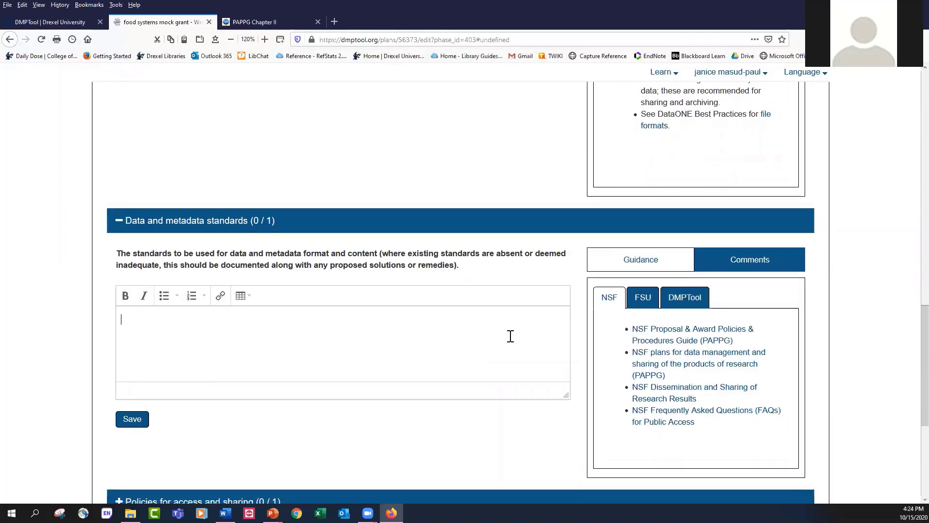
text(meta)
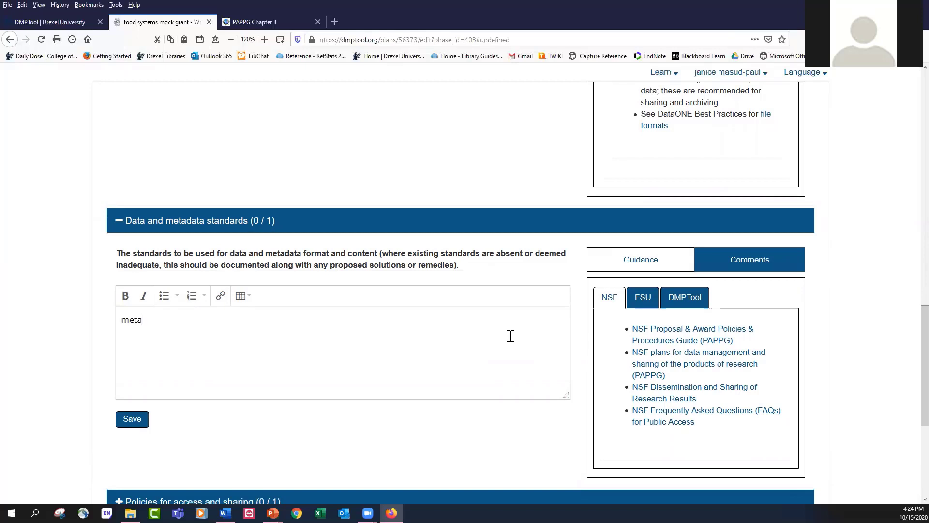
text(data)
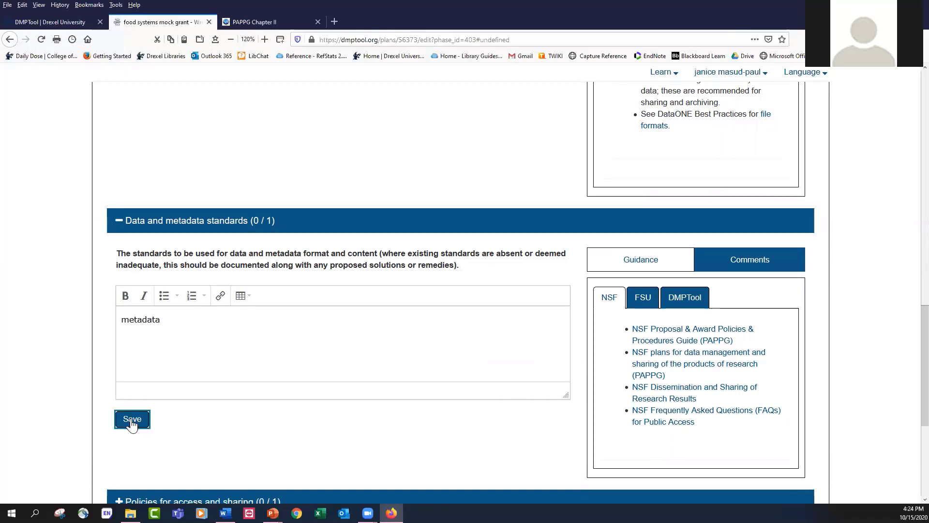
click(131, 419)
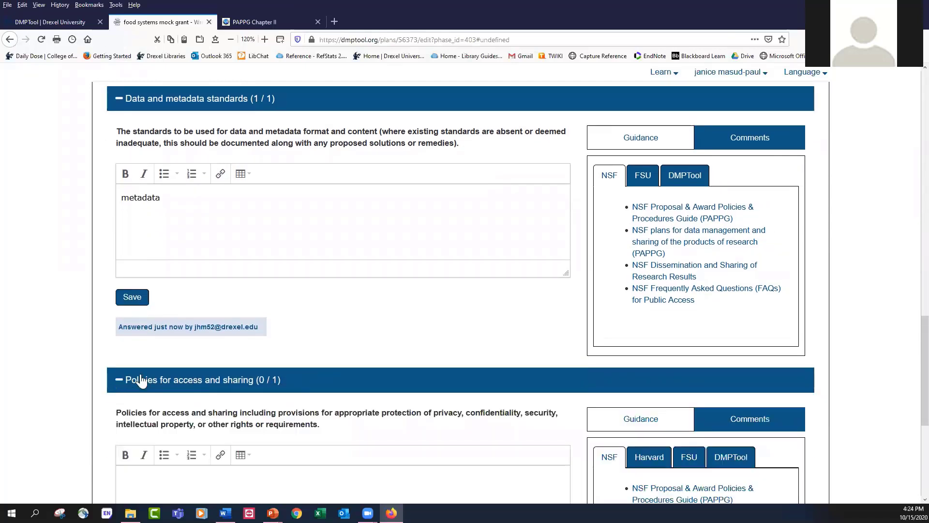
- Save 'access' as the Policies for access and sharing answer
scroll(down, 3)
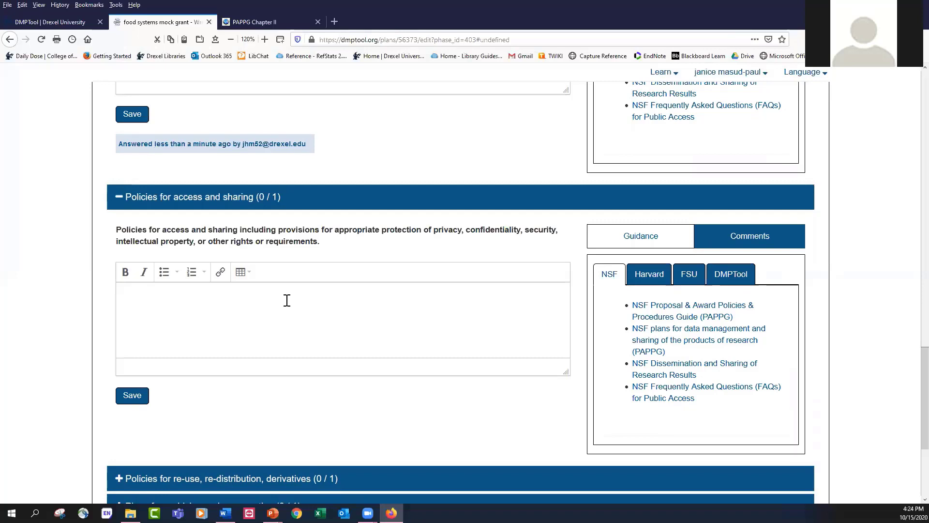
mouse_move(415, 330)
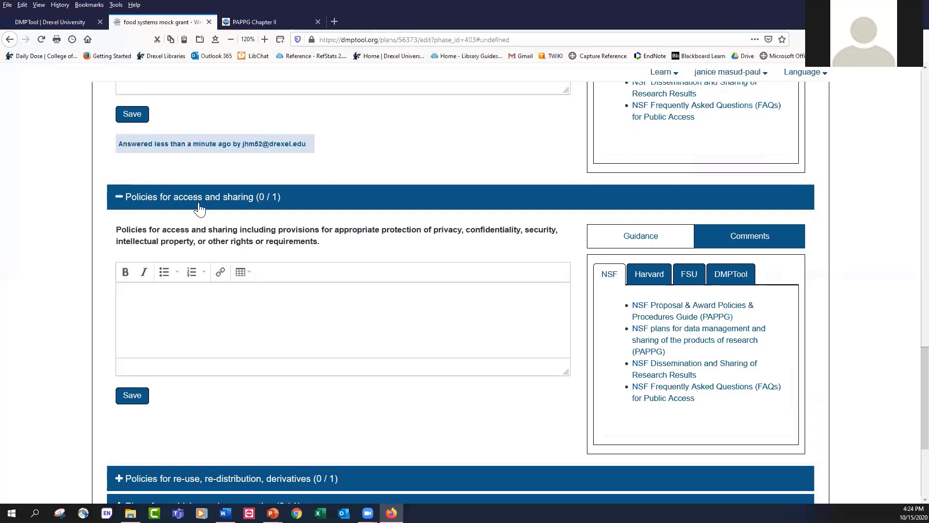
mouse_move(195, 312)
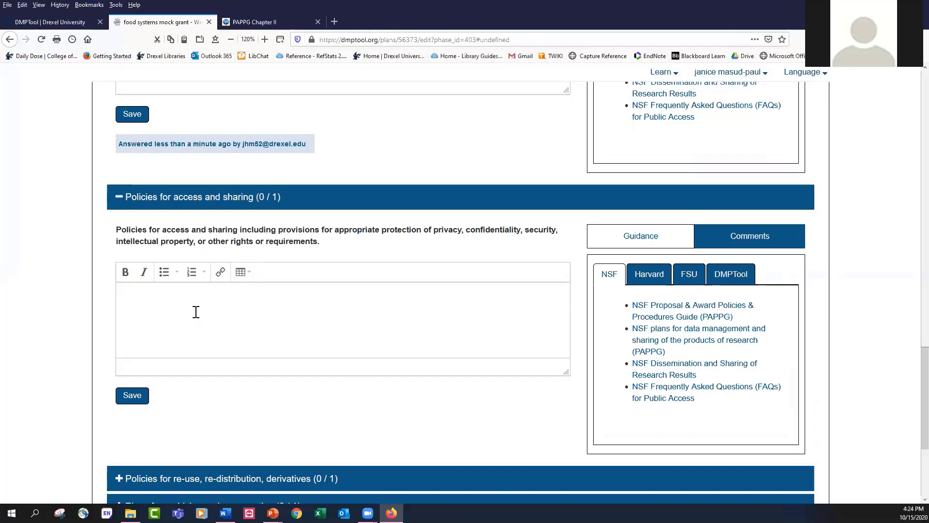
mouse_move(196, 303)
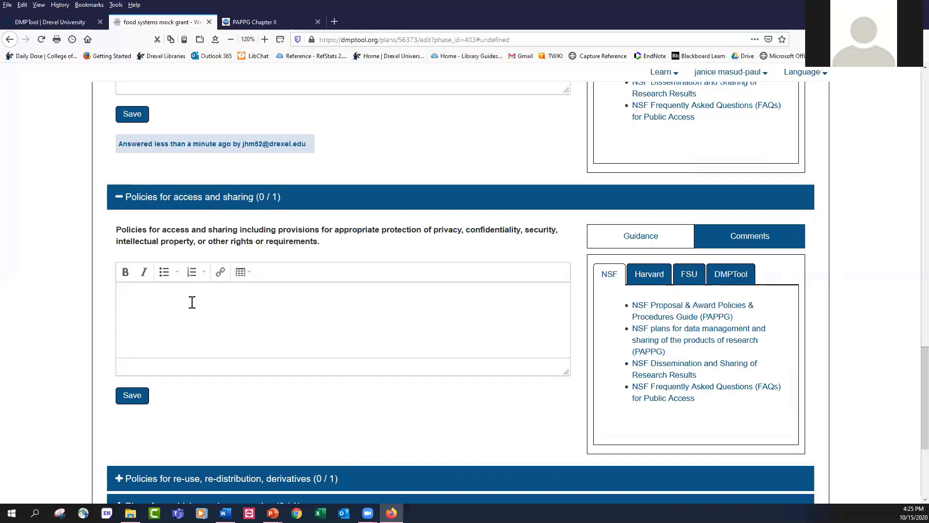
text(a)
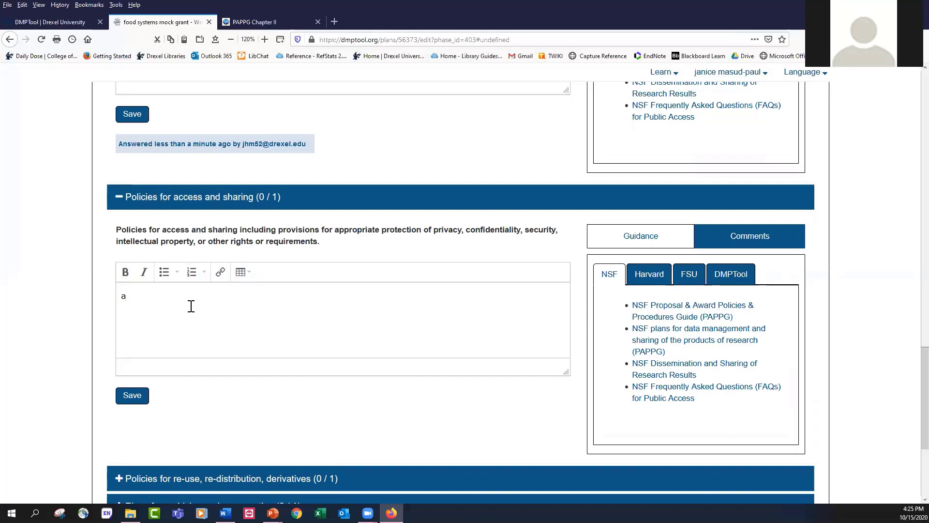
text(ccess)
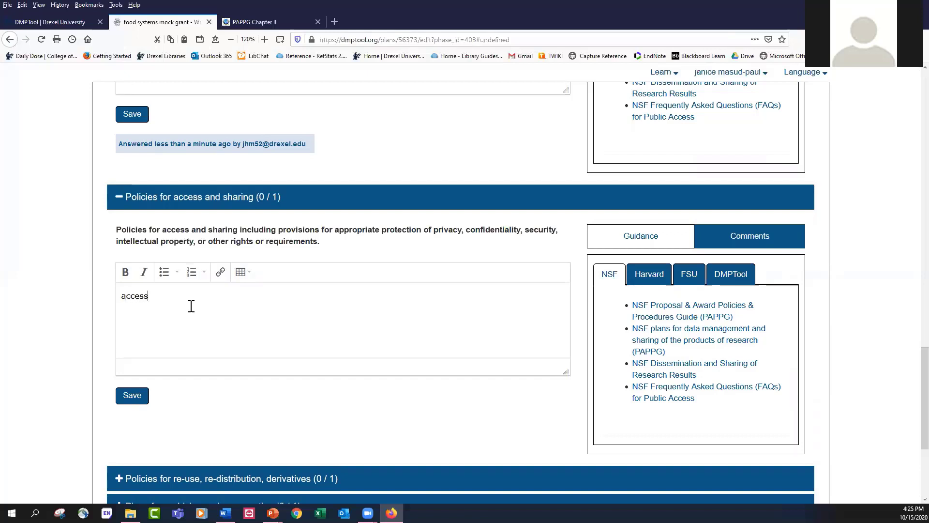
click(132, 396)
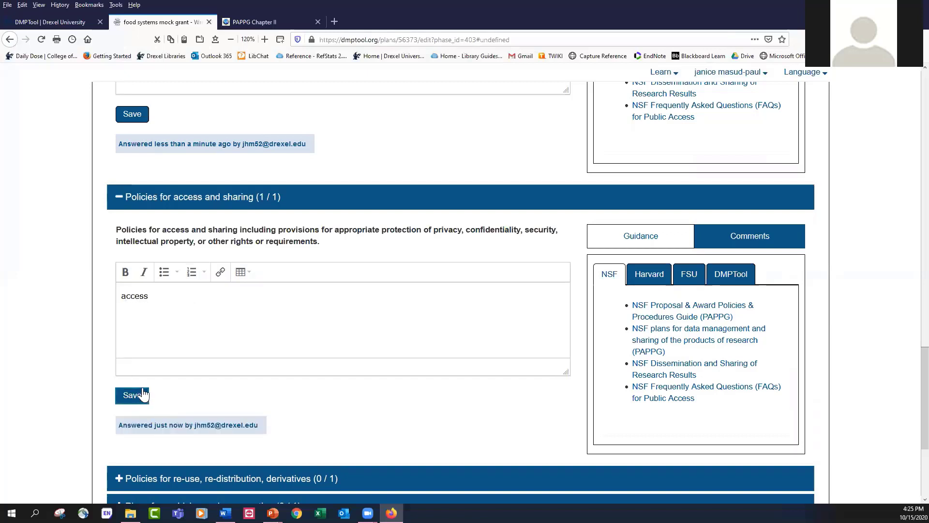
mouse_move(153, 391)
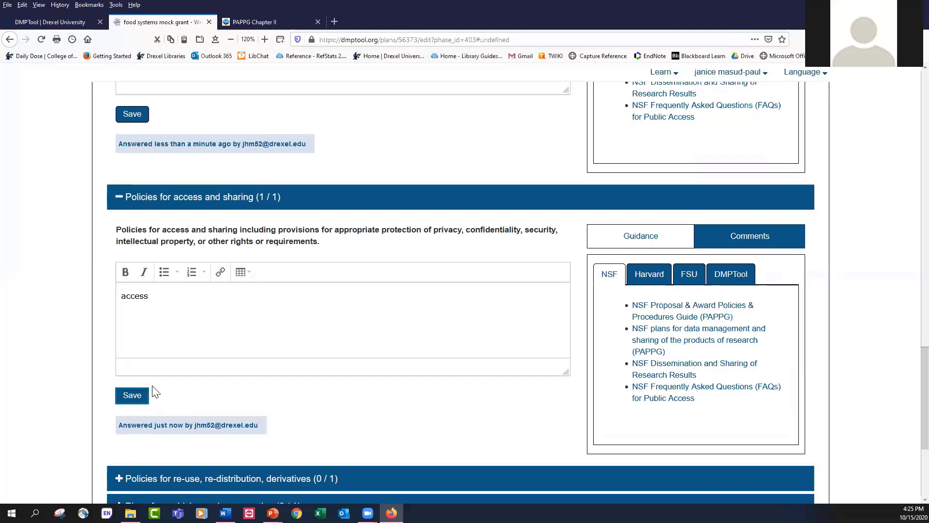
mouse_move(627, 300)
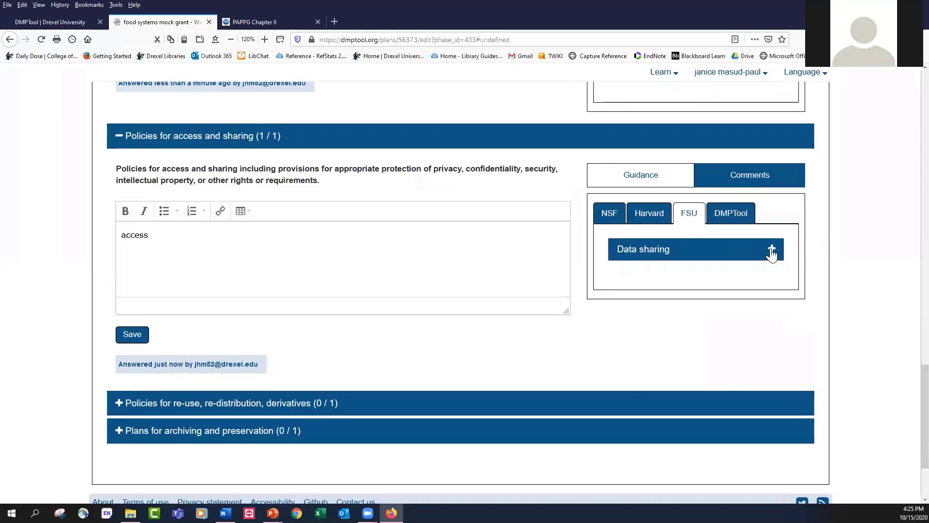
click(771, 249)
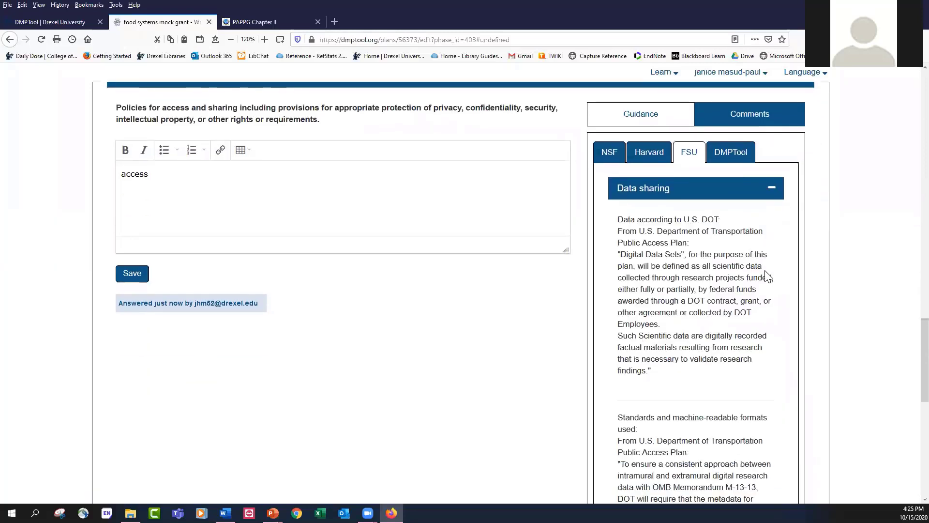
scroll(down, 3)
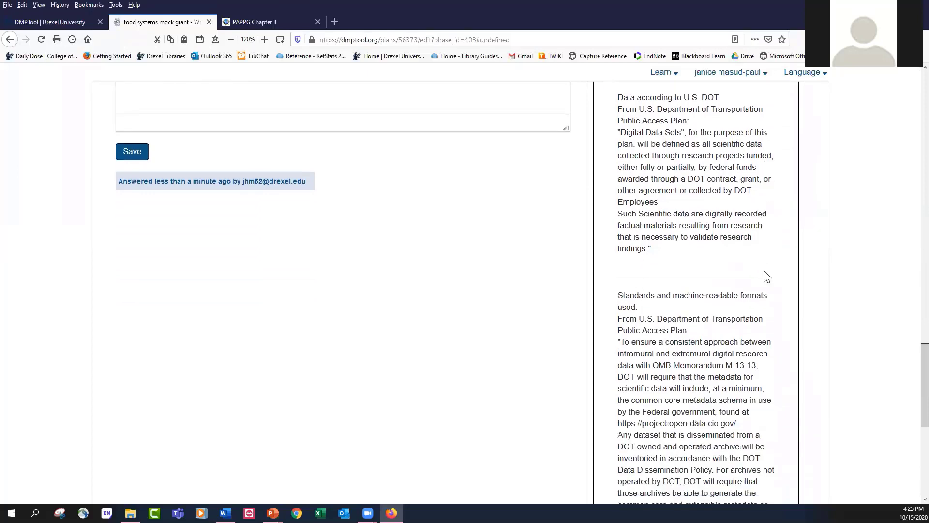
mouse_move(721, 236)
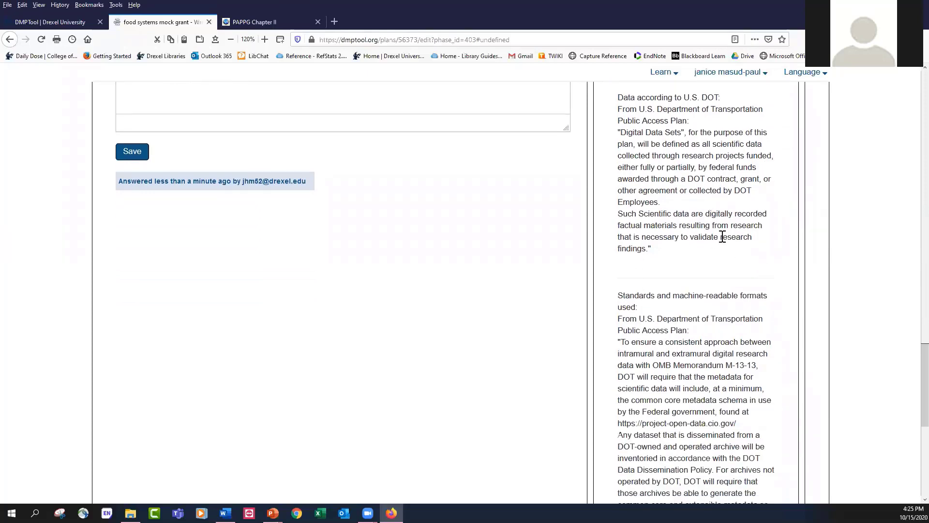
scroll(down, 3)
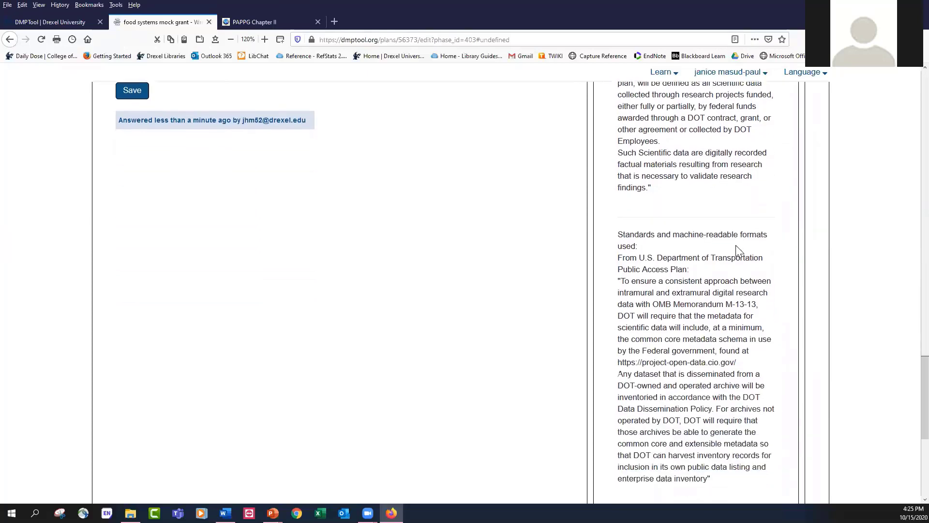
scroll(down, 3)
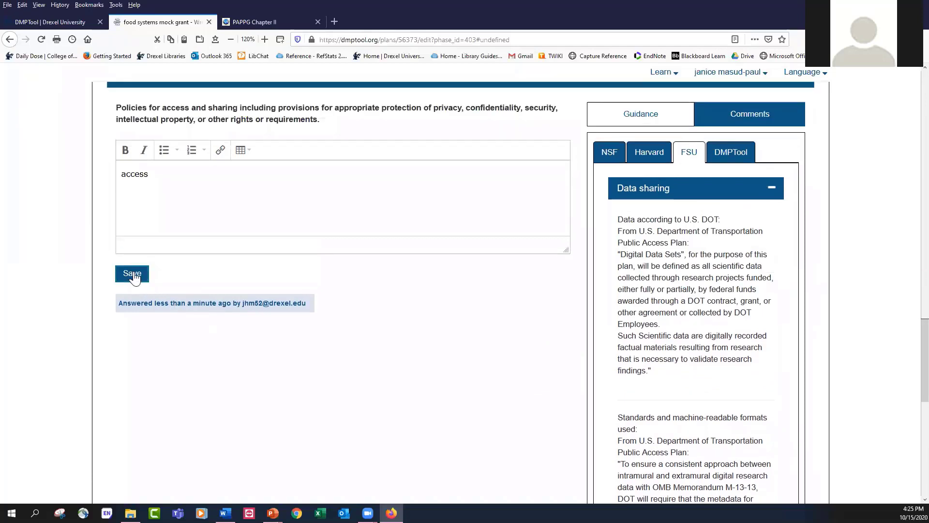
scroll(down, 3)
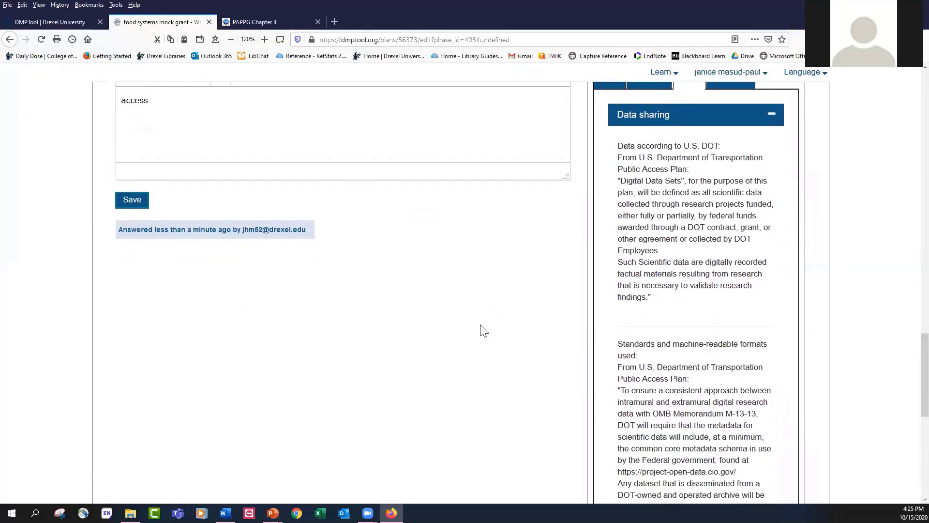
scroll(down, 3)
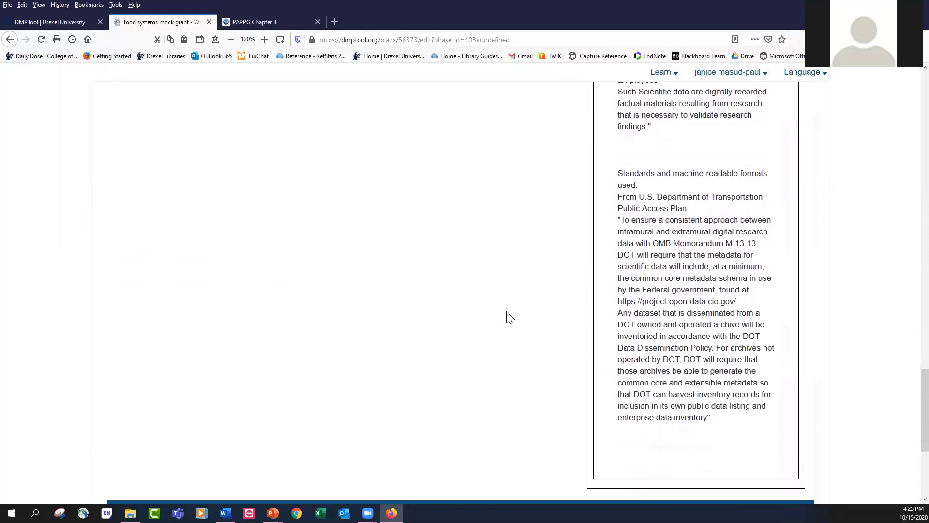
scroll(down, 3)
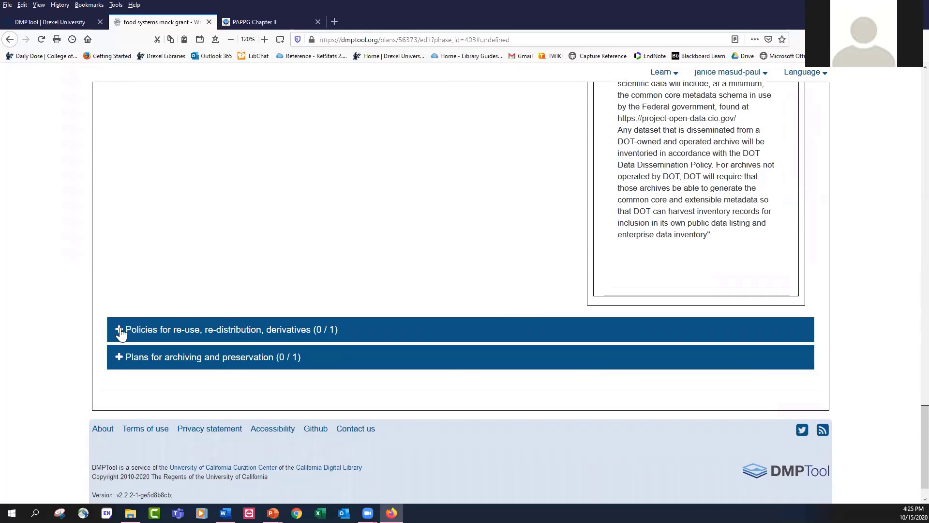
- Expand the re-use, re-distribution and derivatives question and save the answer 're-distribution'
click(125, 330)
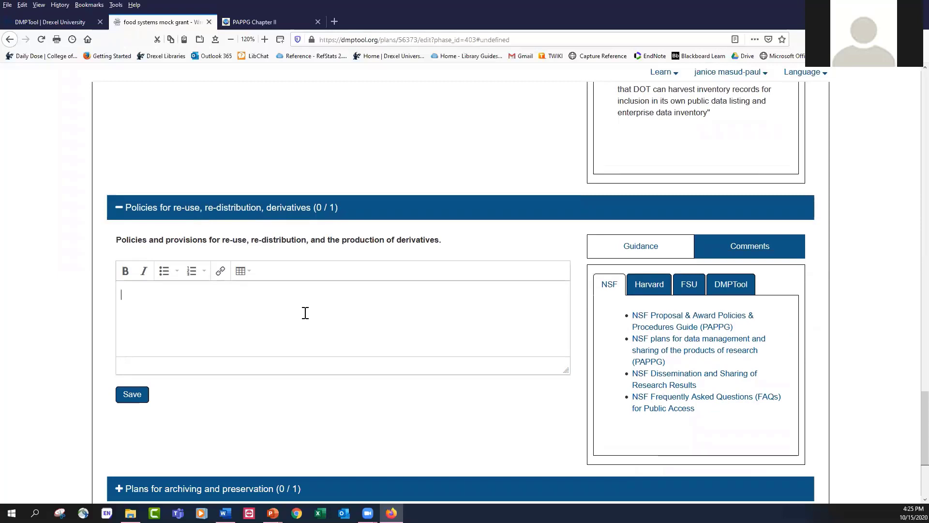
text(re-distributio)
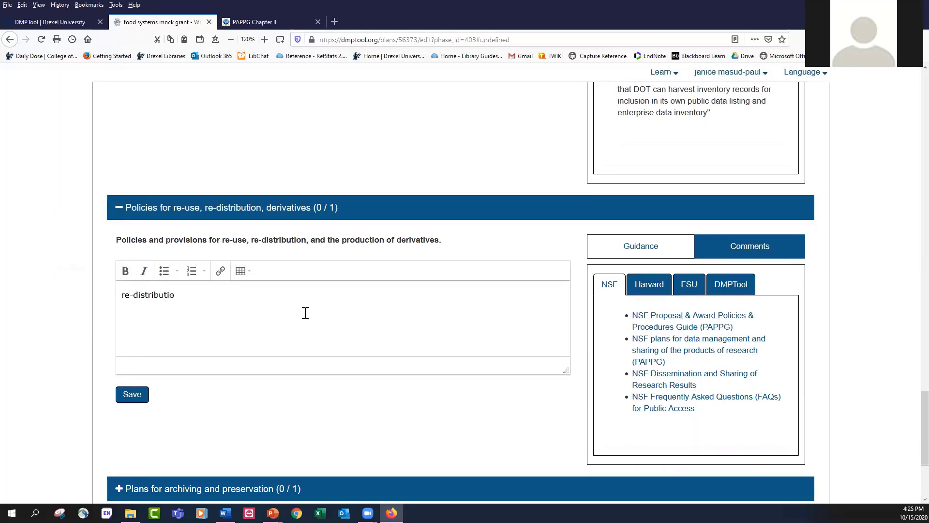
text(n)
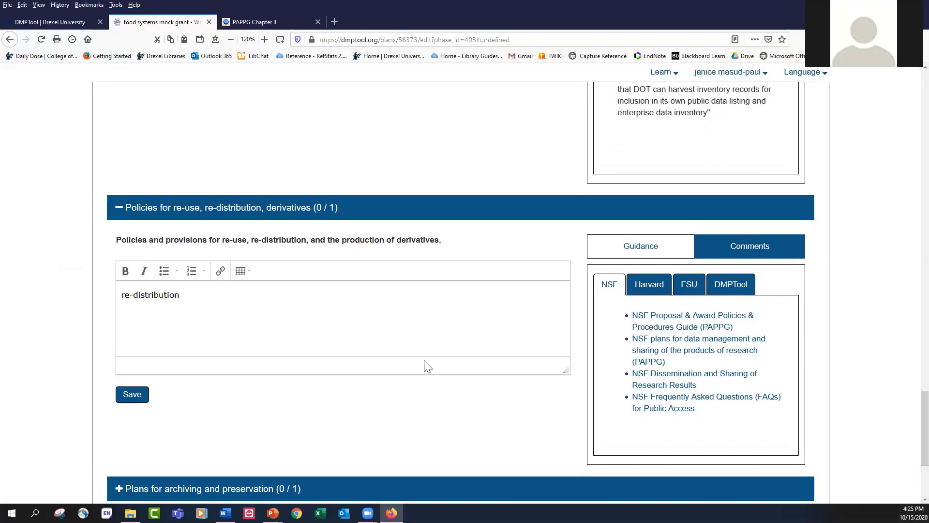
click(132, 393)
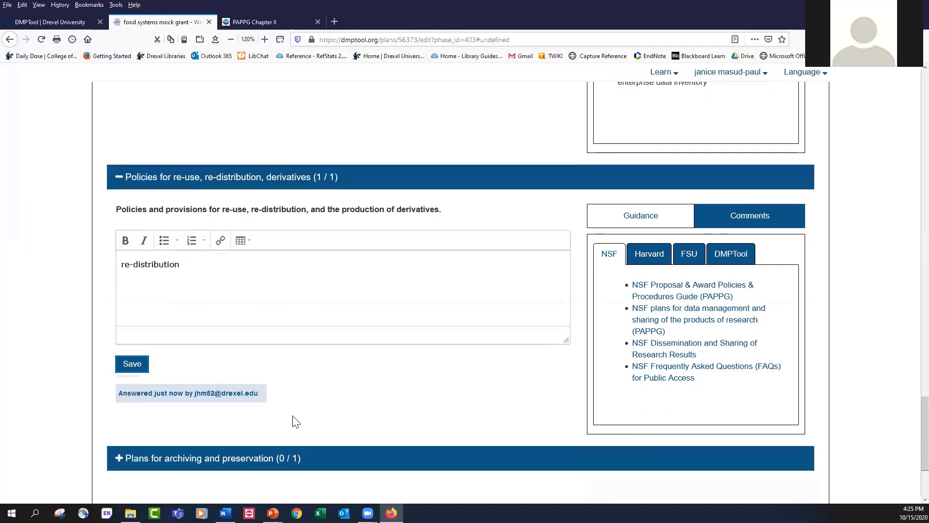
scroll(down, 3)
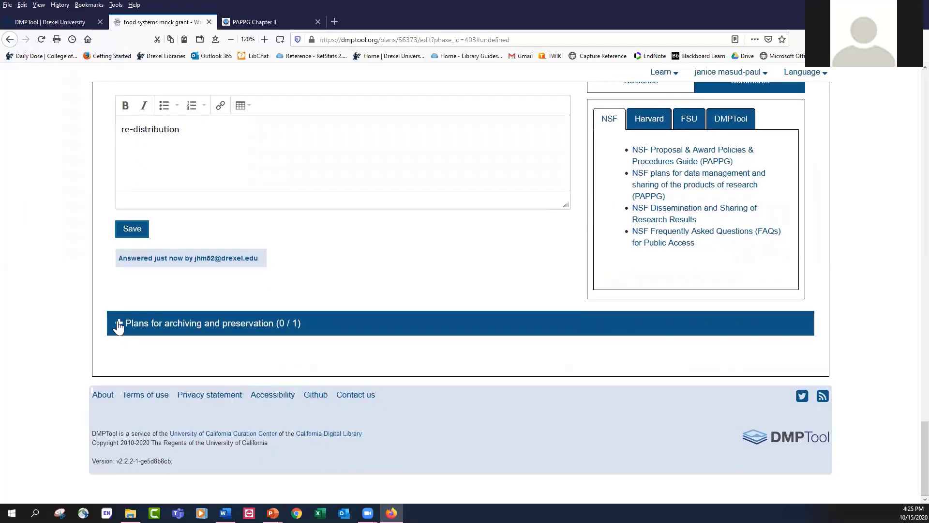
- Expand Plans for archiving and preservation and save the answer 'preservation'
click(118, 323)
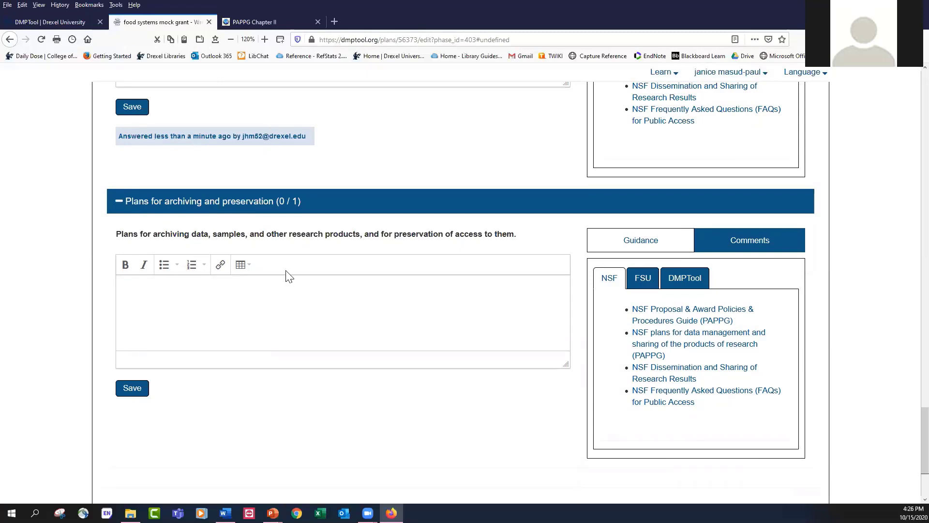
text(preservation)
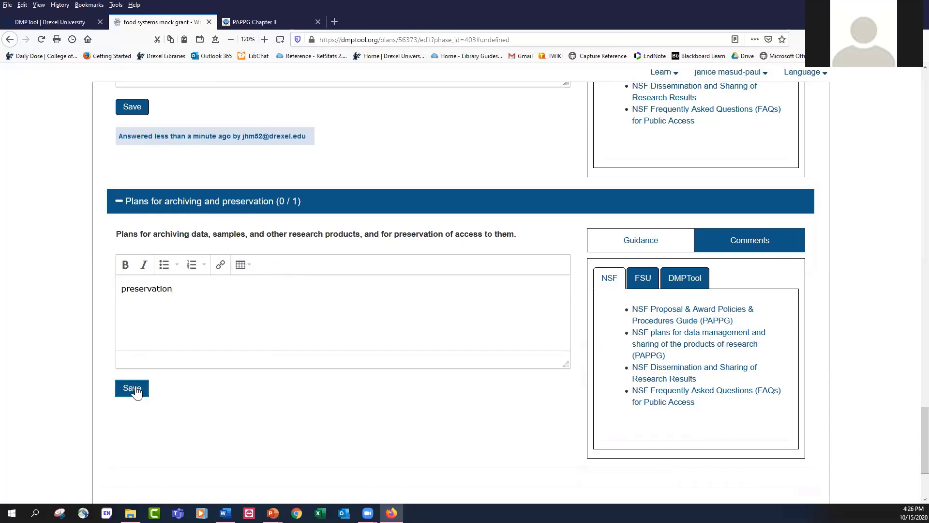
click(132, 387)
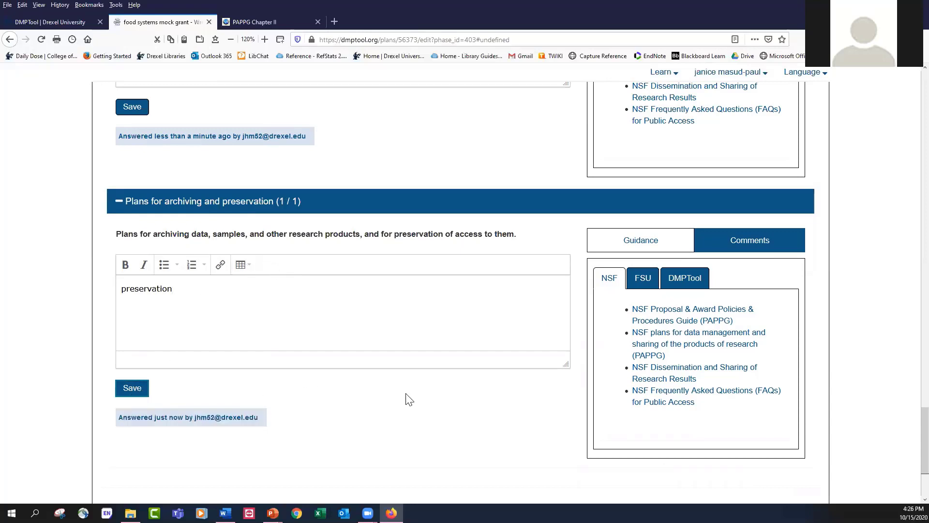
scroll(down, 3)
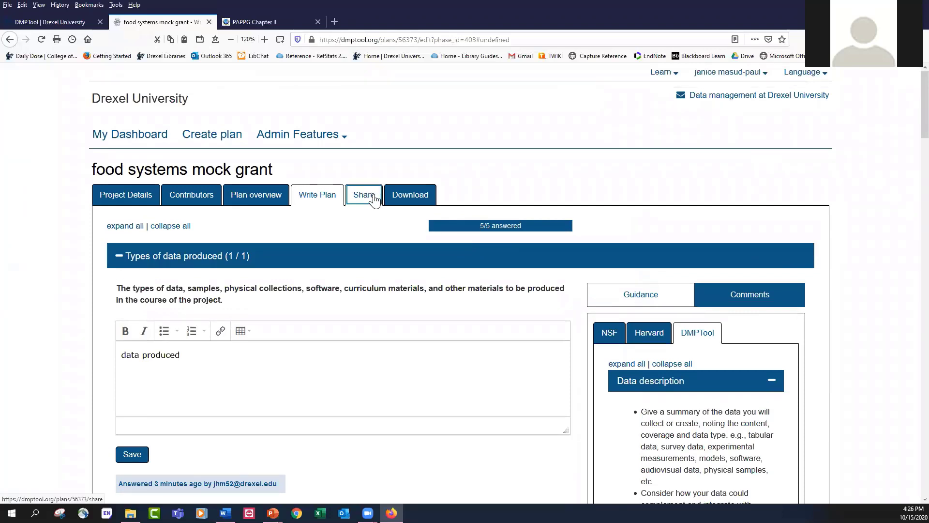
- Open the plan's Share settings and review visibility options, keeping it Private
click(364, 195)
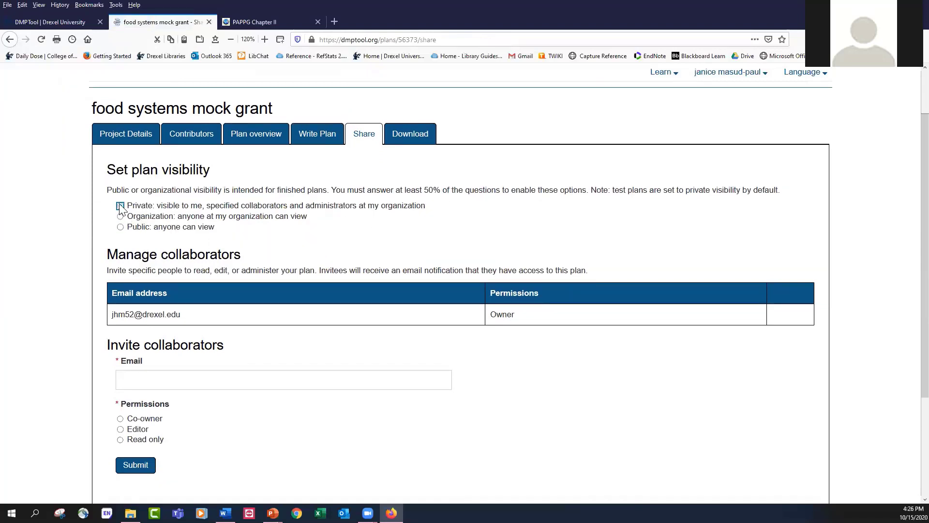
click(120, 205)
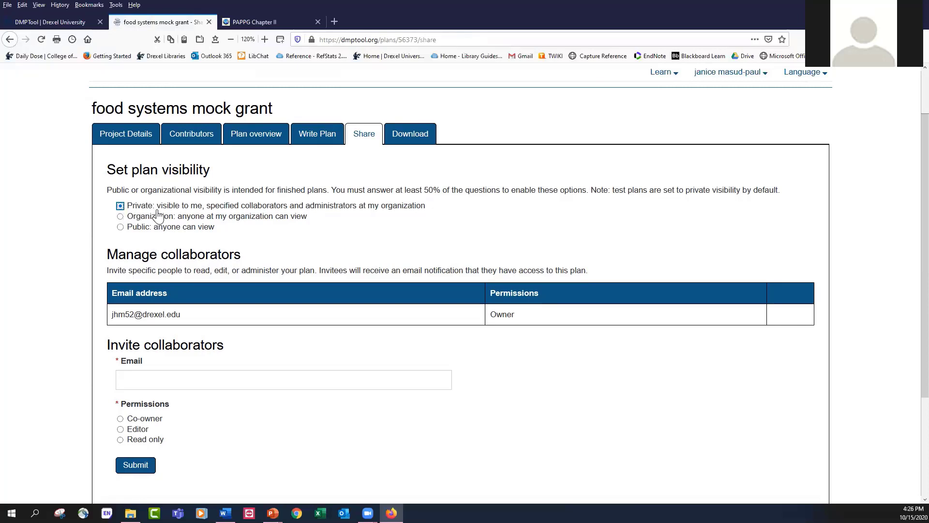
click(121, 216)
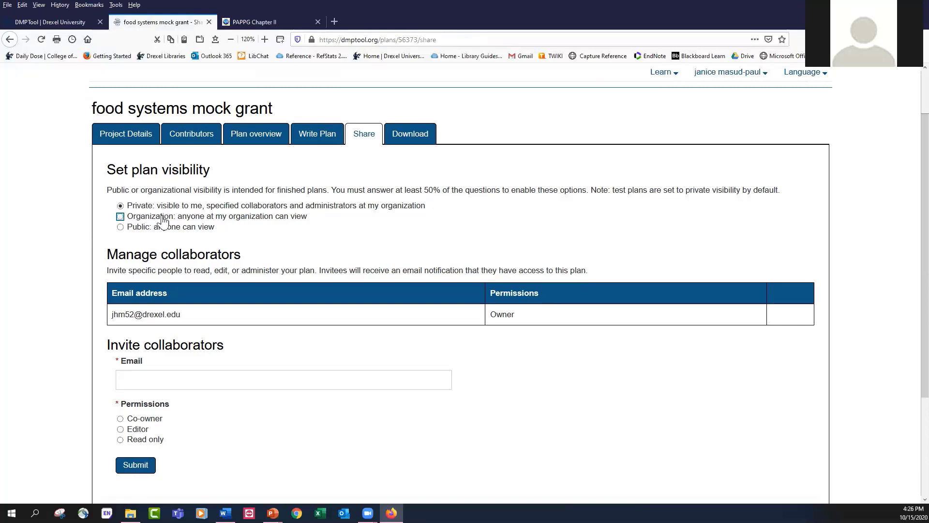
mouse_move(204, 226)
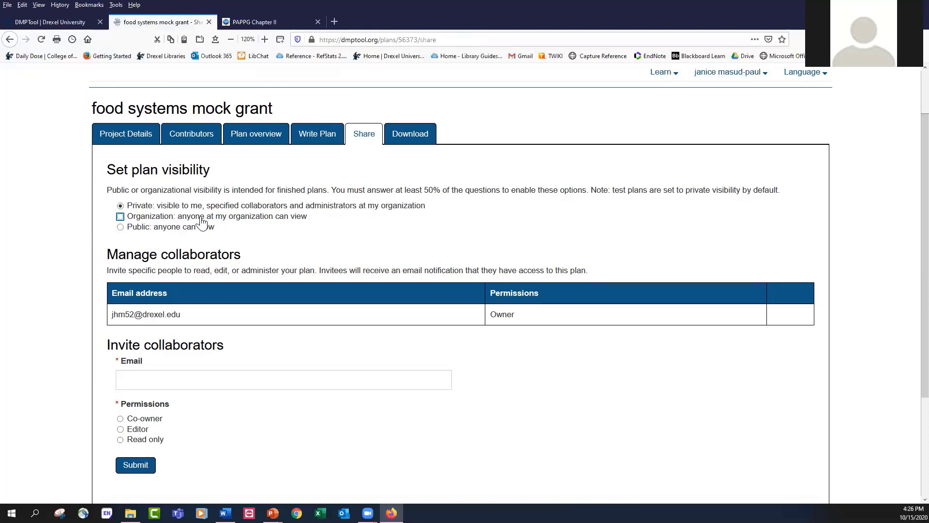
click(120, 205)
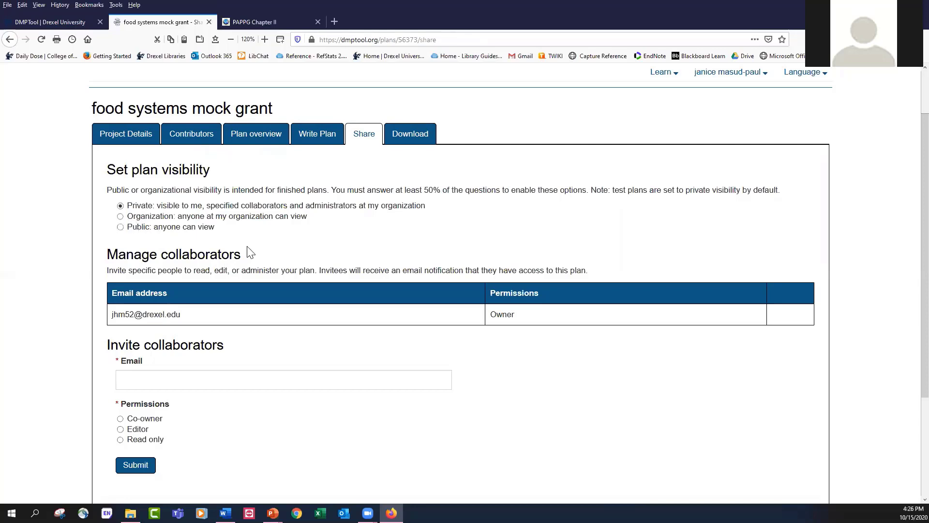
scroll(down, 3)
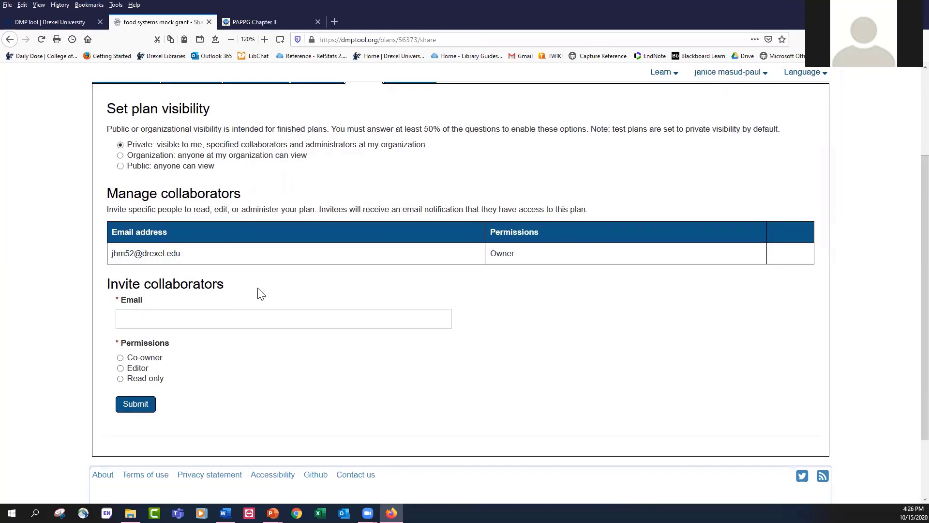
- Invite the suggested 'jma…' collaborator email to the plan with Editor permissions
click(283, 318)
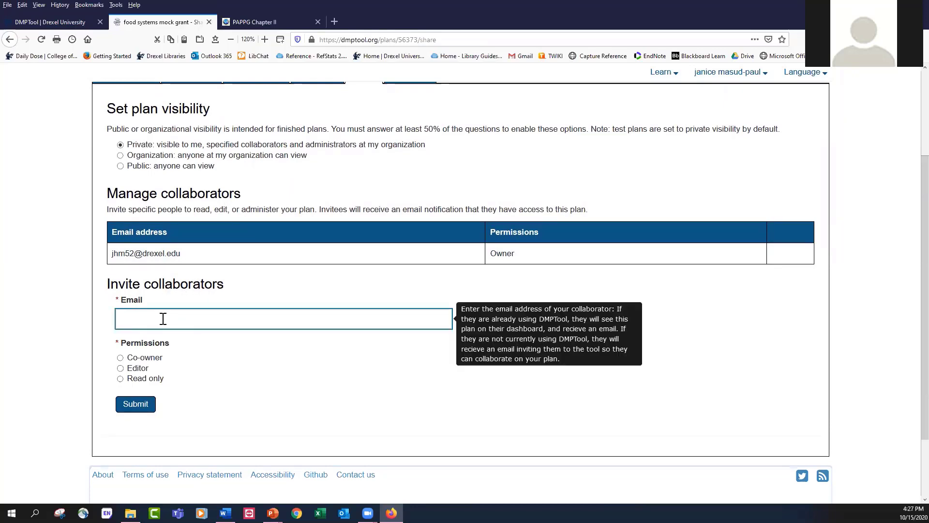
text(jm)
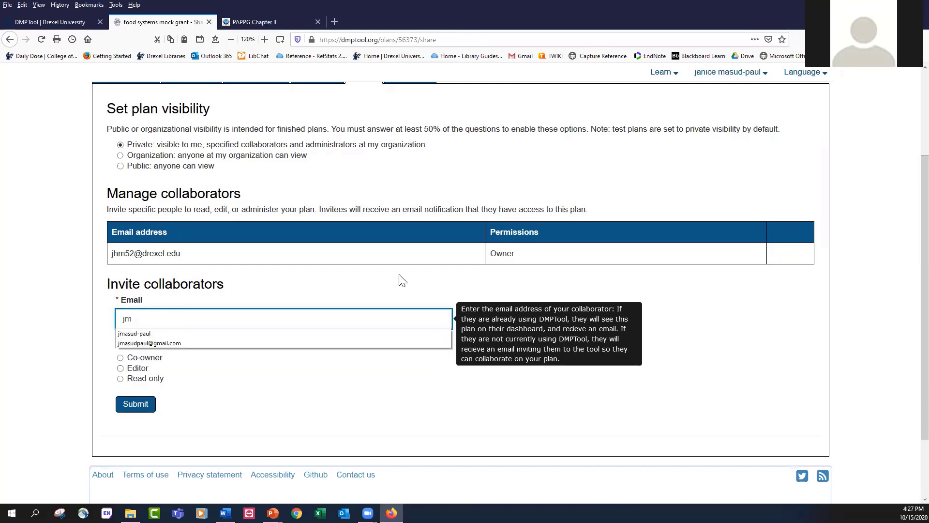
text(a)
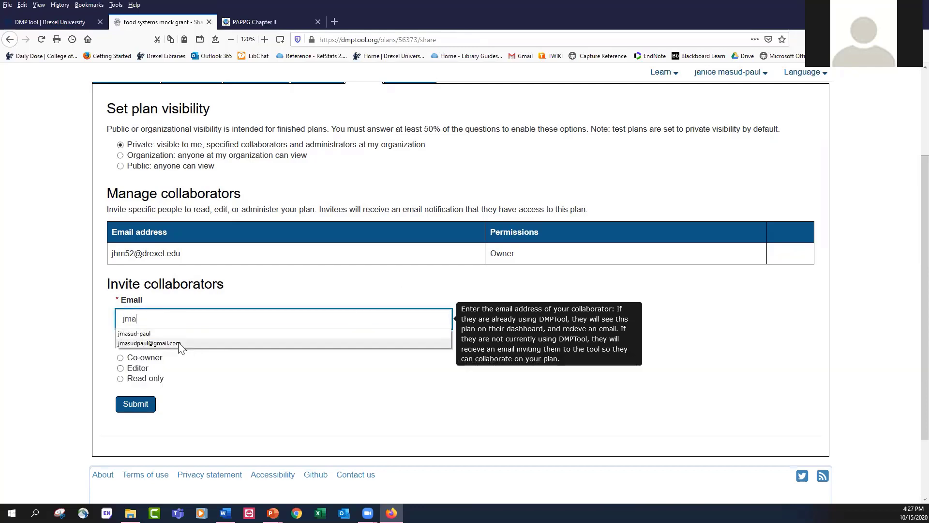
click(147, 343)
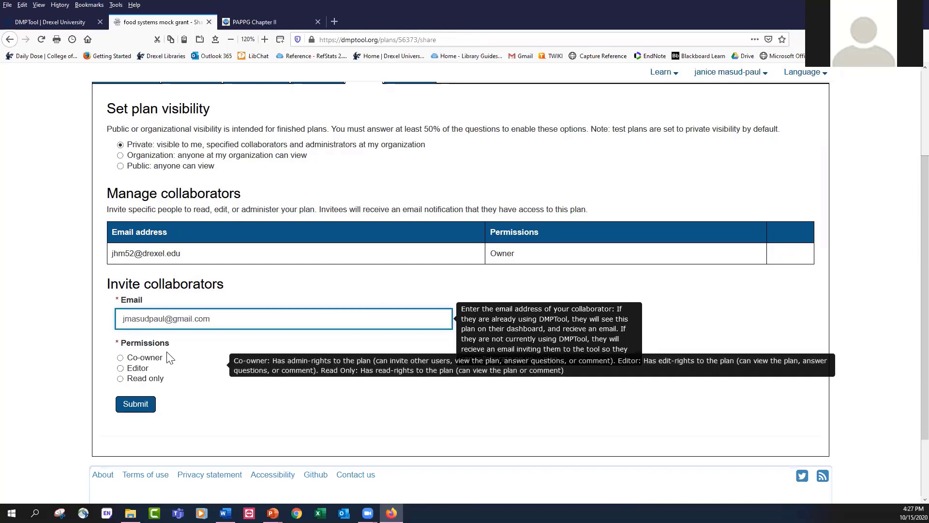
scroll(down, 3)
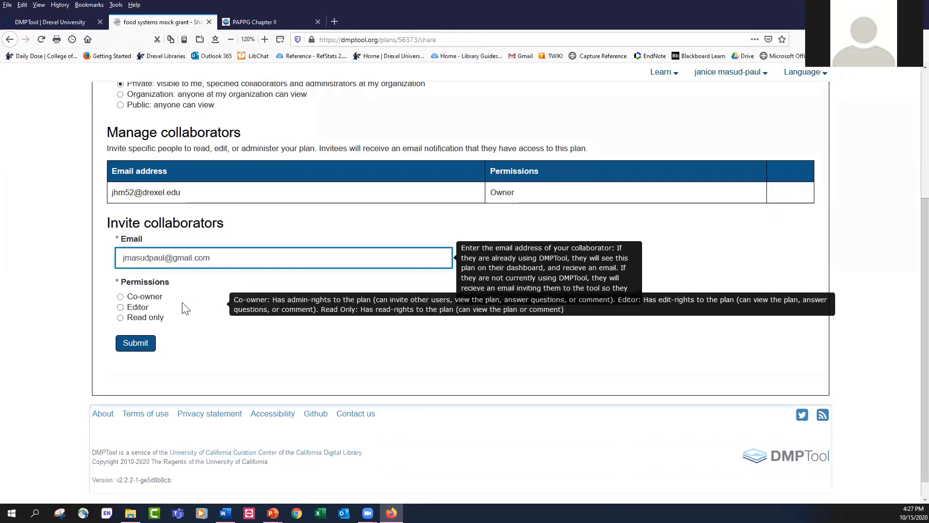
click(120, 296)
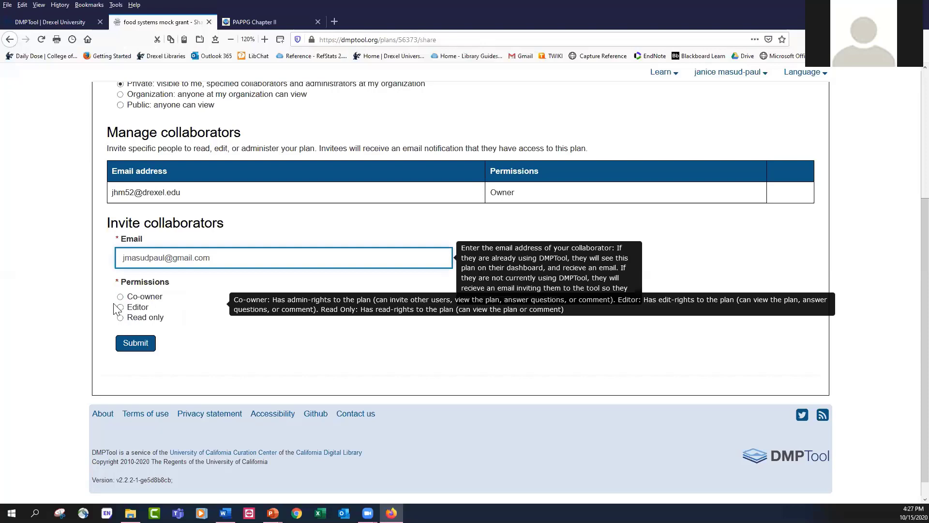
click(120, 307)
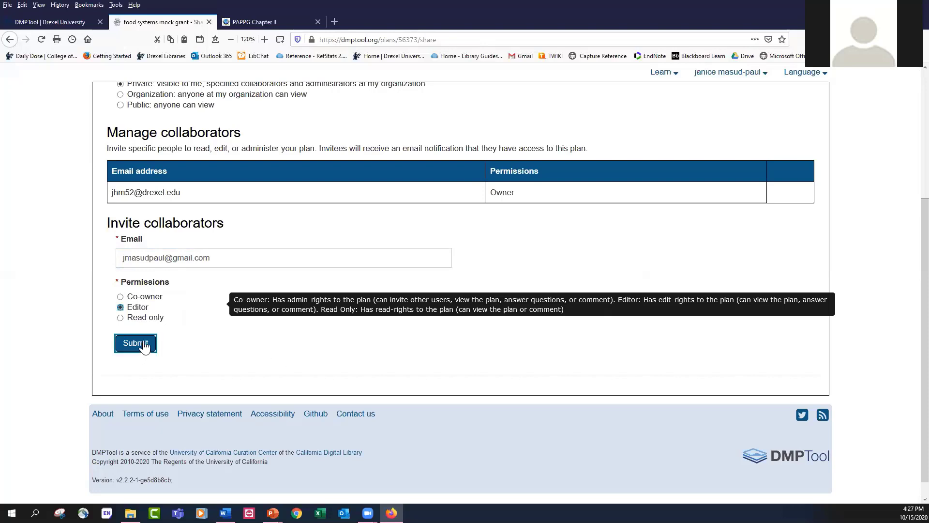
click(135, 342)
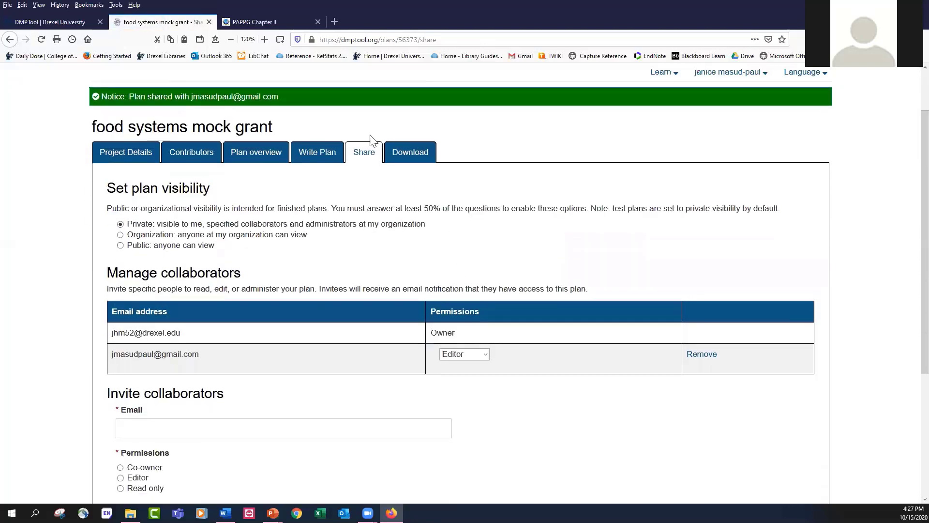
click(409, 152)
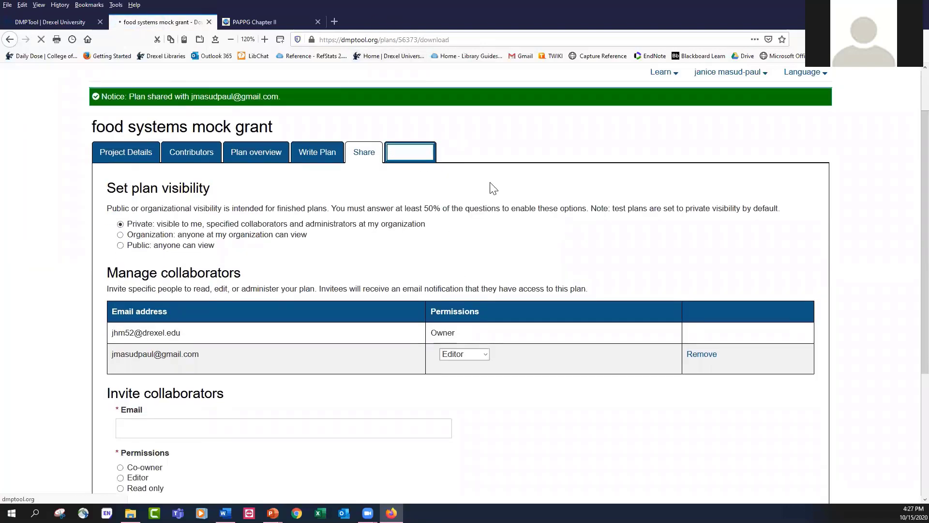
- Download the plan as a PDF including the coversheet and question text
click(409, 152)
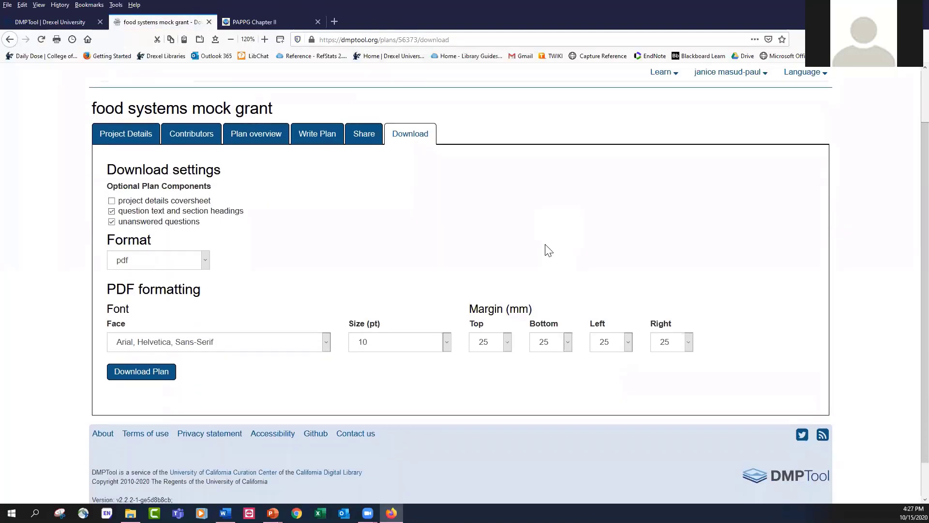
mouse_move(119, 197)
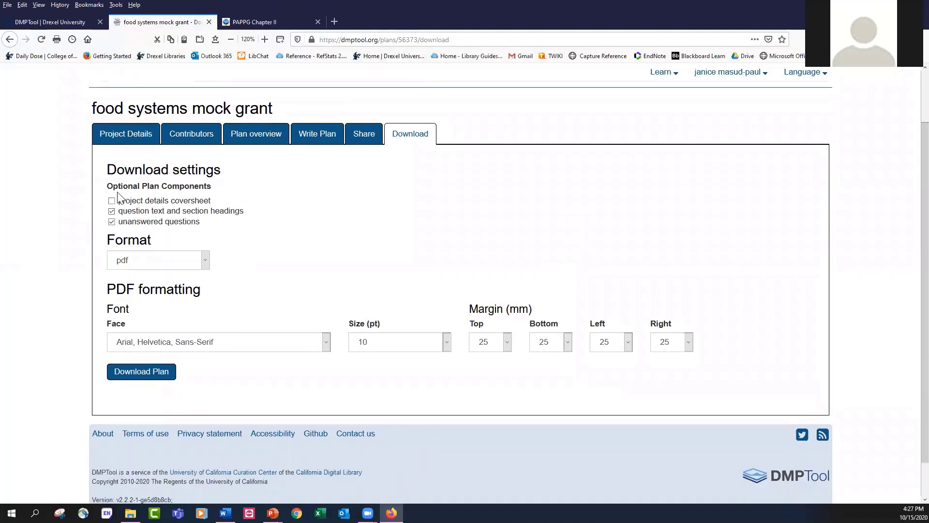
click(111, 200)
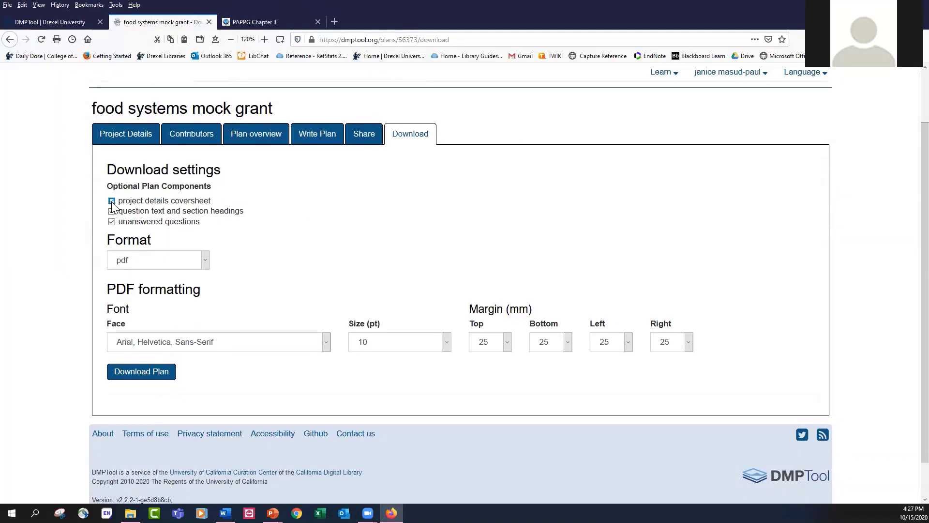
click(111, 200)
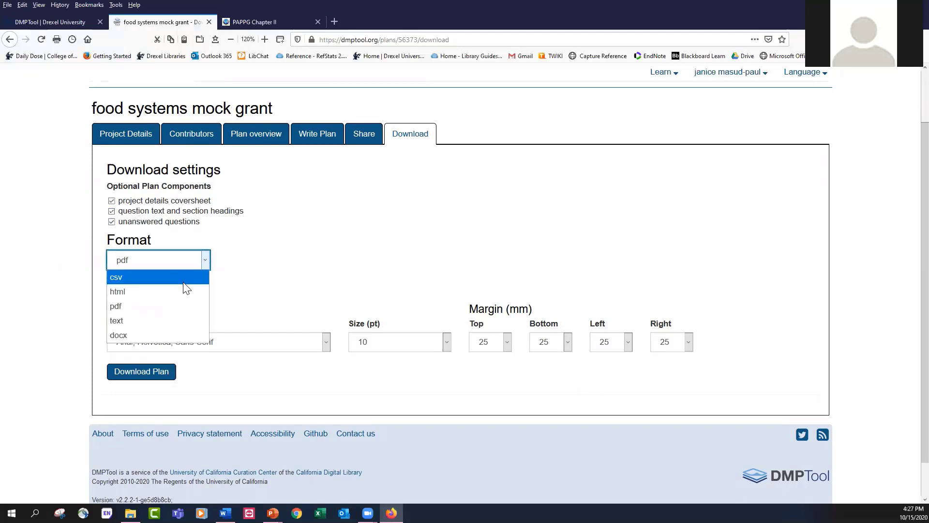
mouse_move(187, 320)
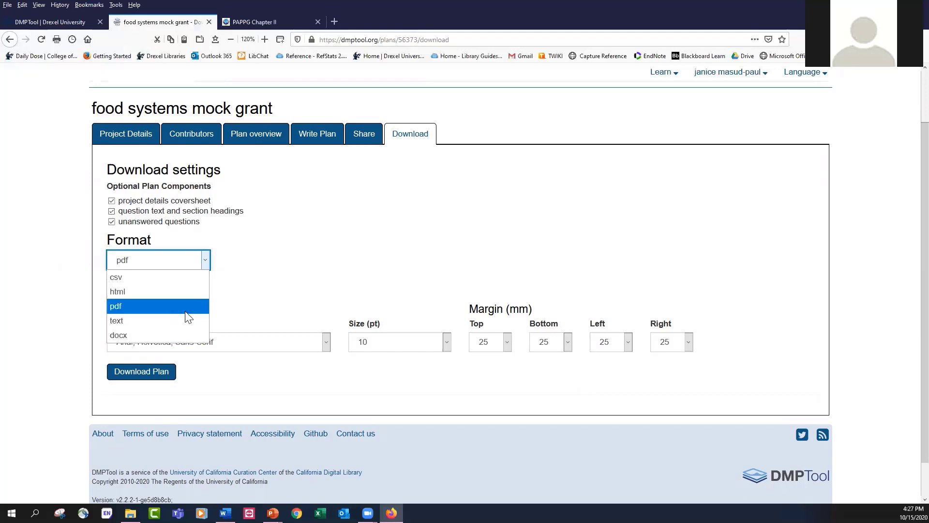
click(116, 306)
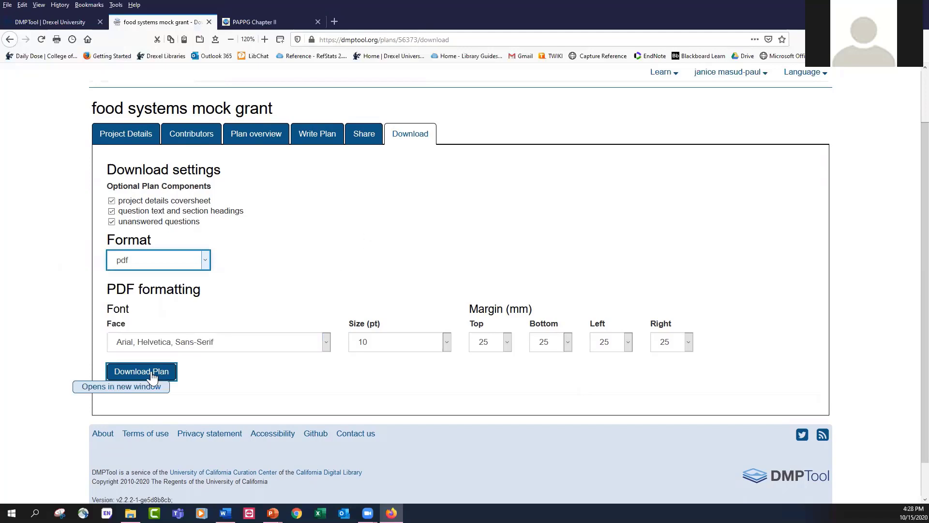
click(141, 371)
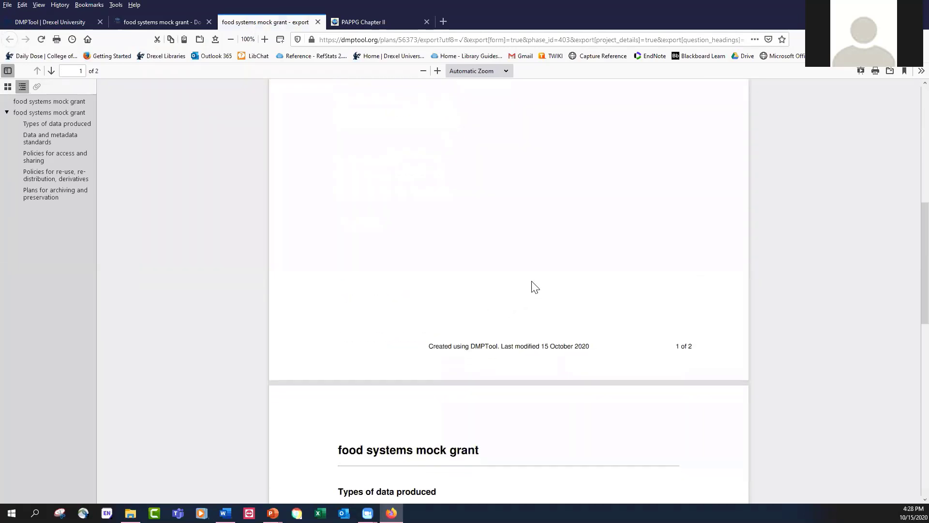
scroll(down, 3)
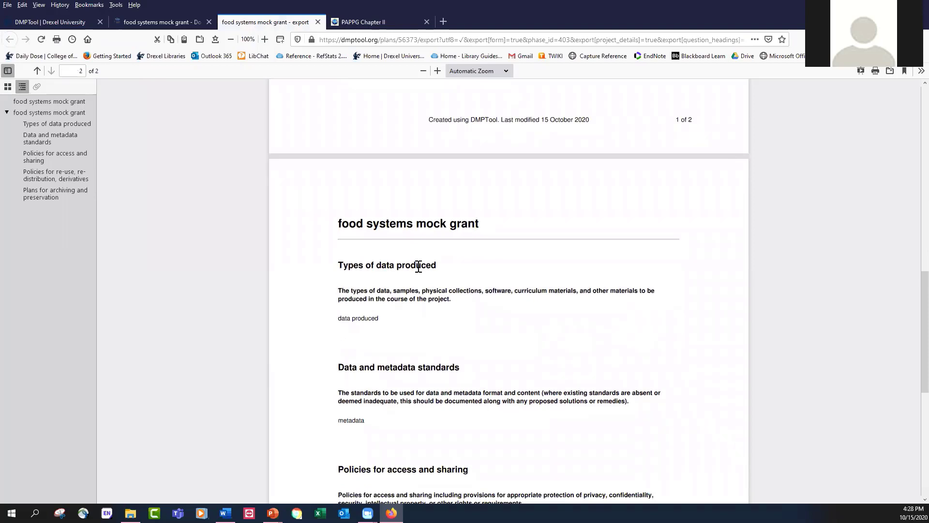
scroll(down, 3)
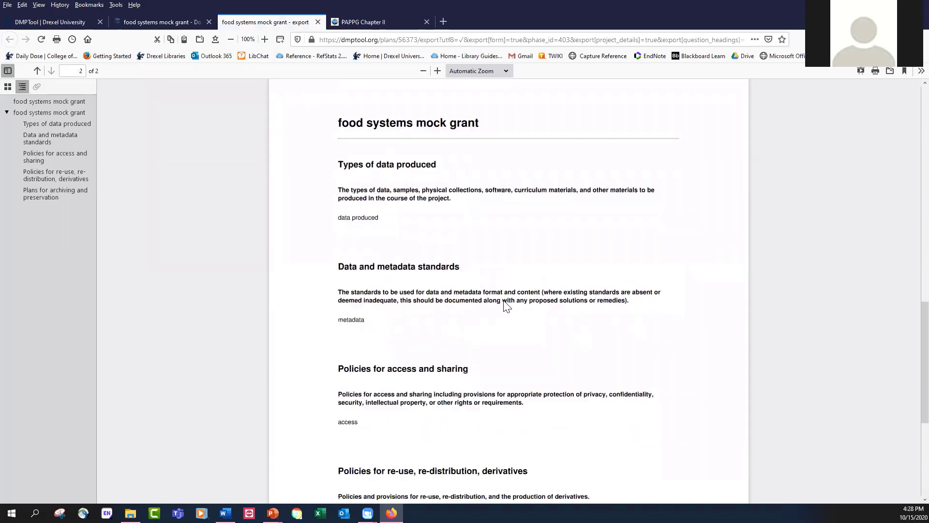
scroll(down, 3)
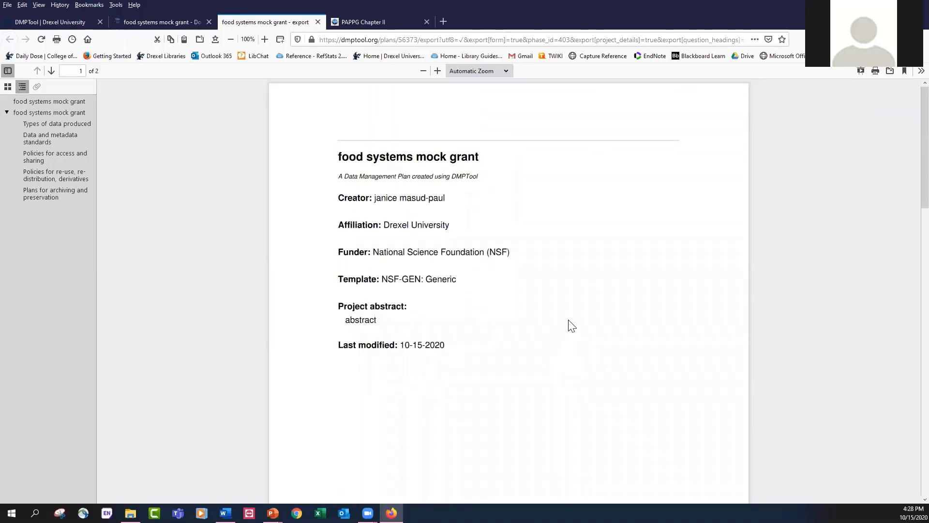
mouse_move(588, 304)
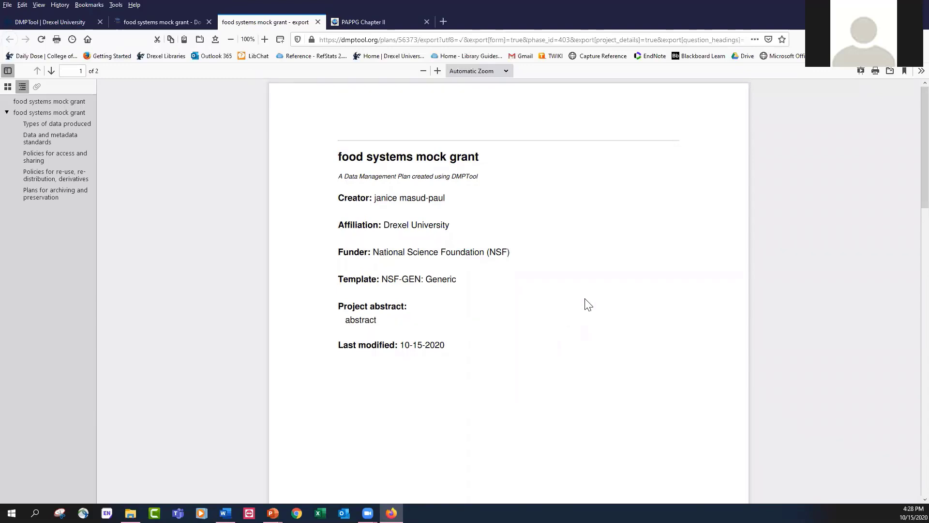
mouse_move(515, 309)
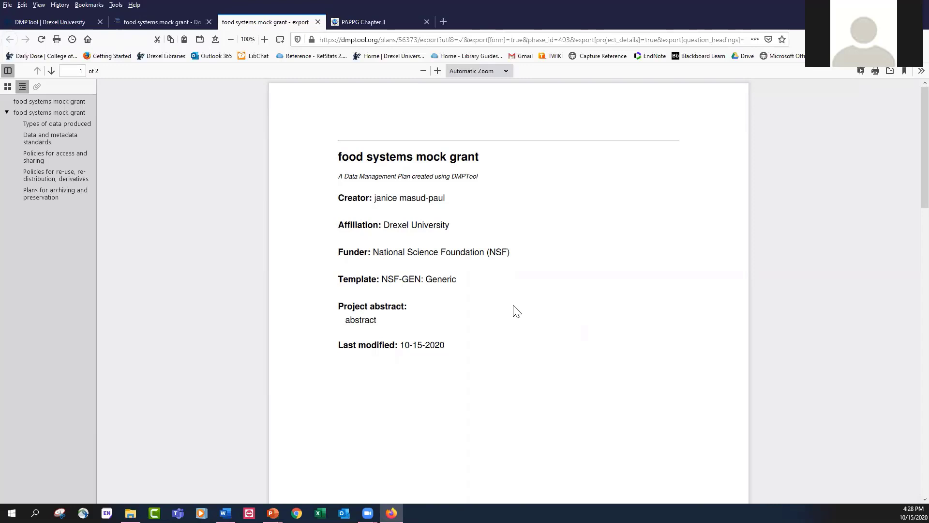
mouse_move(426, 141)
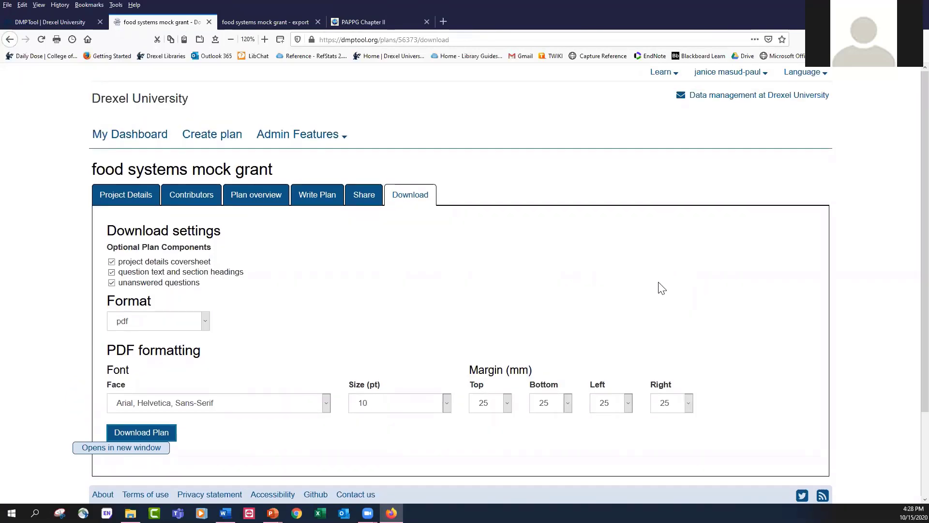
- Scroll the food systems mock grant plan's Download page back into view
scroll(down, 3)
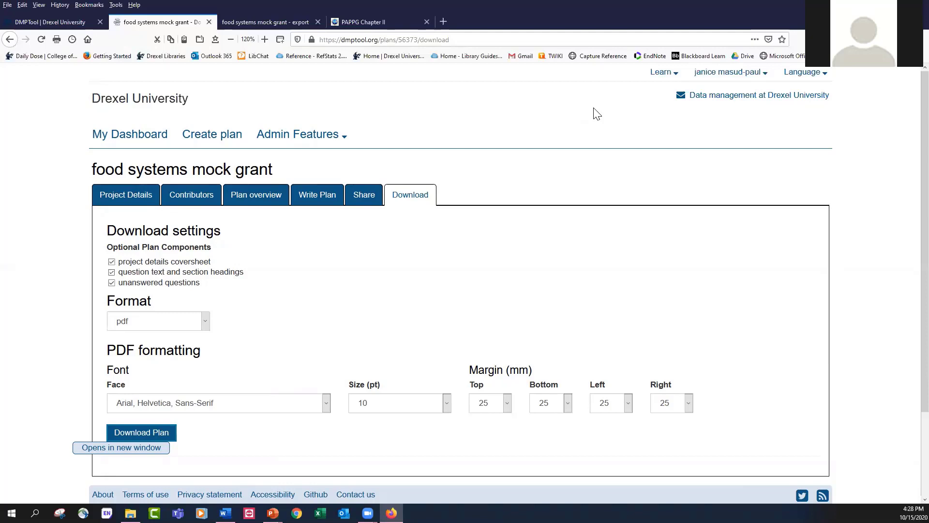
mouse_move(662, 86)
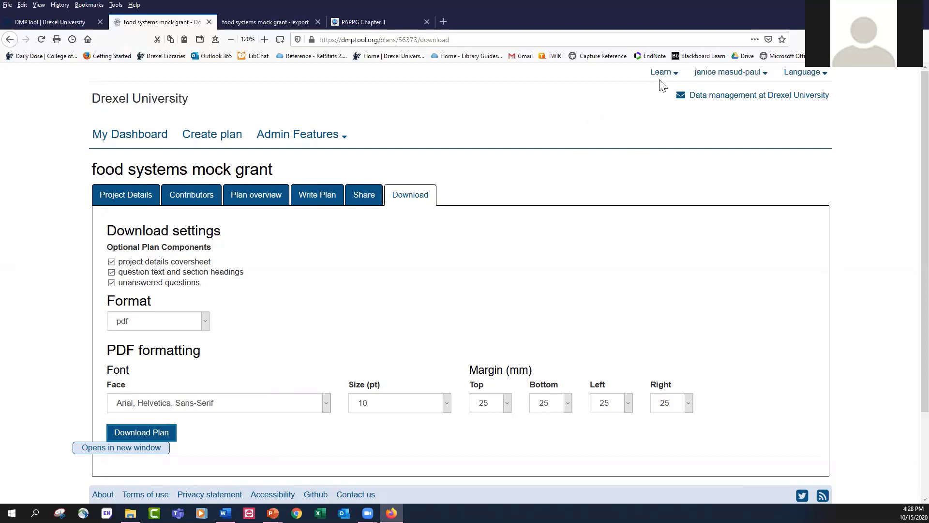
- Open the Learn menu listing Funder Requirements, Public Plans and guides
click(660, 72)
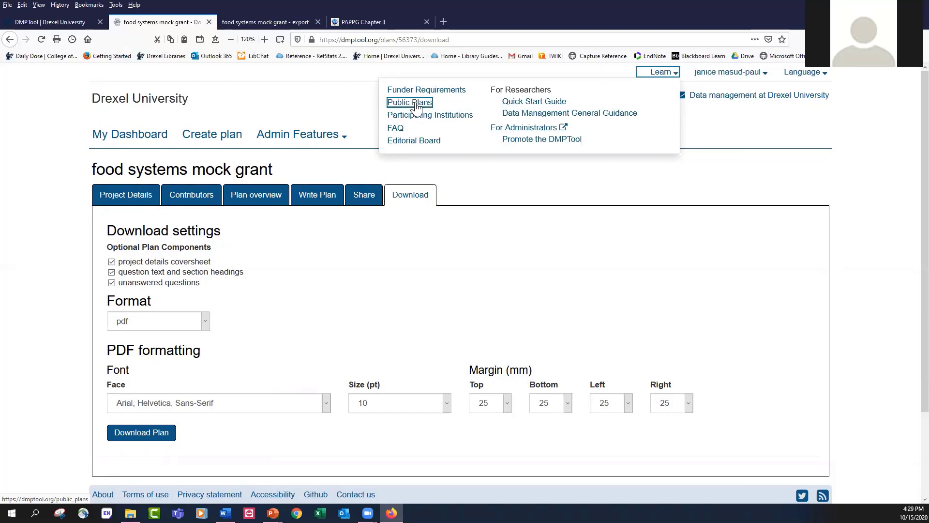
mouse_move(420, 119)
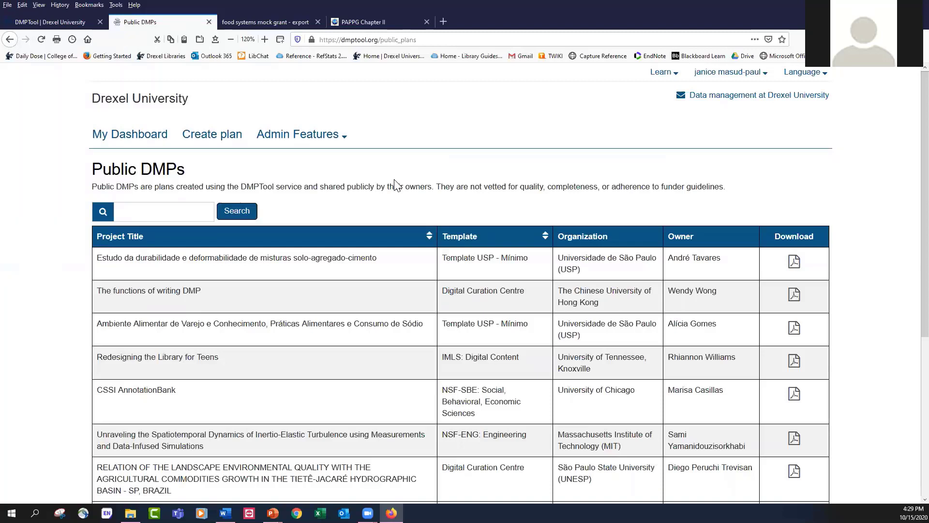
mouse_move(395, 186)
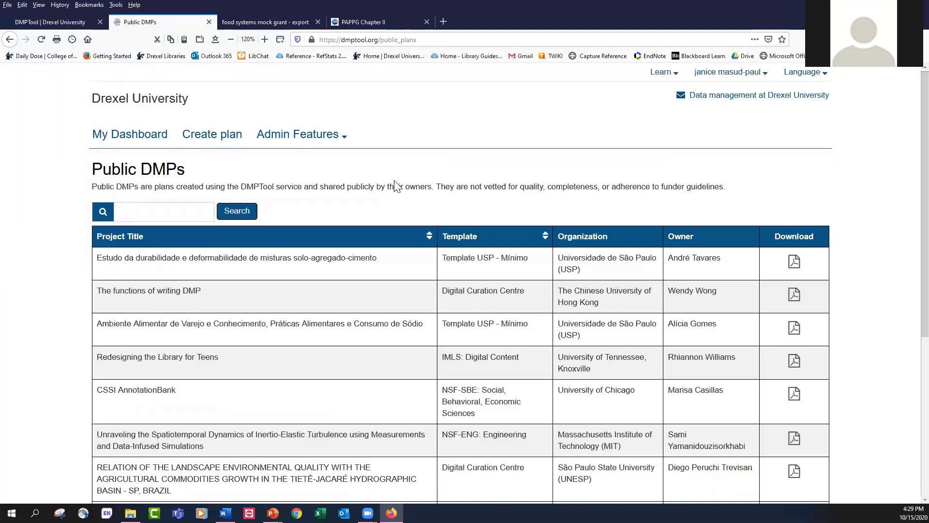
- Search the public plans for 'food as medicine'
click(163, 211)
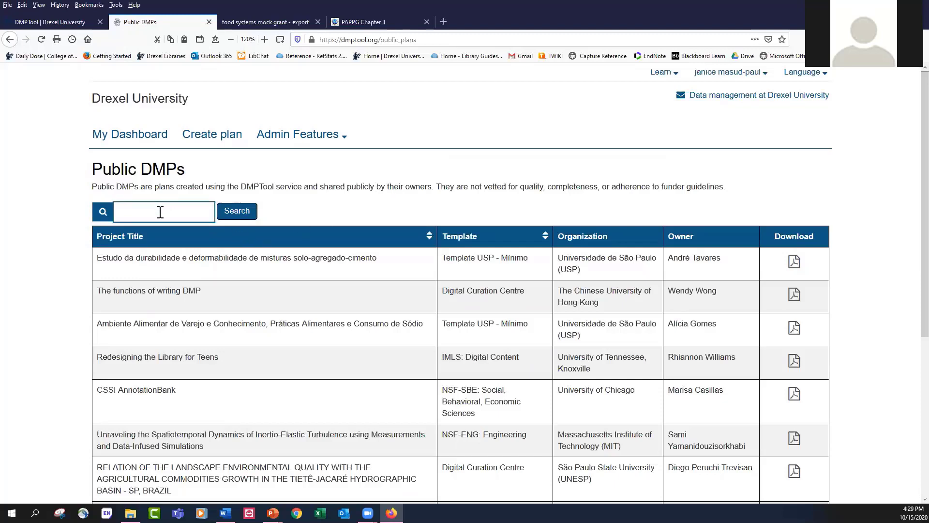
mouse_move(527, 189)
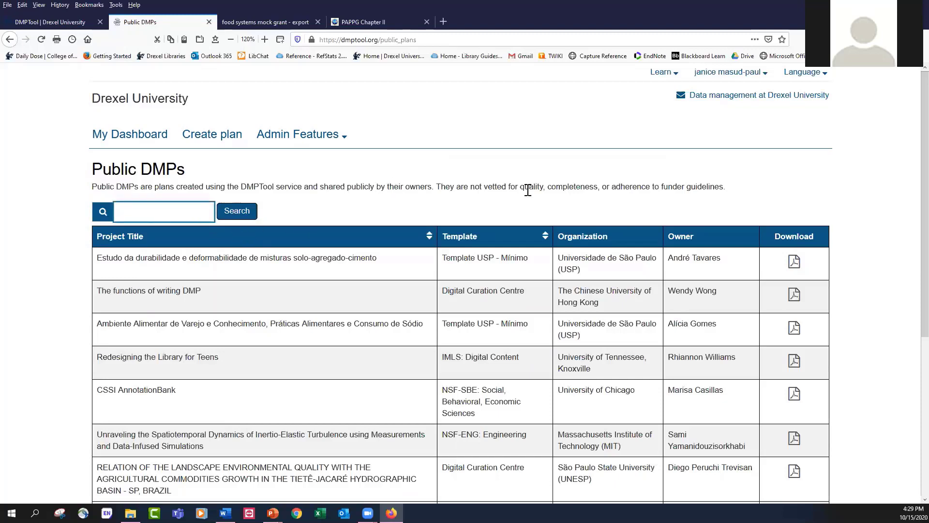
click(163, 211)
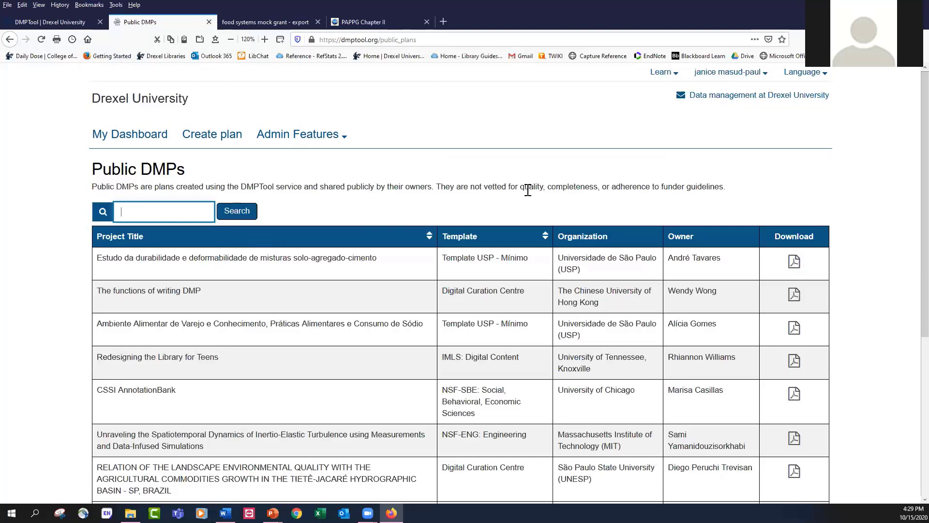
text(foo)
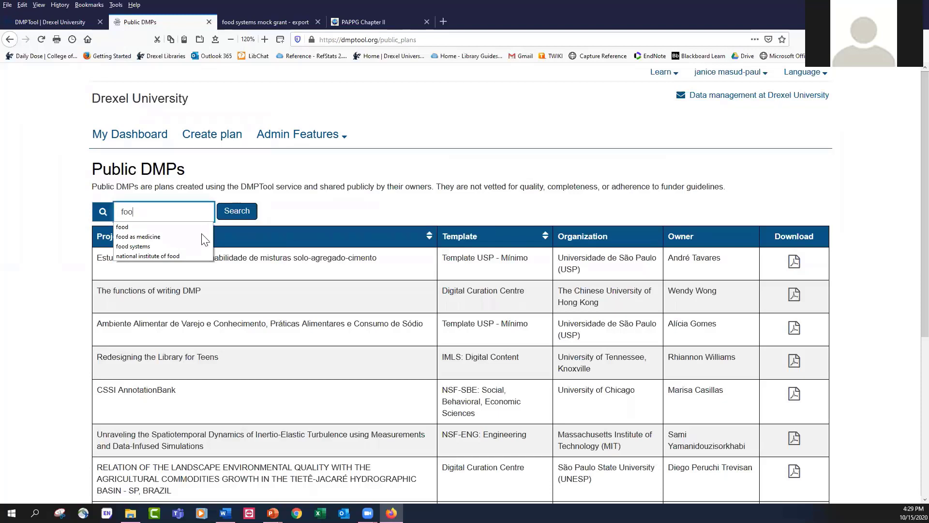
click(137, 235)
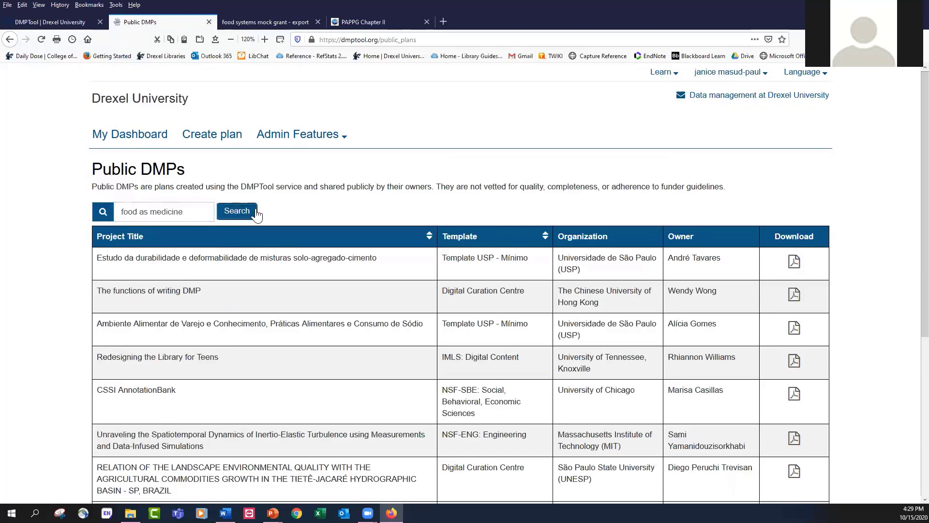
click(237, 211)
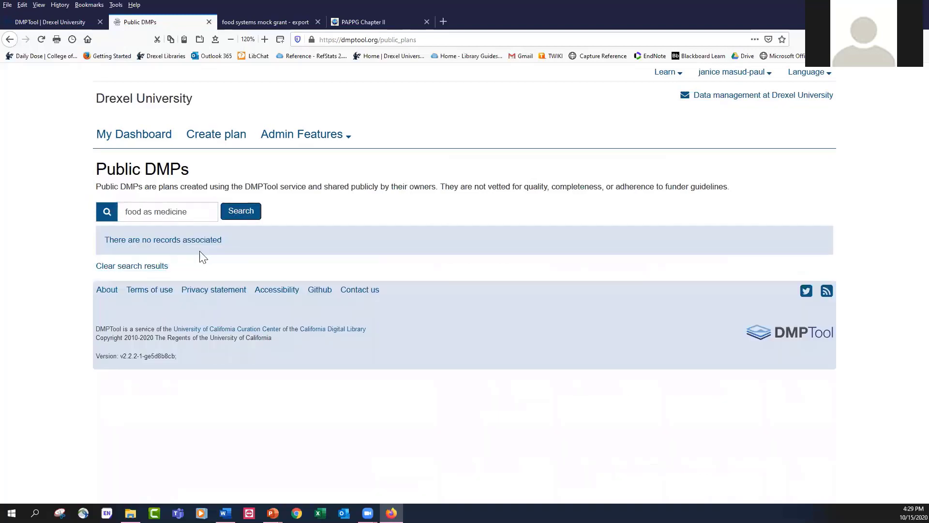
- Change the public plans query to 'food' and search again
click(167, 211)
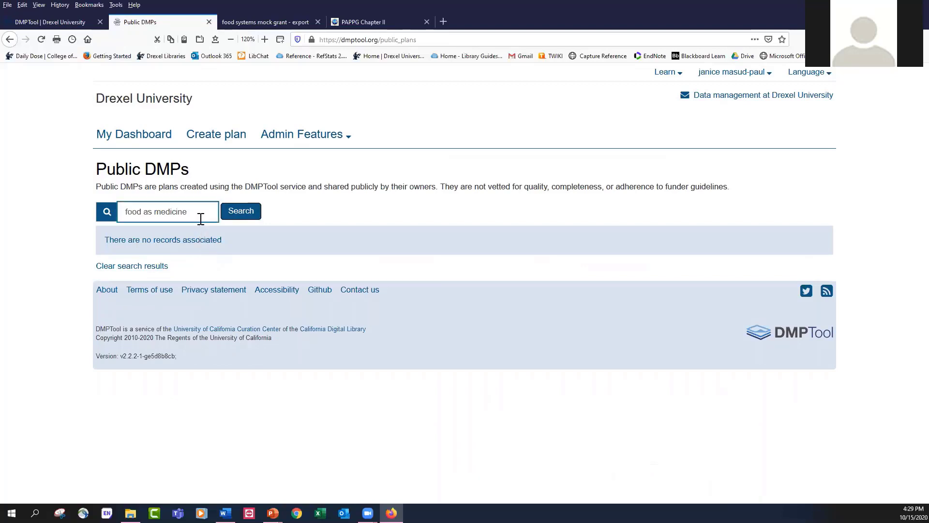
double_click(175, 212)
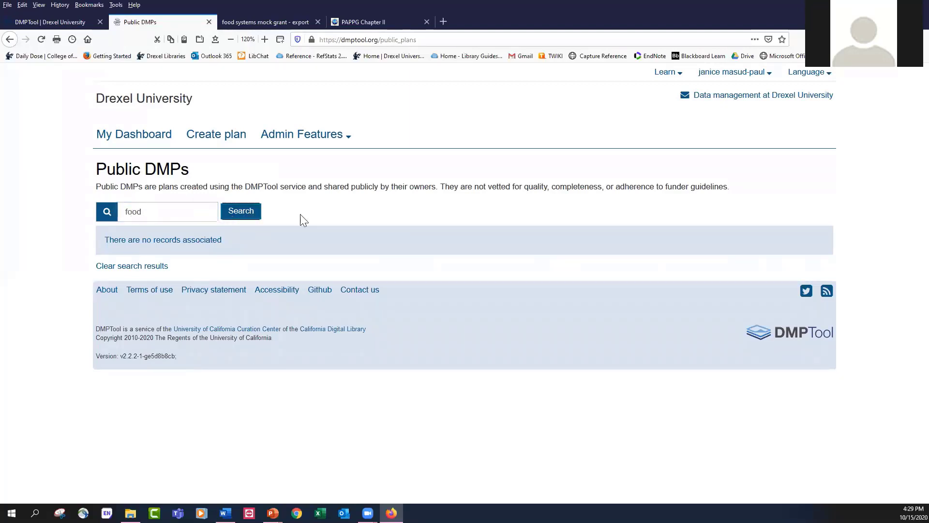
click(240, 211)
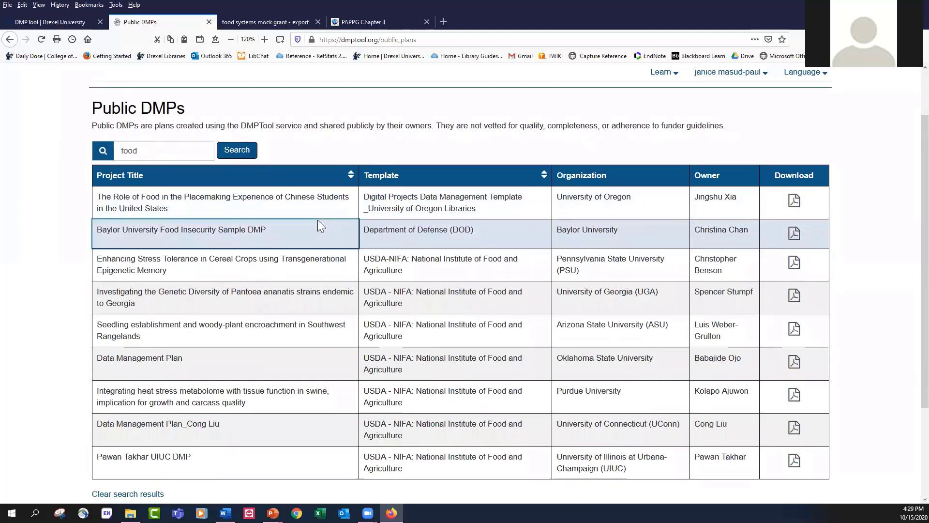
- Search public plans for 'cornell' and download the first result's PDF
scroll(down, 3)
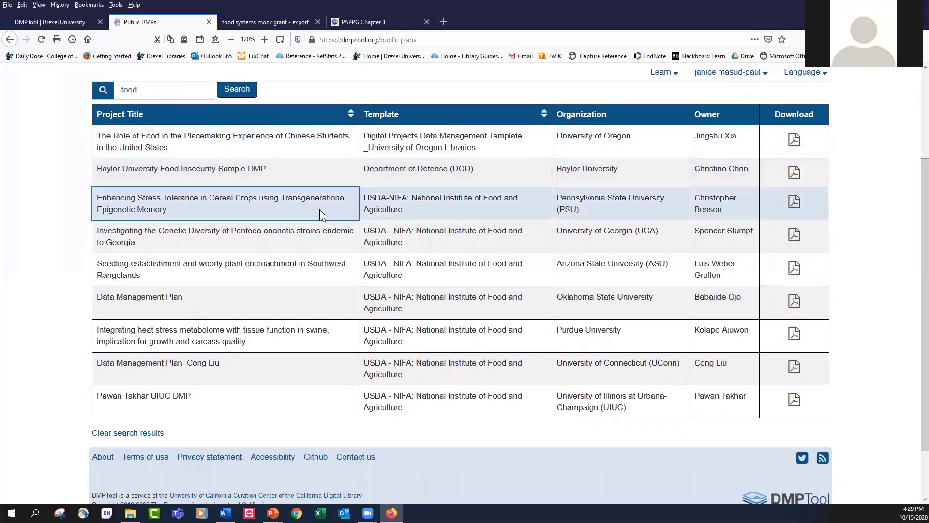
mouse_move(334, 236)
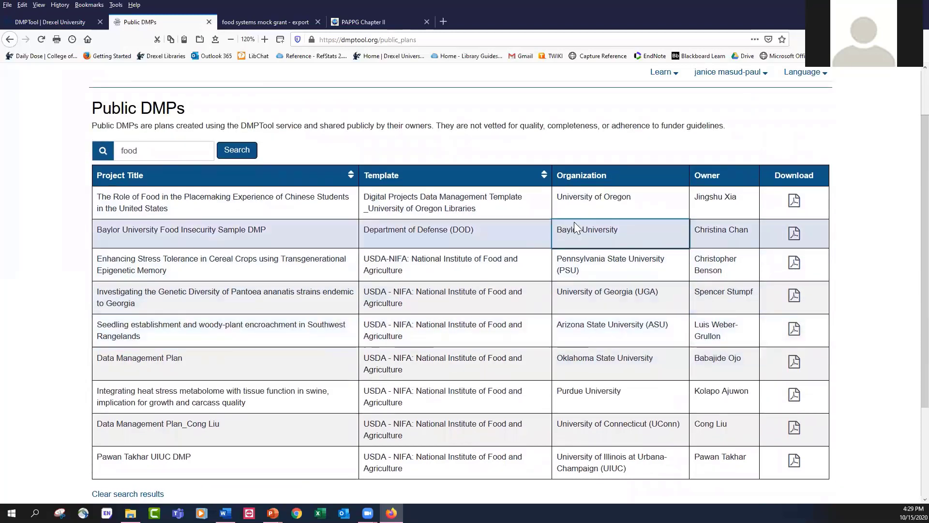
mouse_move(614, 363)
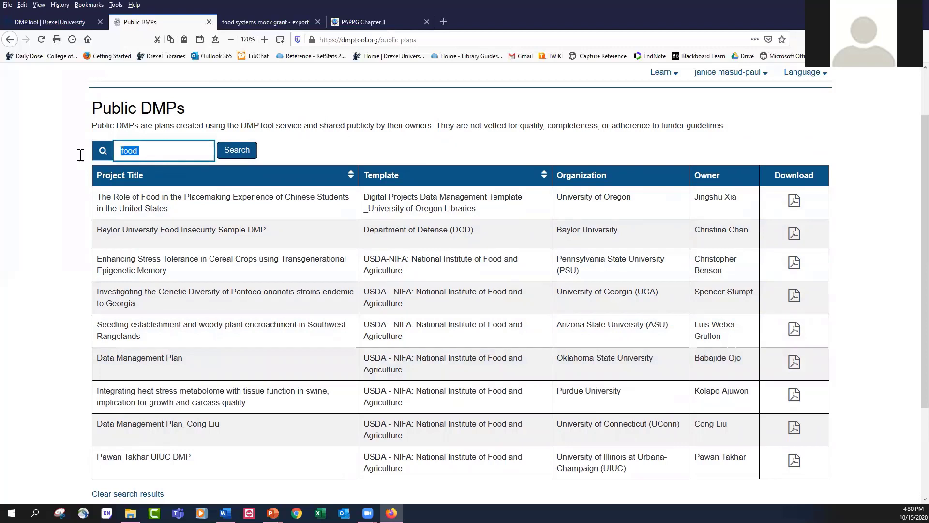
text(co)
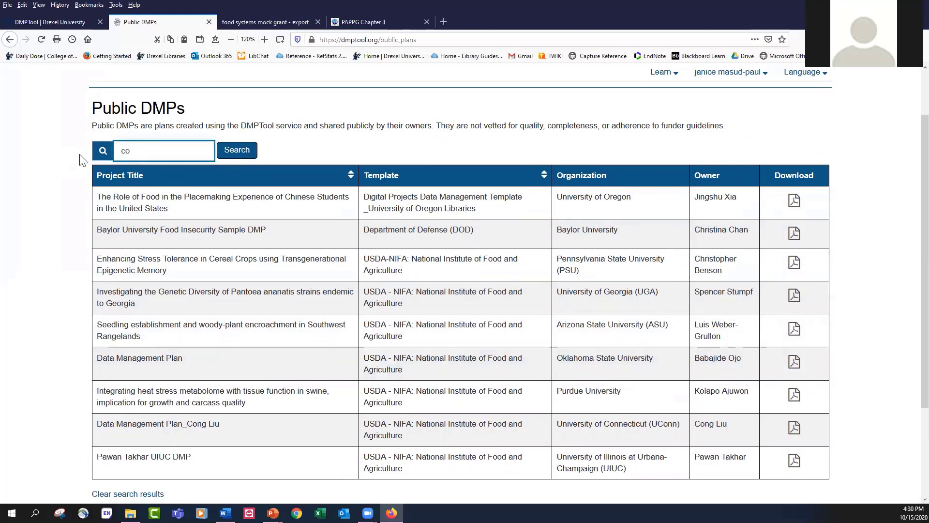
text(cornell)
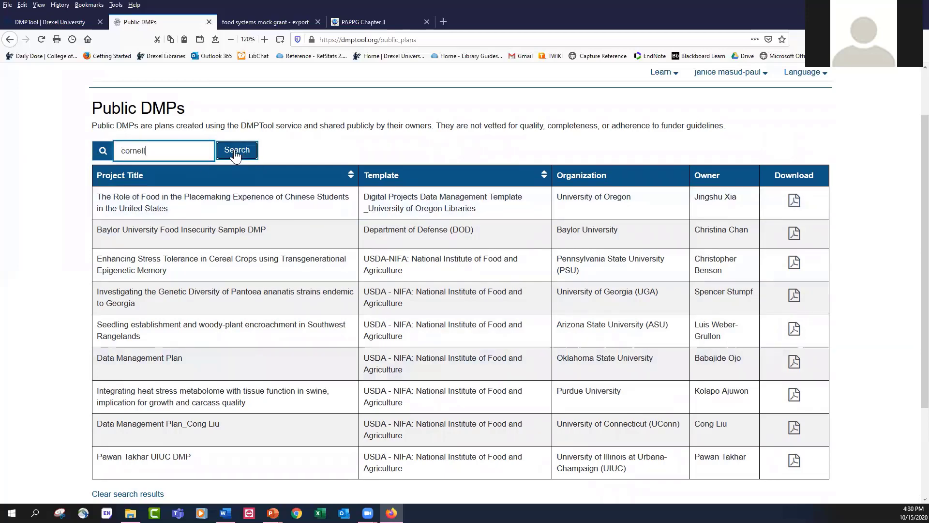
click(236, 150)
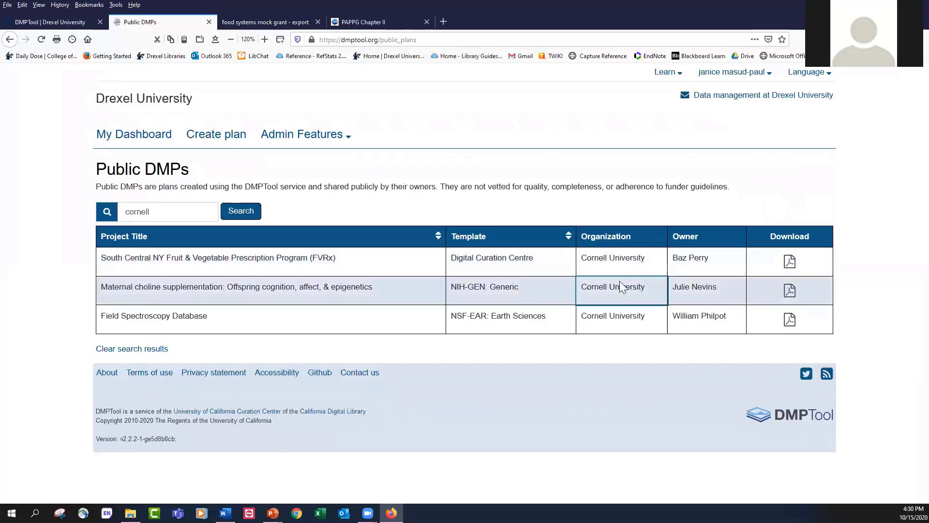
click(789, 262)
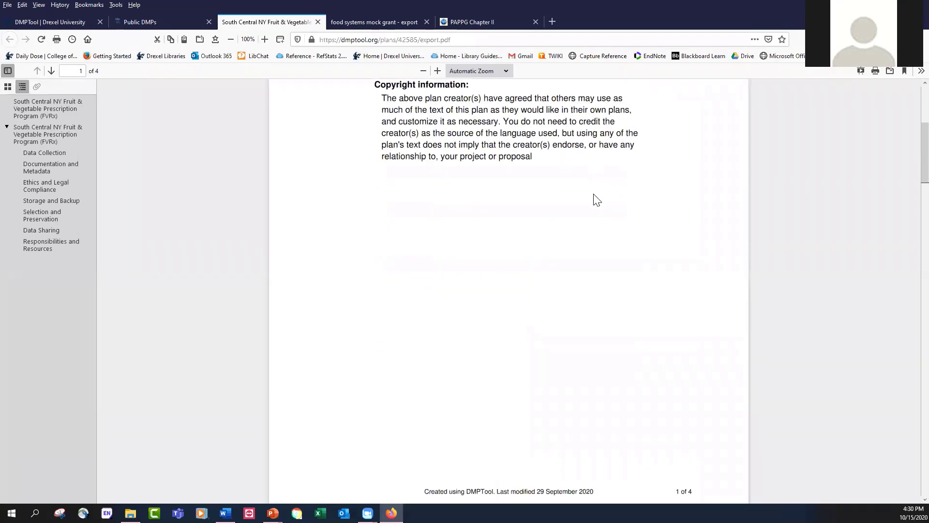
- Skim the Cornell FVRx plan PDF, then return to the Cornell results tab
scroll(down, 3)
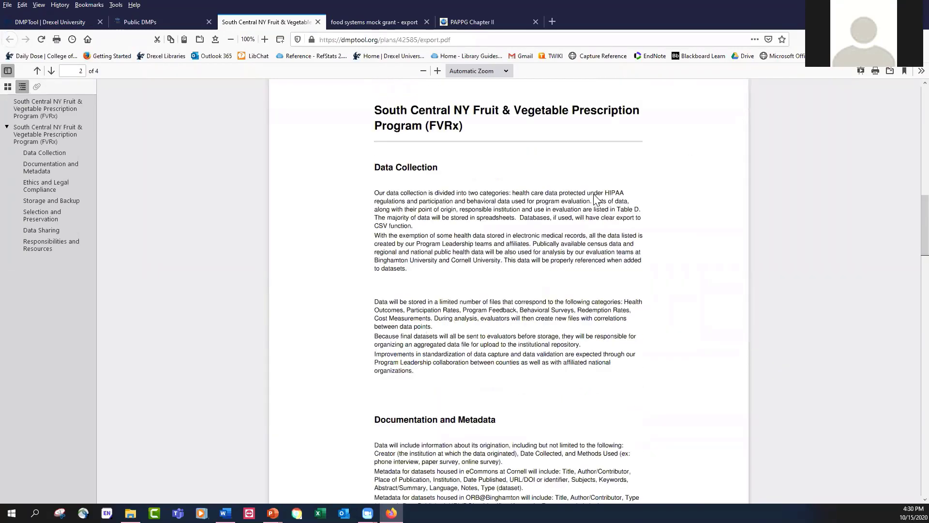
scroll(down, 3)
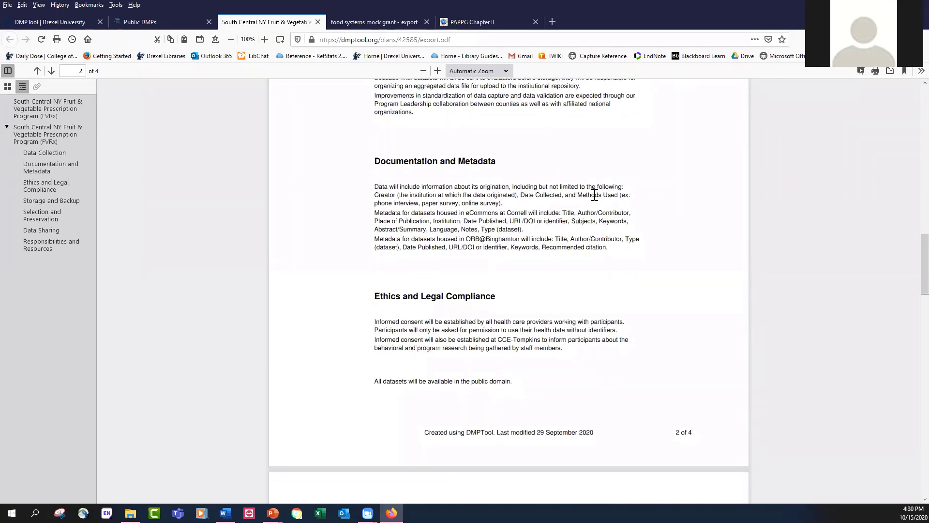
scroll(down, 3)
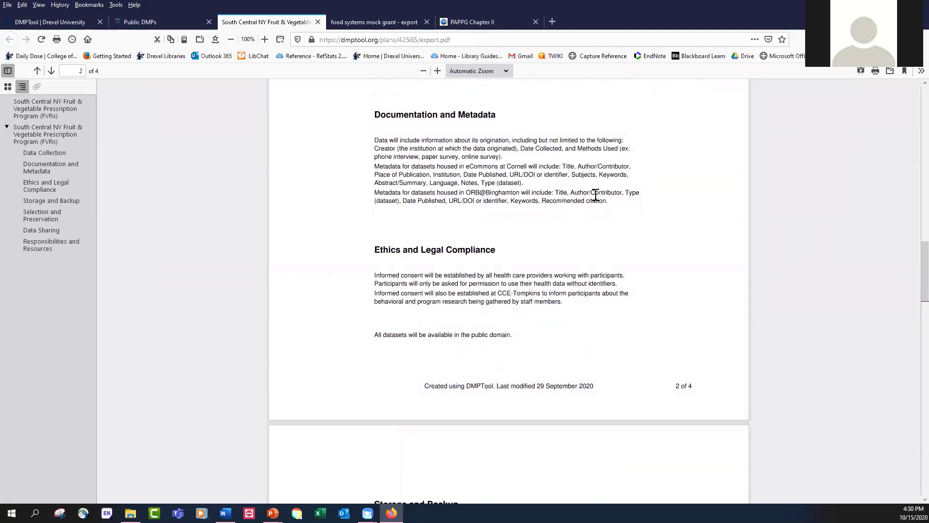
scroll(down, 3)
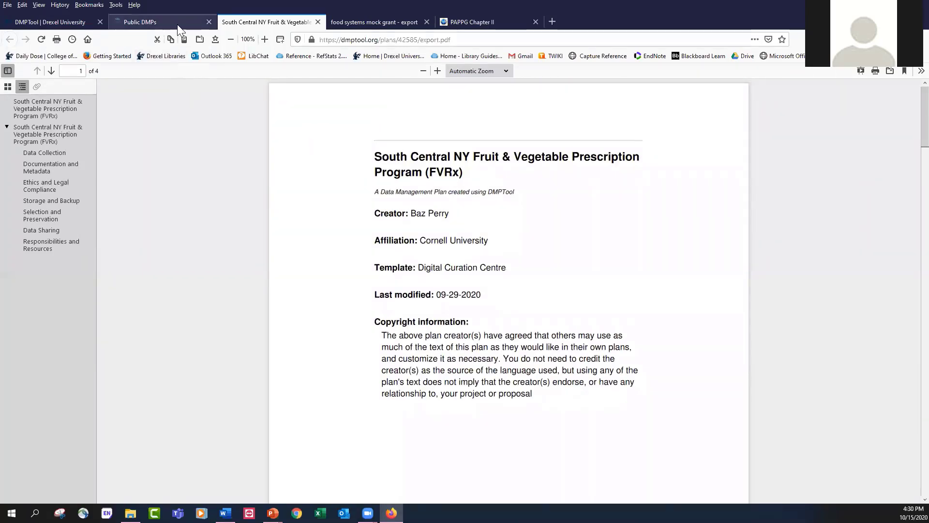
click(138, 22)
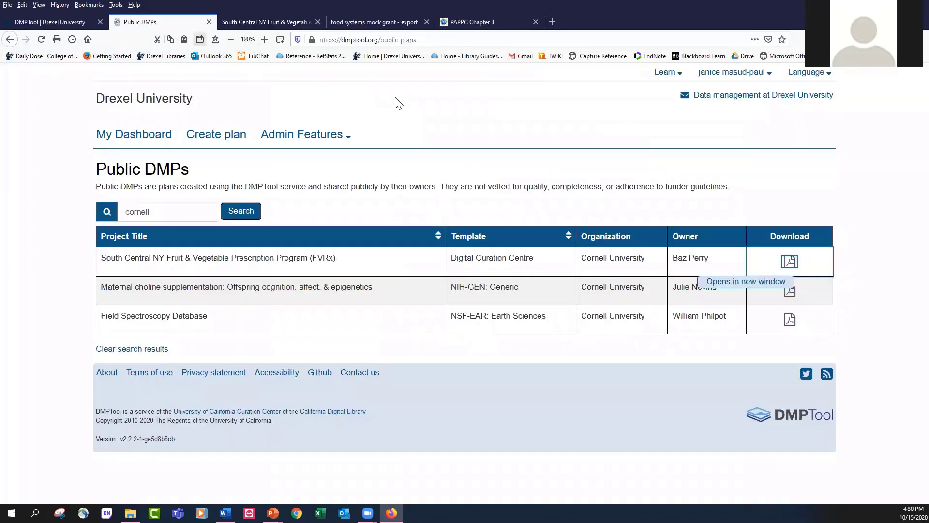
- Open the Quick Start Guide from the Learn menu and scroll its contents
click(663, 71)
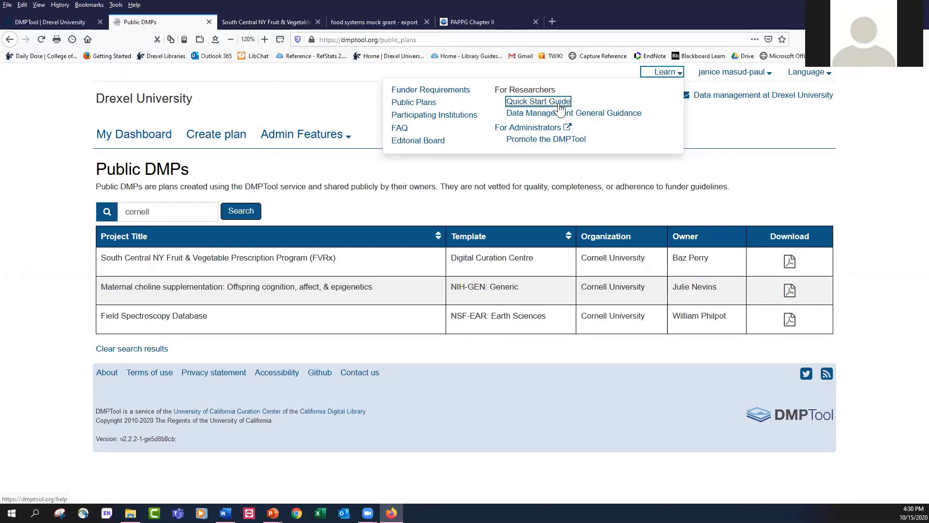
click(538, 100)
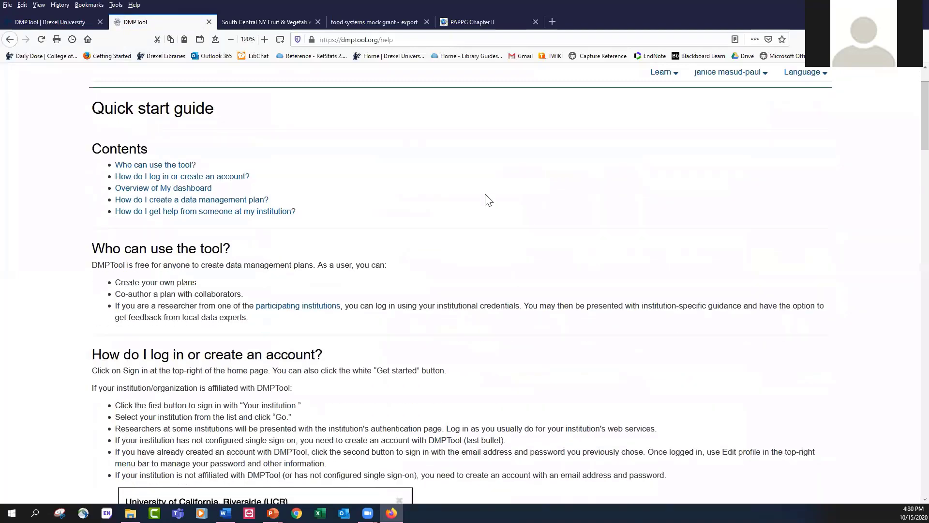
scroll(down, 3)
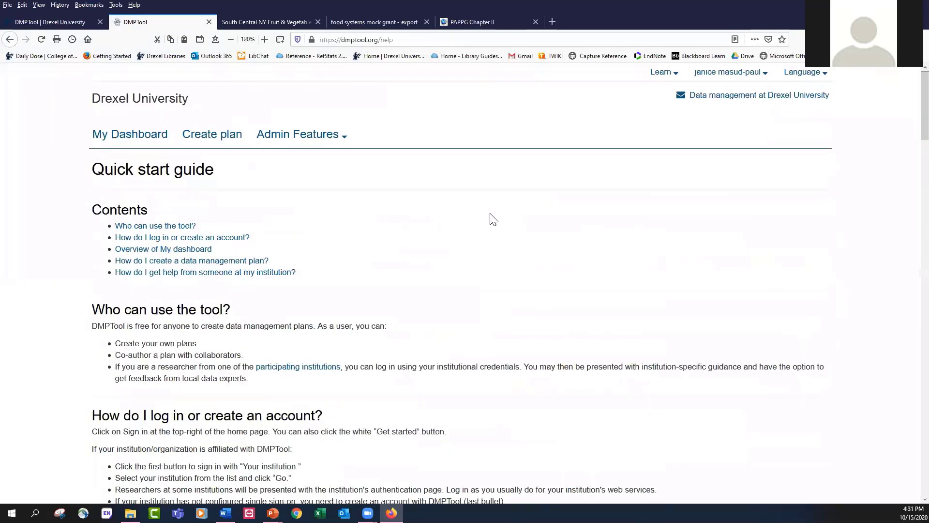
scroll(down, 3)
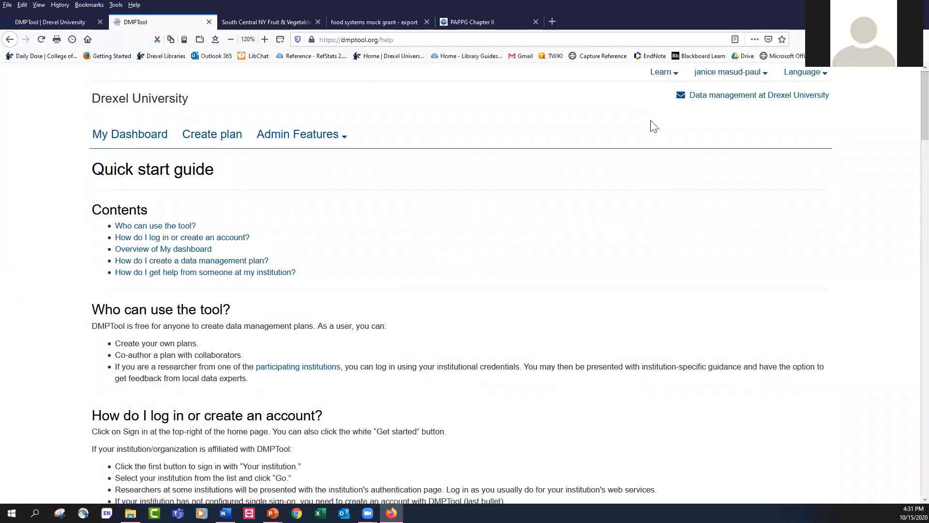
click(659, 72)
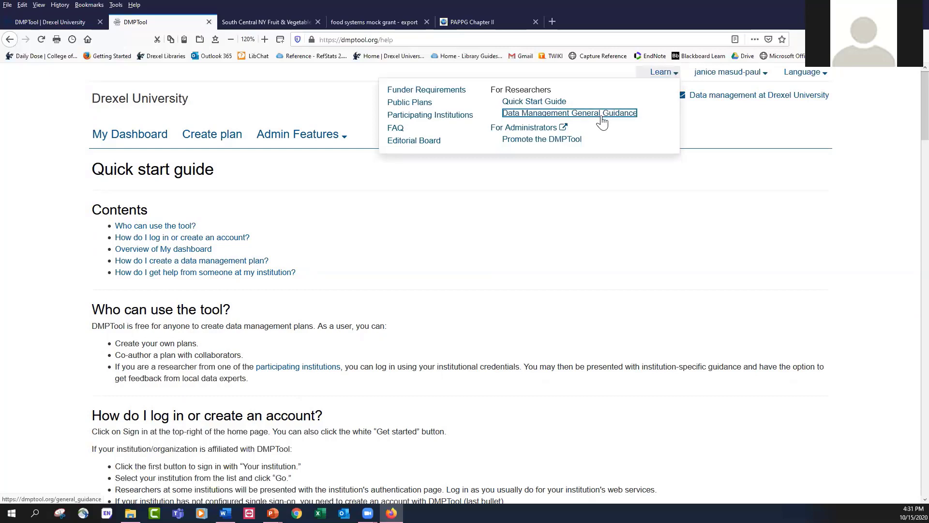
- Open Data Management General Guidance, scroll down to metadata, then back up
click(568, 113)
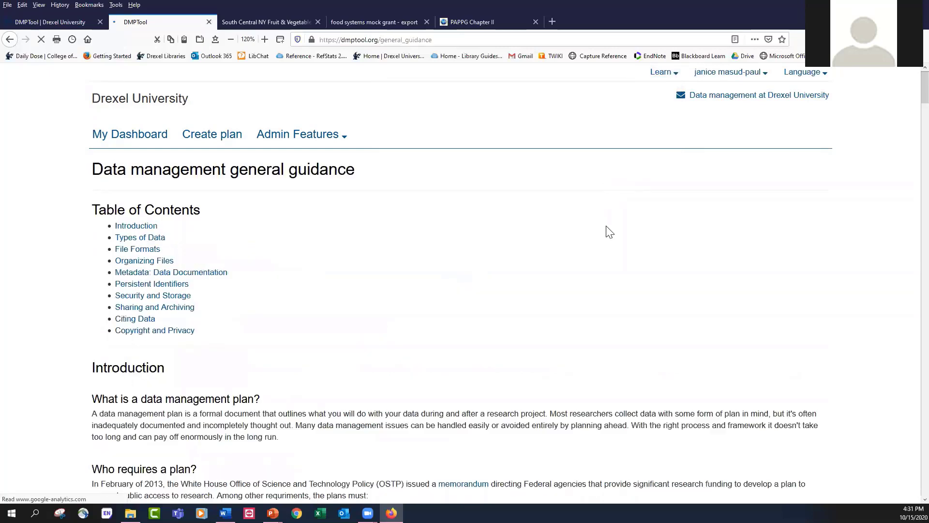
scroll(down, 3)
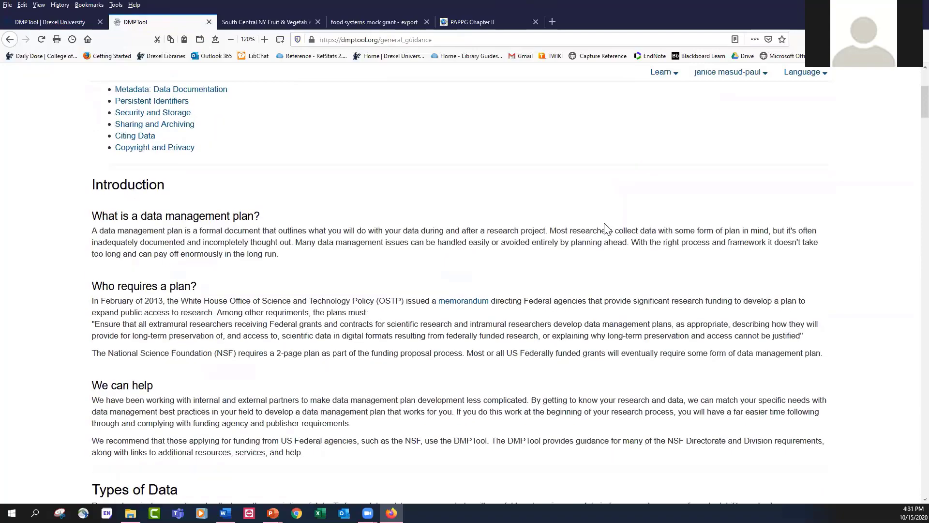
scroll(down, 3)
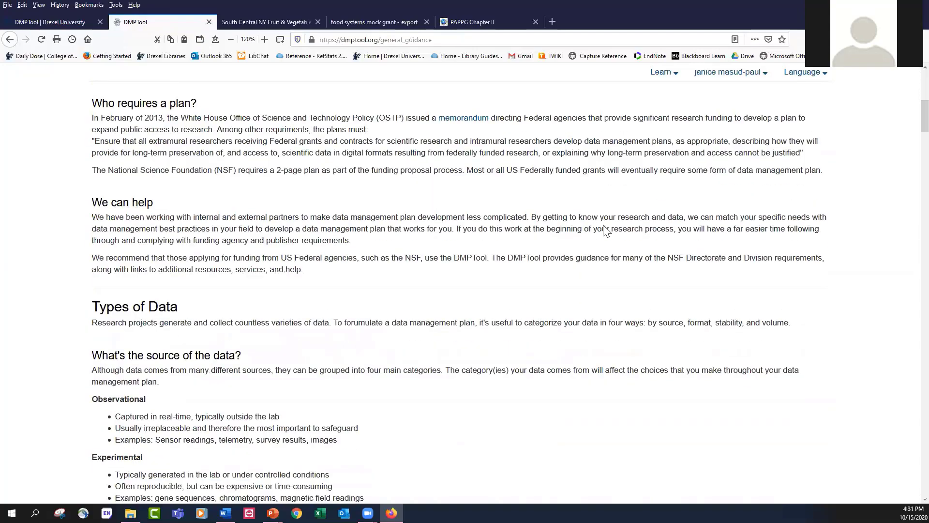
scroll(down, 3)
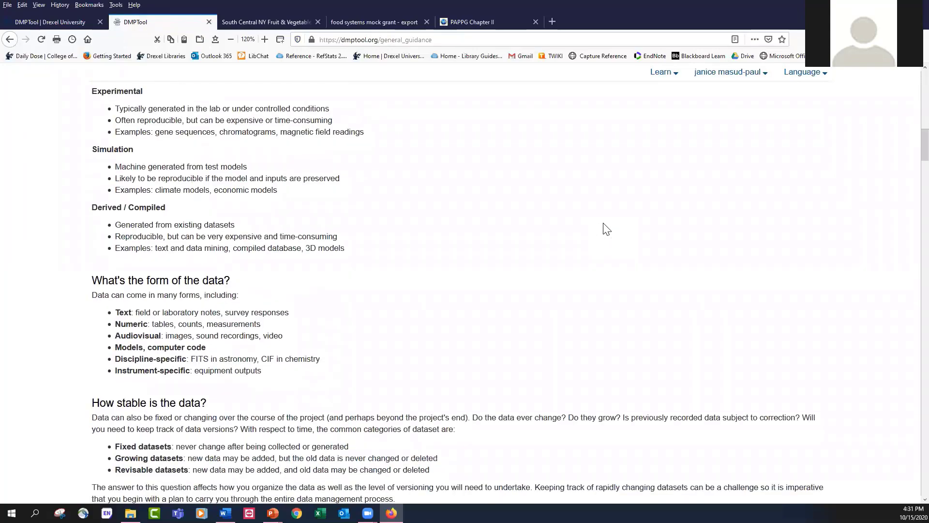
scroll(down, 3)
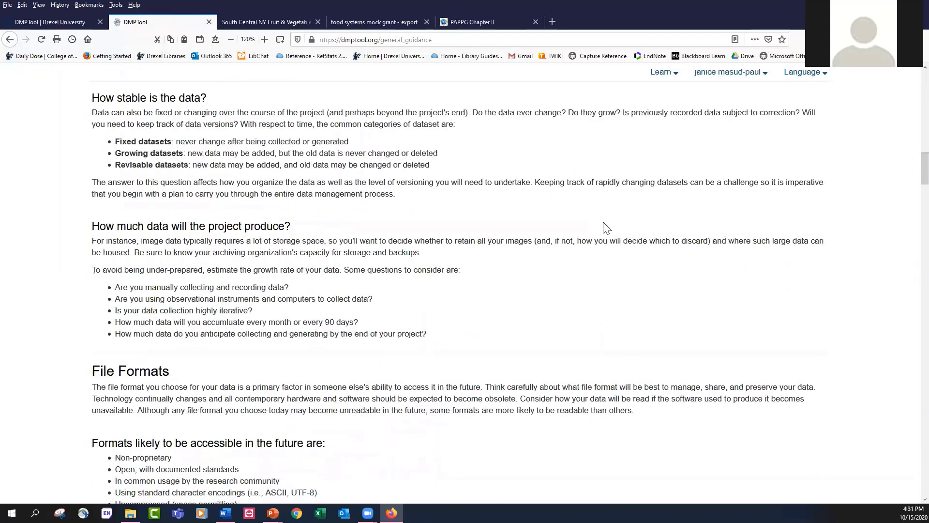
scroll(down, 3)
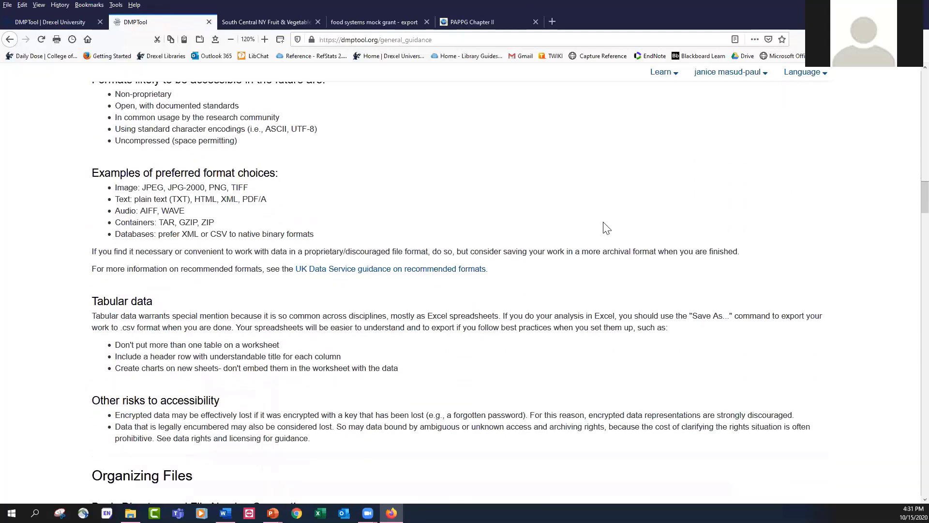
scroll(down, 3)
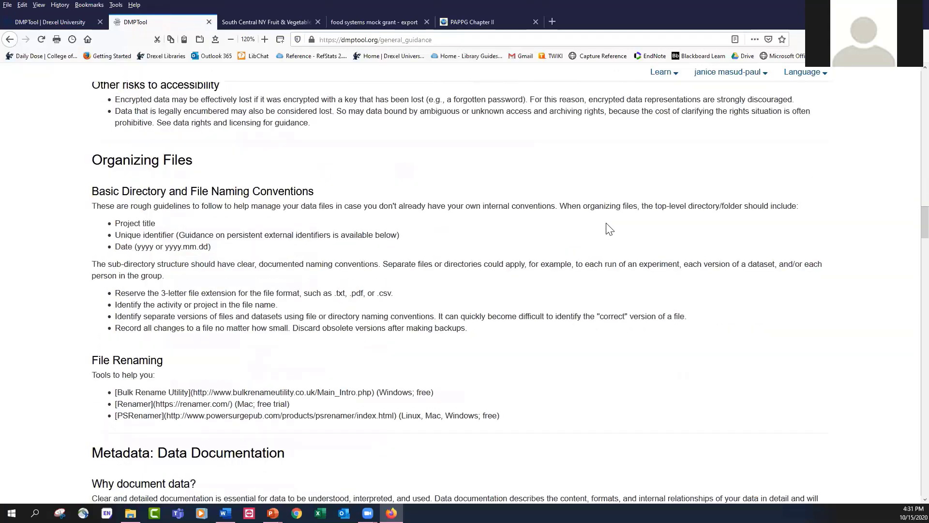
scroll(down, 3)
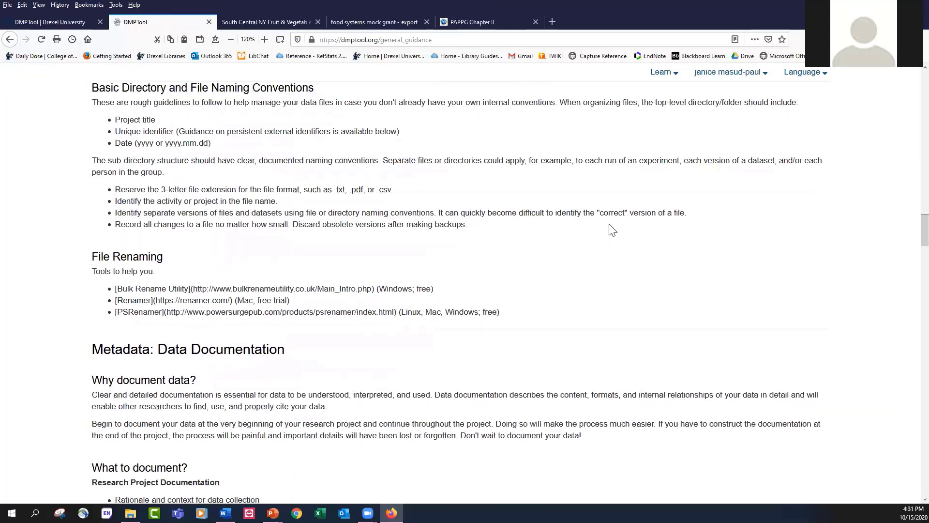
scroll(down, 3)
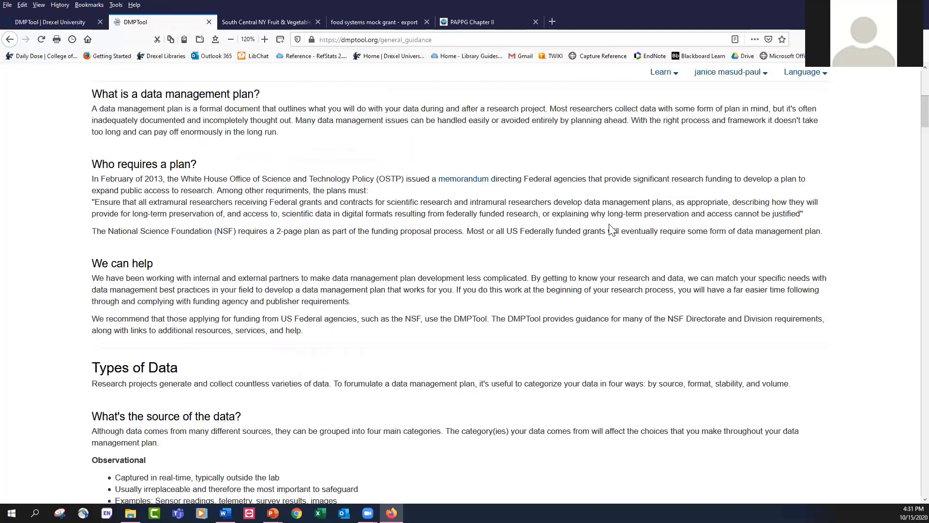
scroll(up, 3)
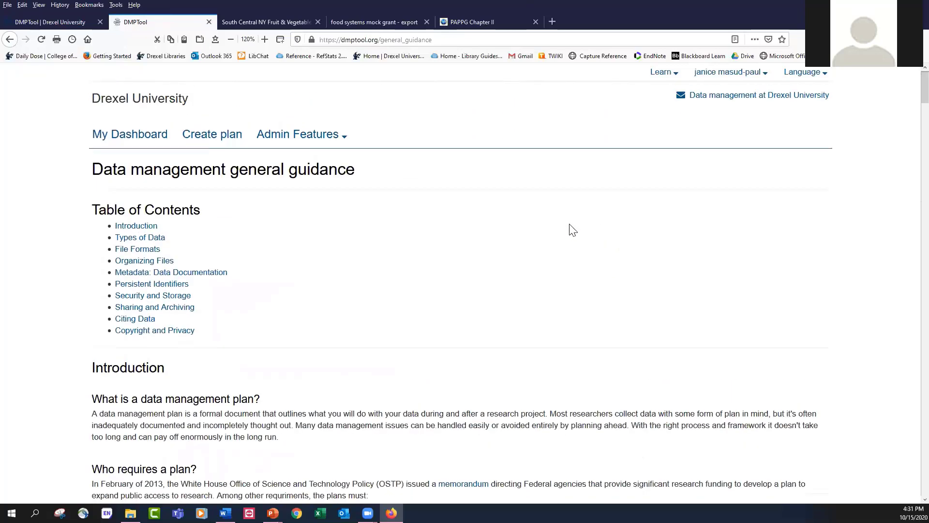
mouse_move(541, 344)
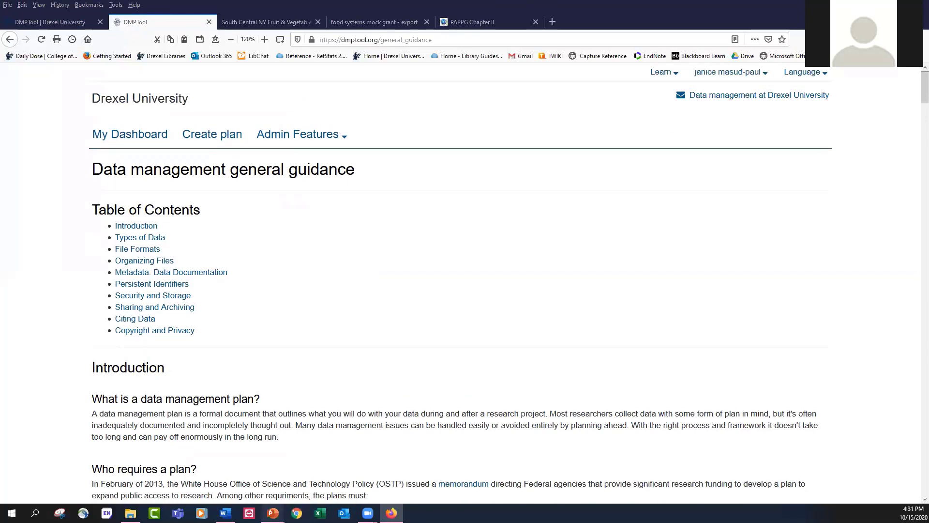
mouse_move(272, 513)
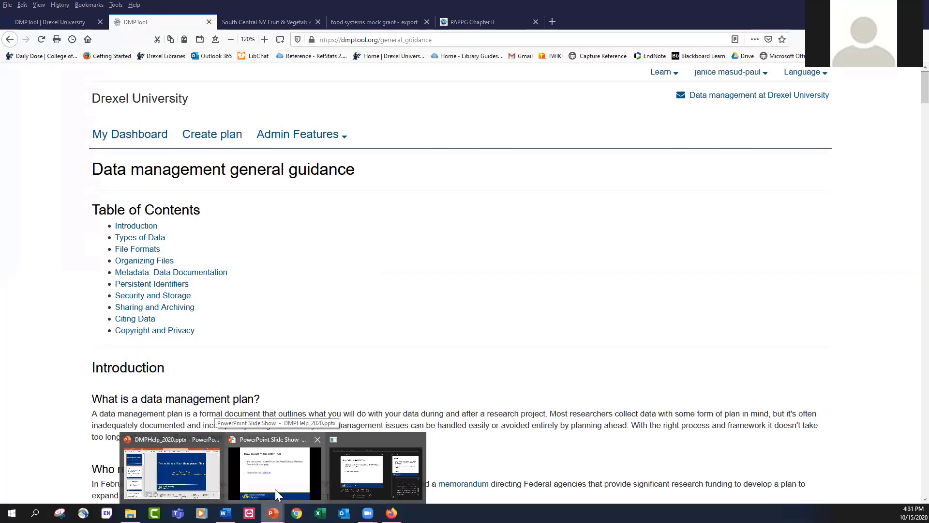